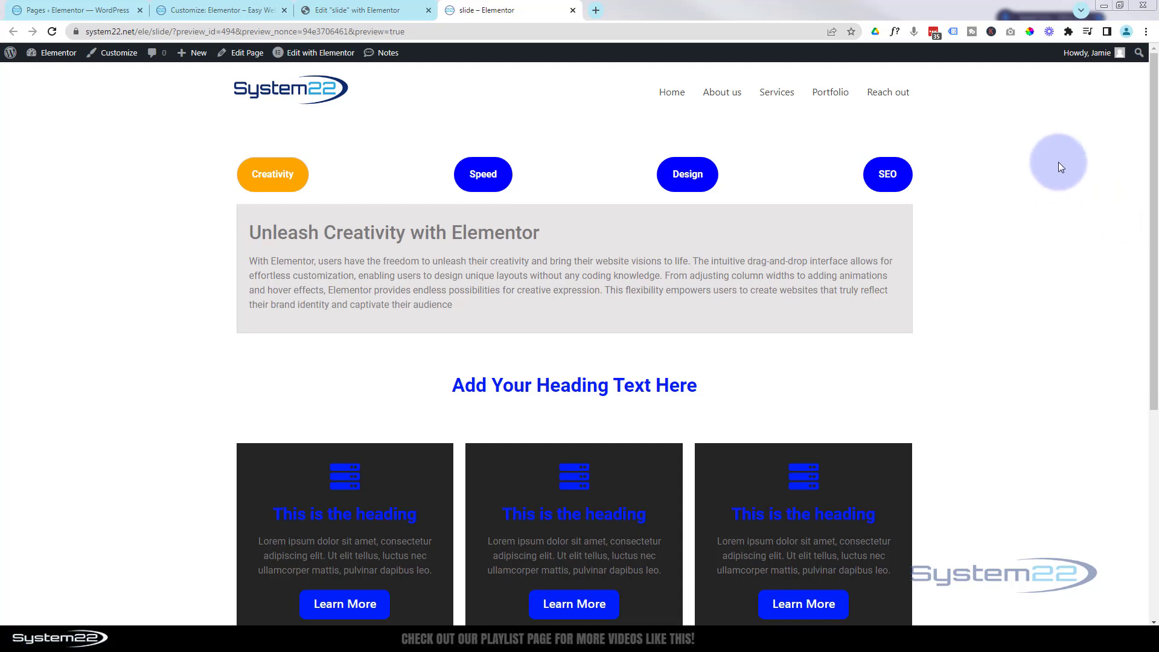
mouse_move(853, 379)
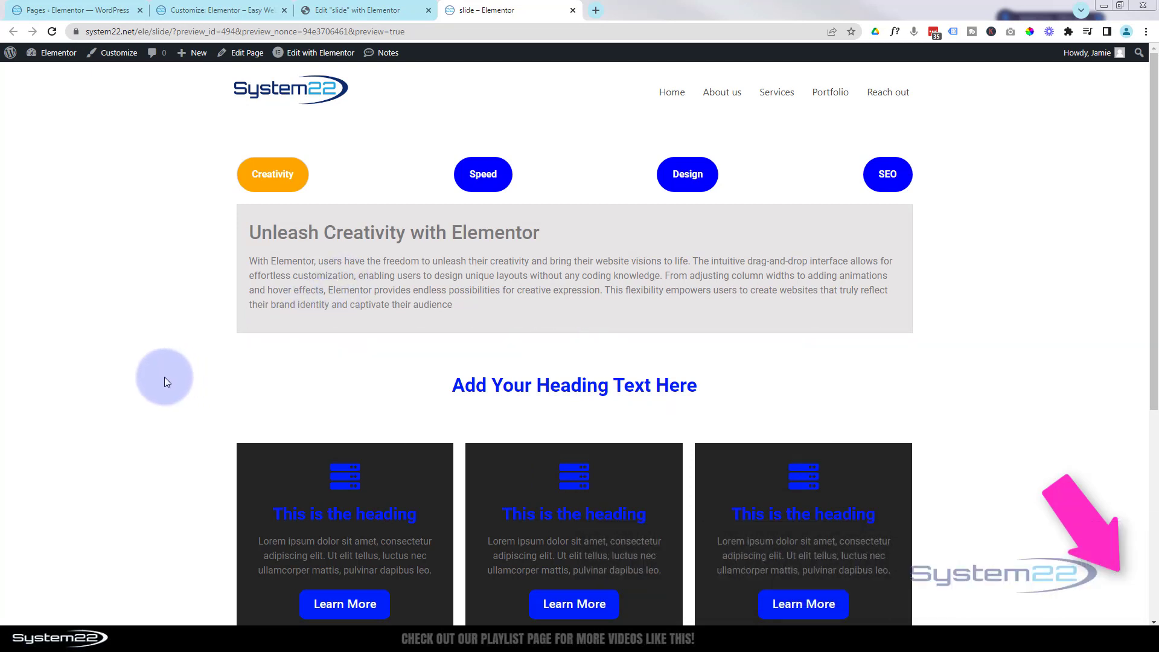
- From the WordPress dashboard go to Appearance > Customize and reach the Additional CSS editor
scroll(down, 3)
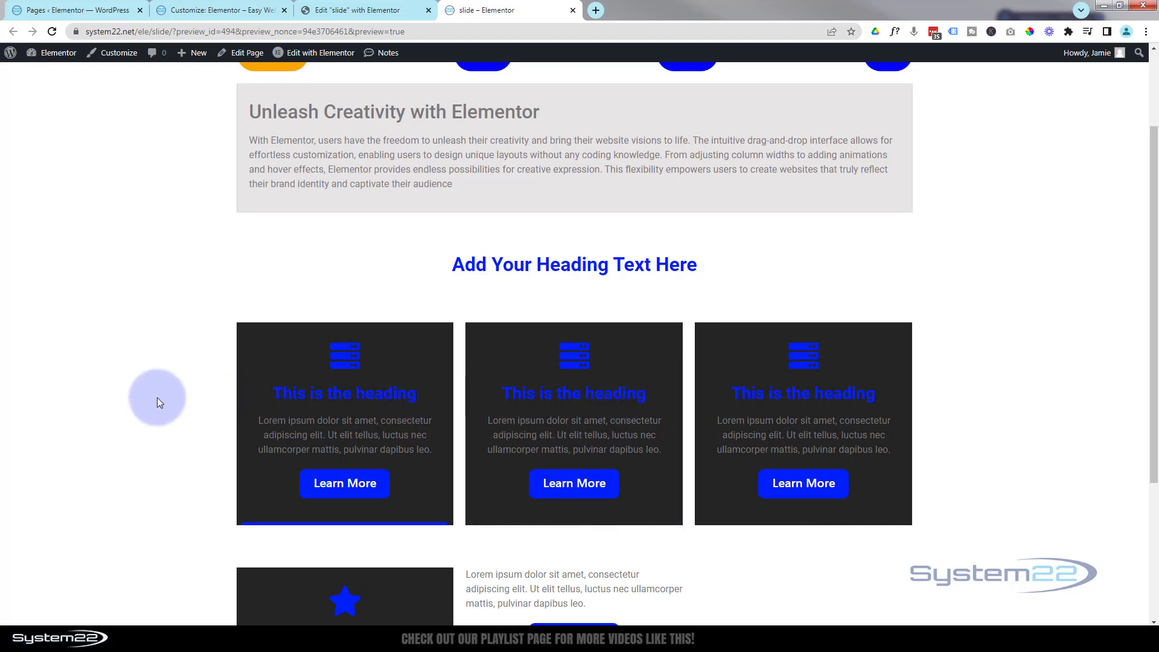
scroll(up, 3)
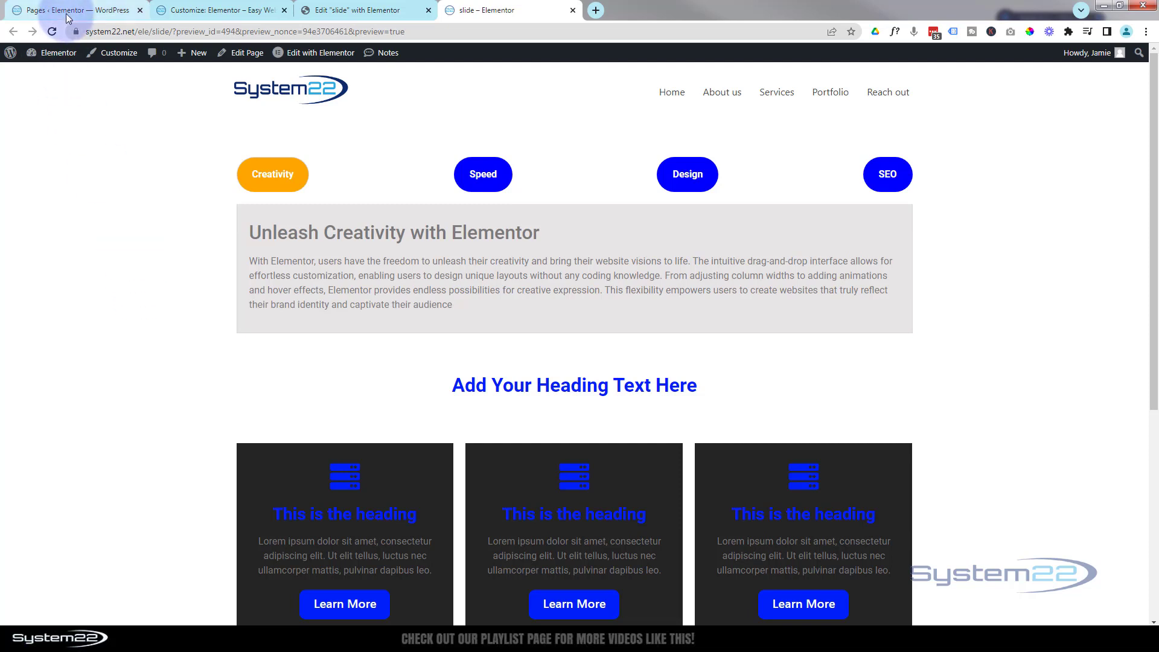
click(73, 9)
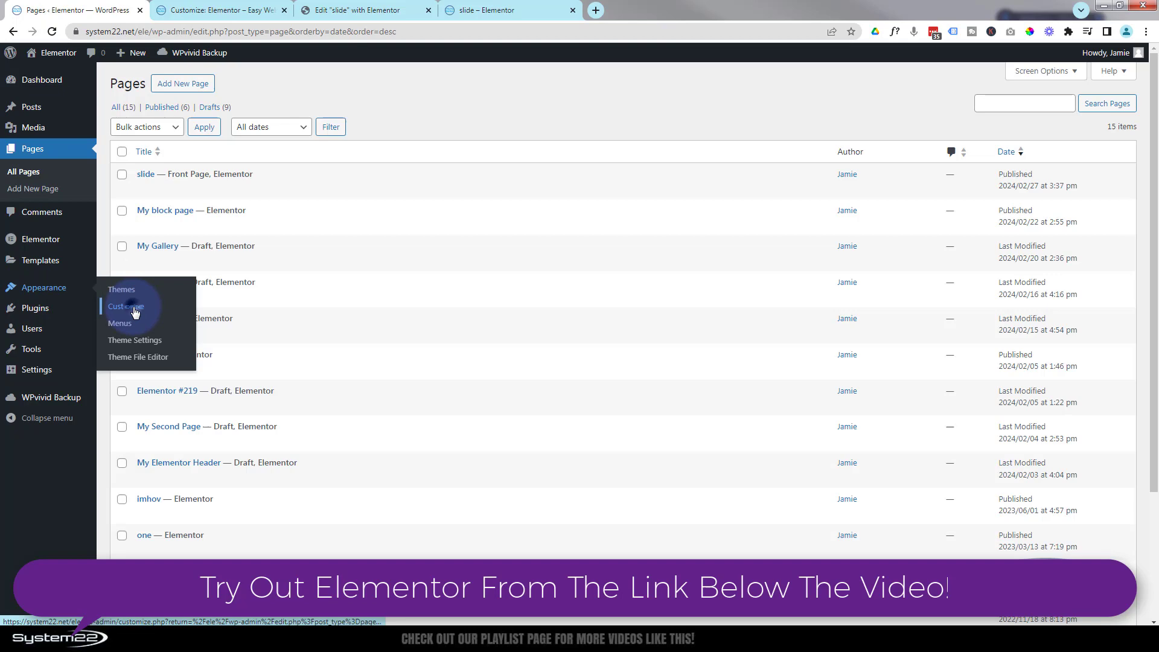
click(125, 306)
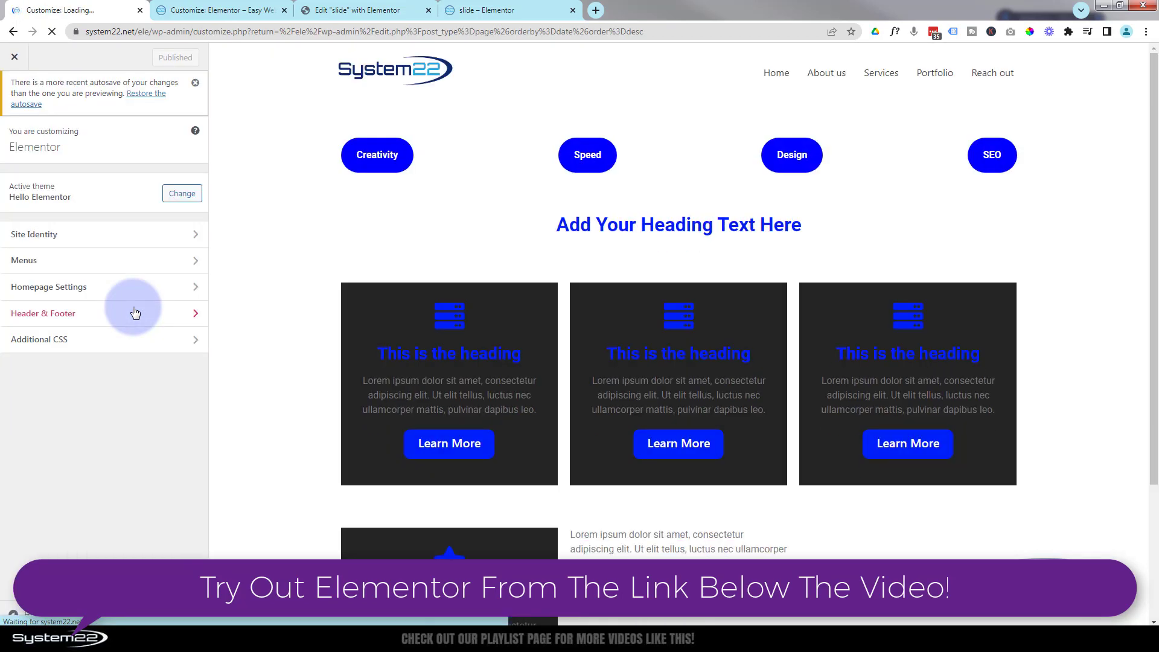
click(377, 154)
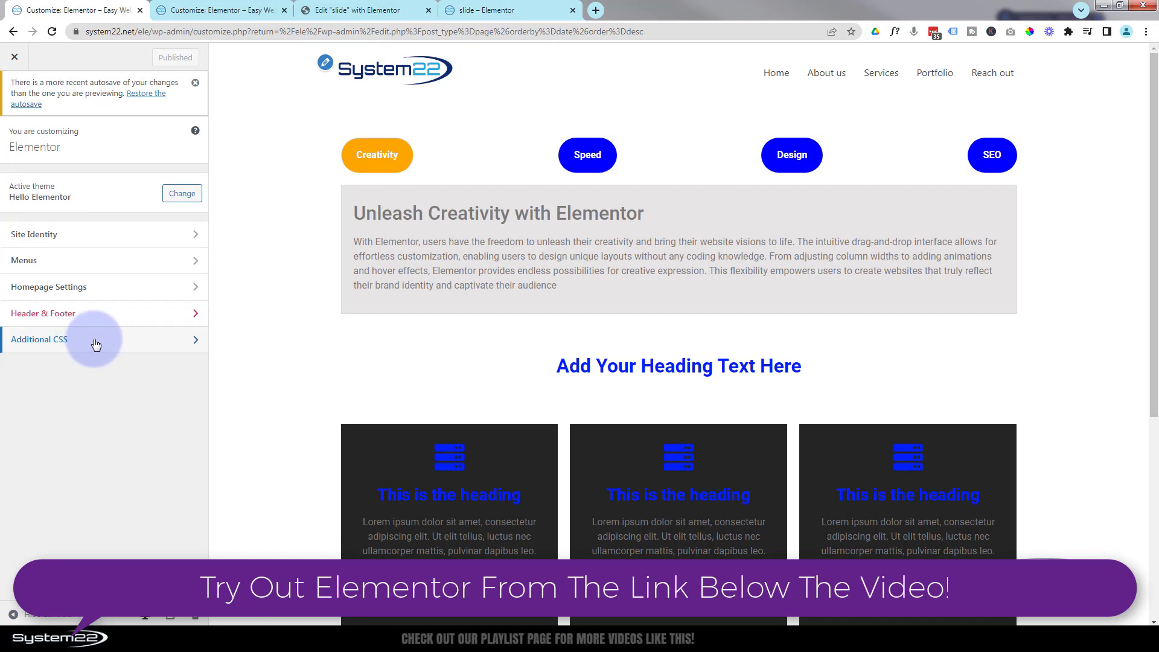
click(41, 340)
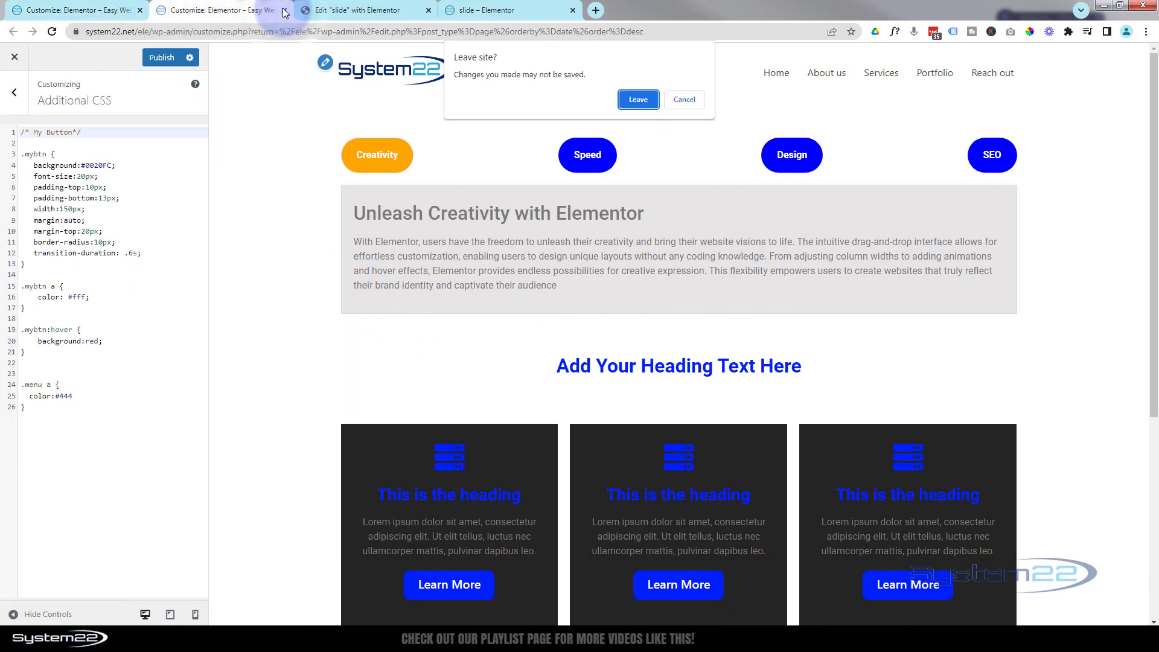
- Close the duplicate Customizer tab and add empty lines above the existing My Button styles
click(637, 99)
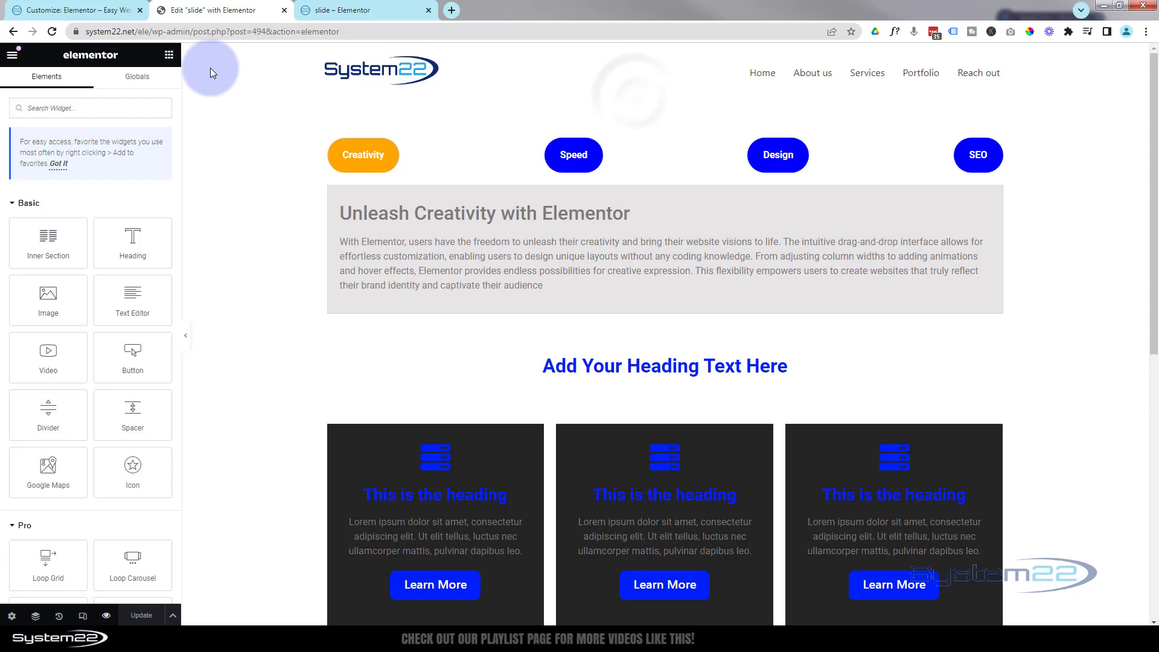
click(70, 10)
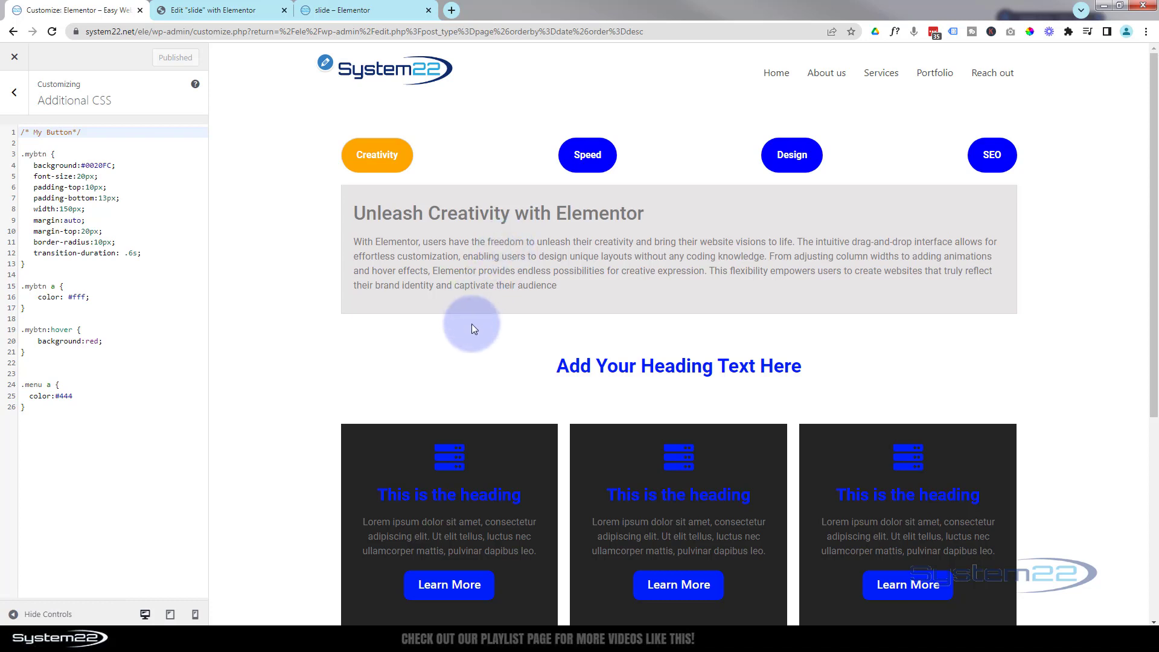
mouse_move(508, 264)
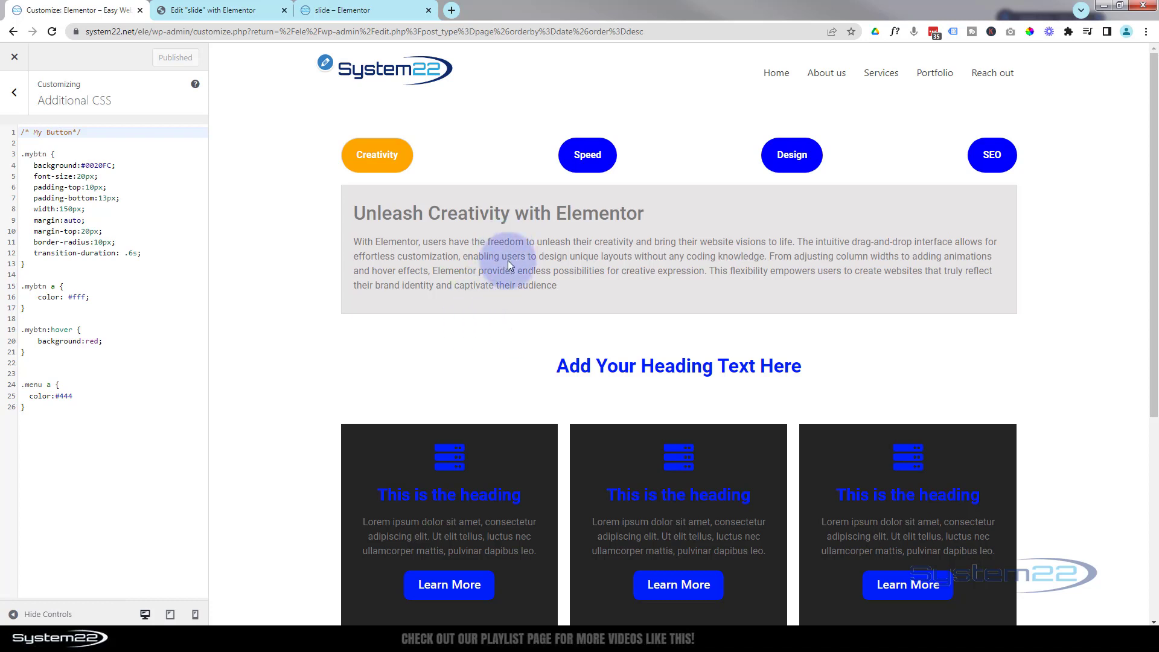
click(88, 132)
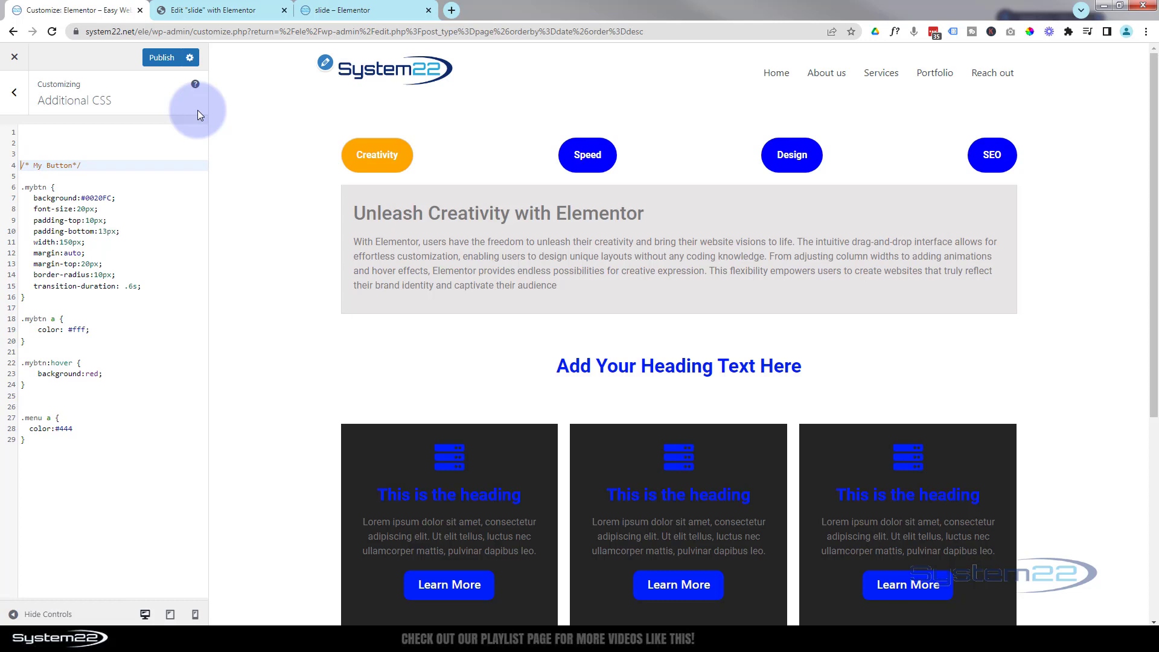
- Add an /* Underline Hover */ comment on the first line of the Additional CSS
click(35, 131)
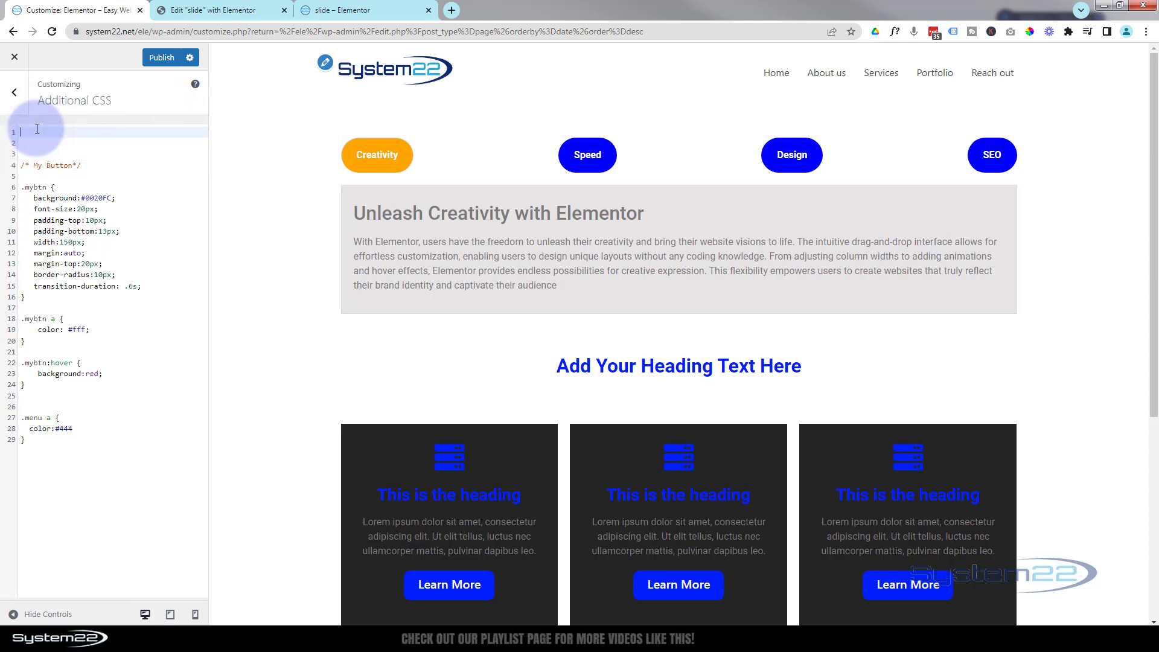
text(/*)
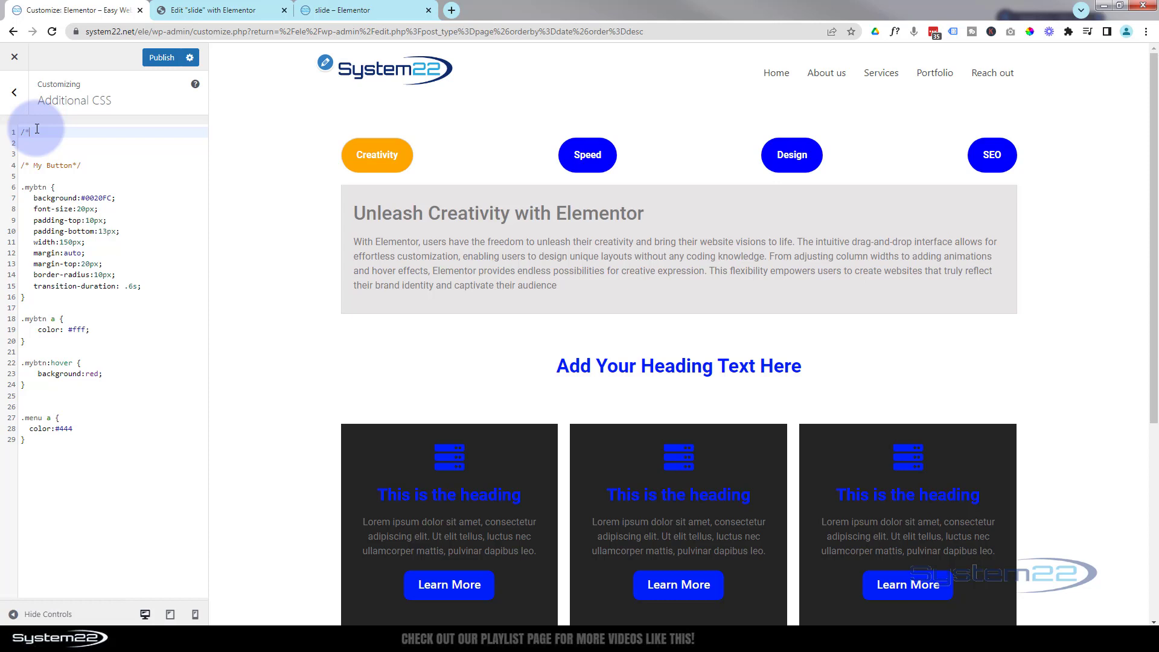
text(*)
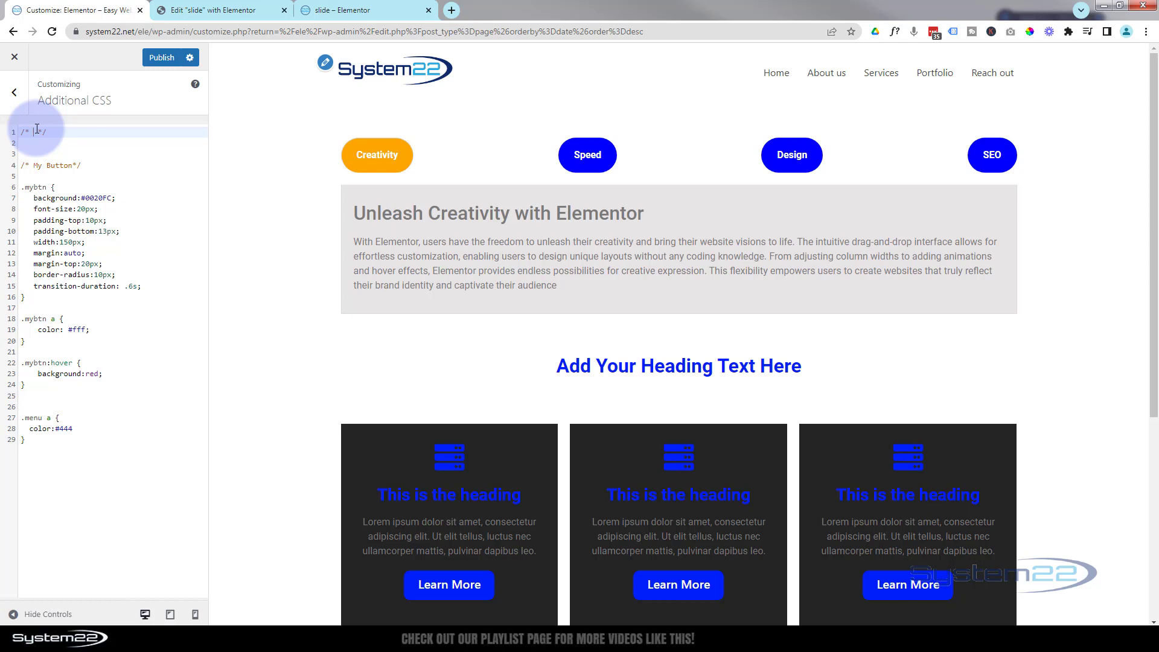
text(bind)
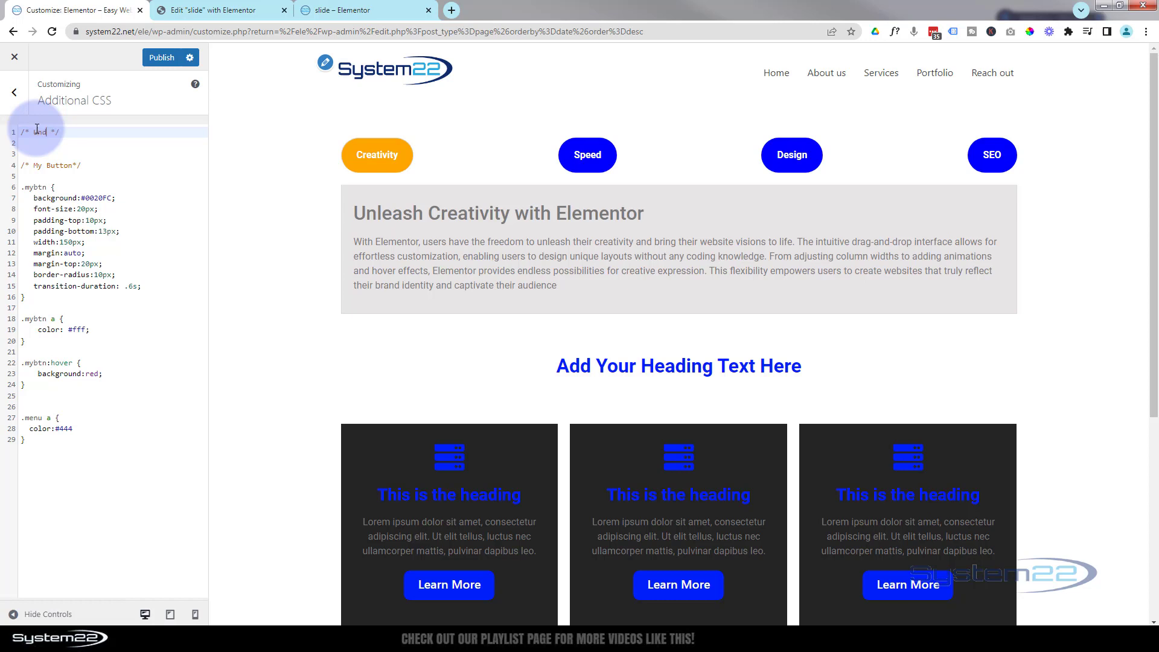
text(underline Hover)
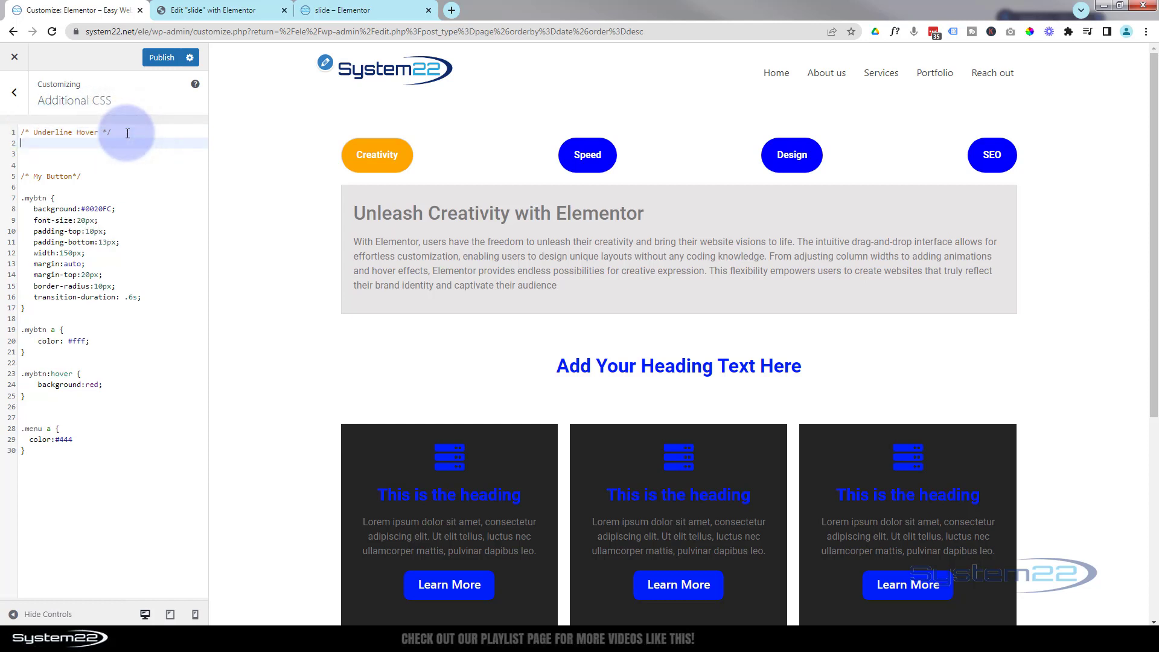
key(enter)
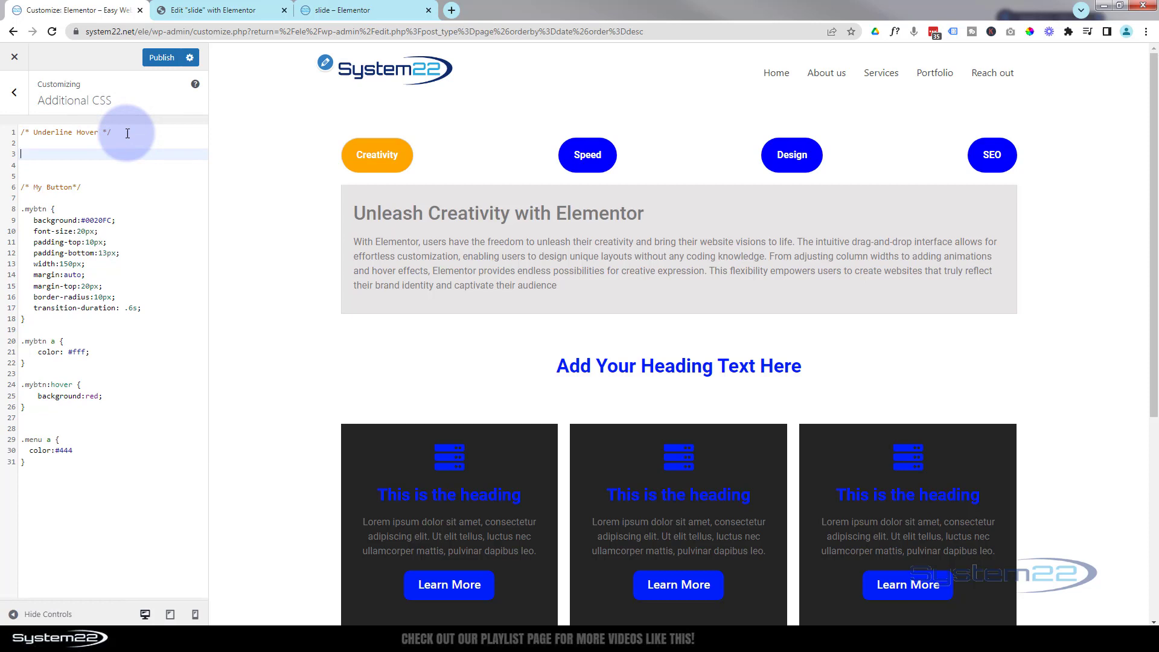
- Begin a new rule with the .mline selector beneath the comment
text(.)
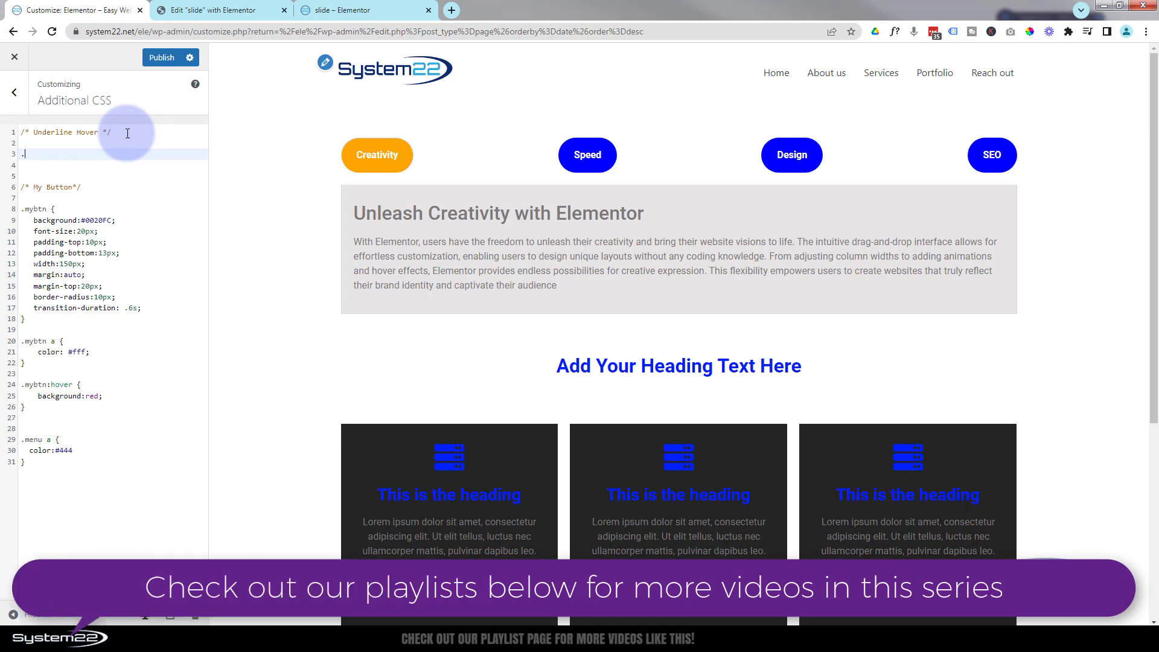
text(.mlin)
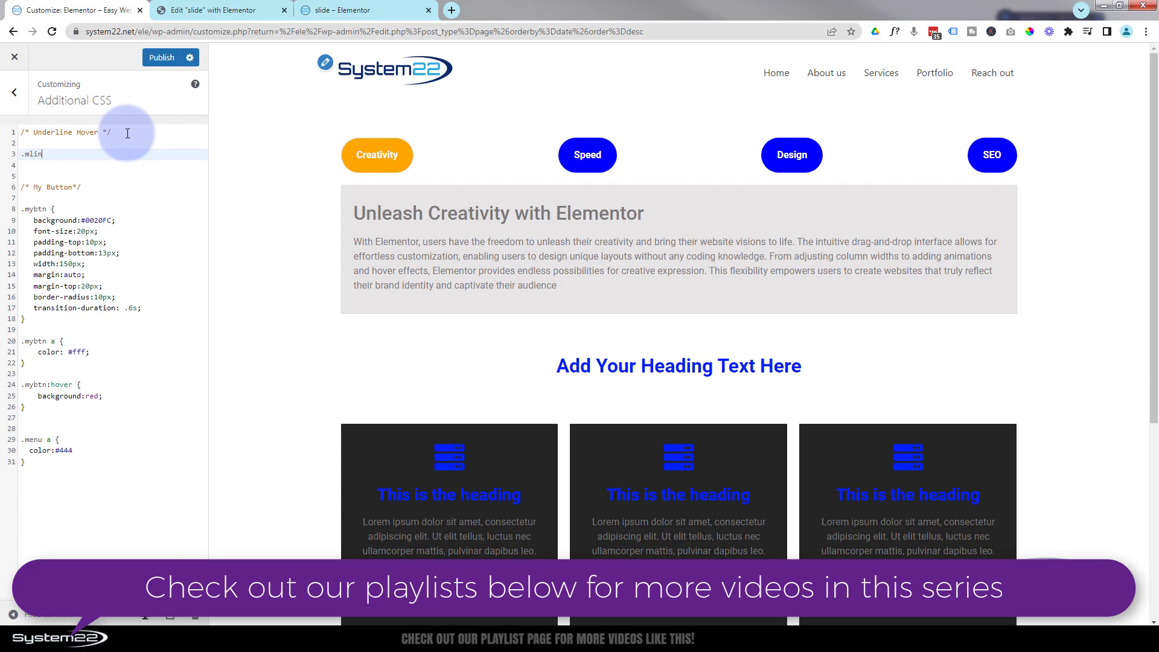
text(e)
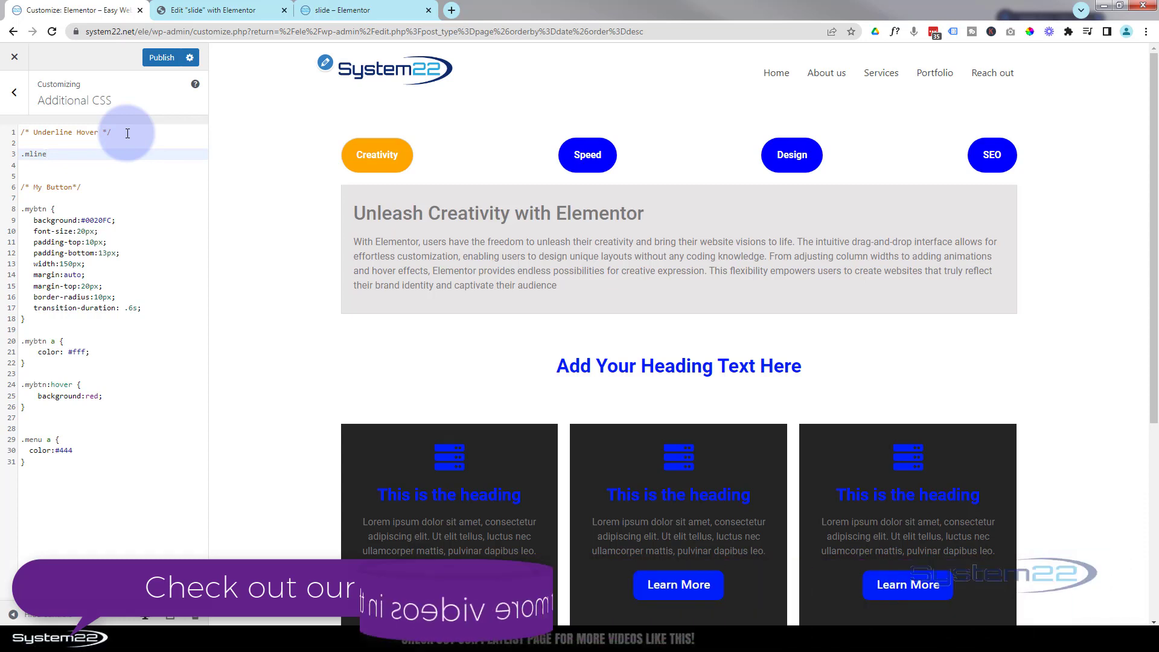
- Extend the selector to .mline::after with an empty rule block
text(::)
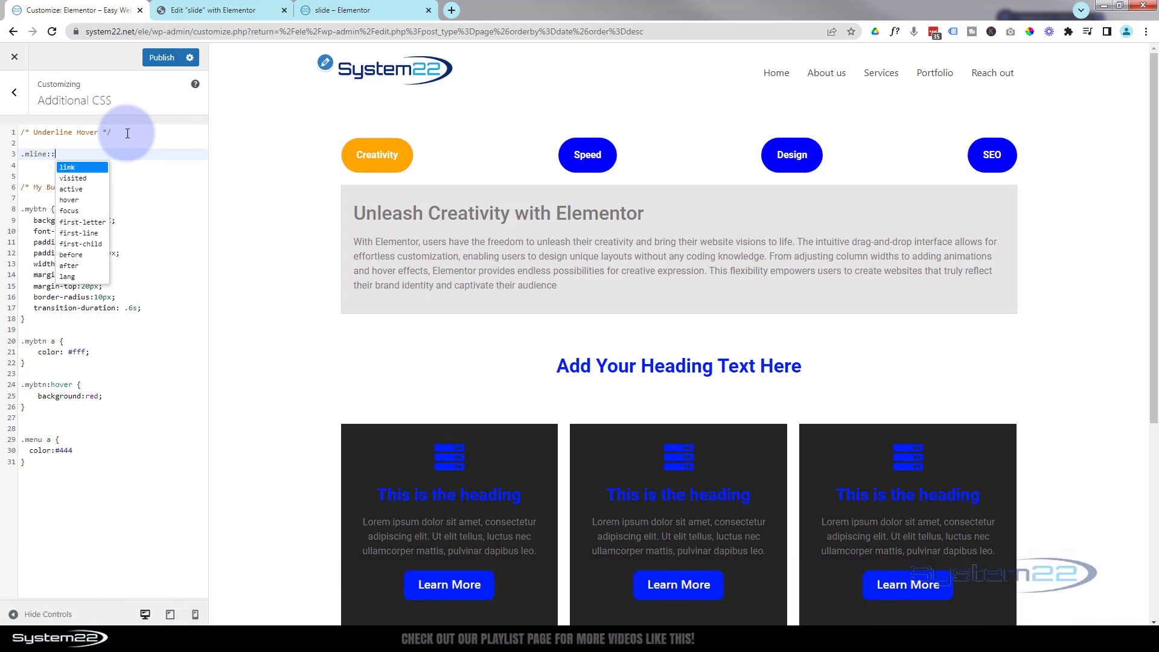
text(after)
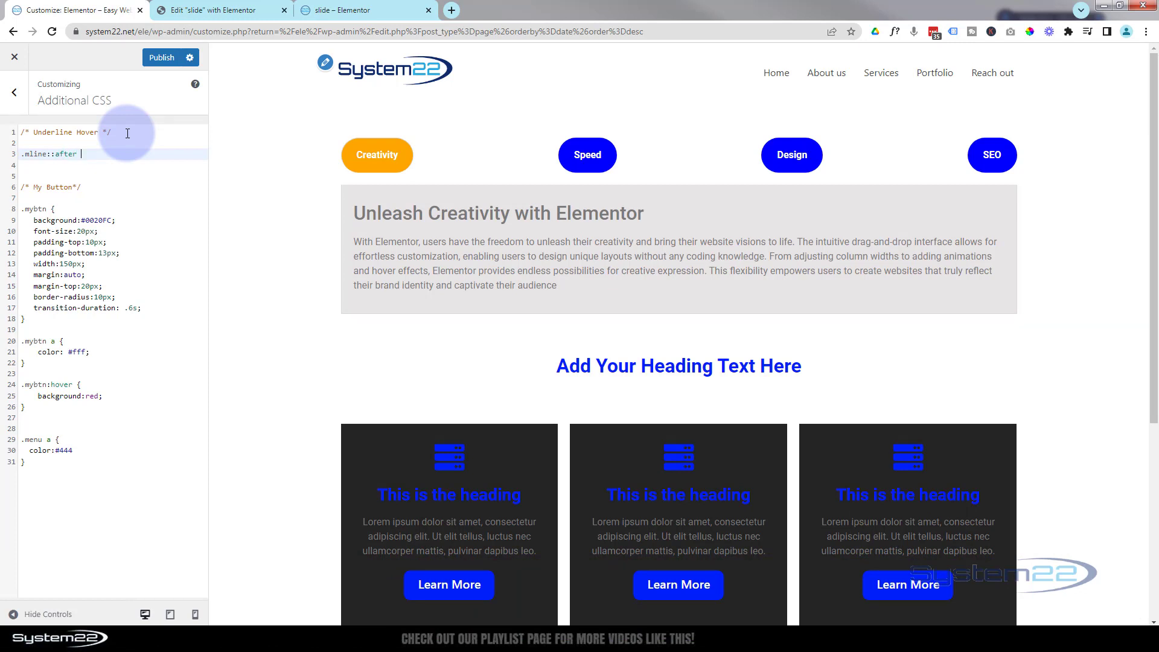
text({})
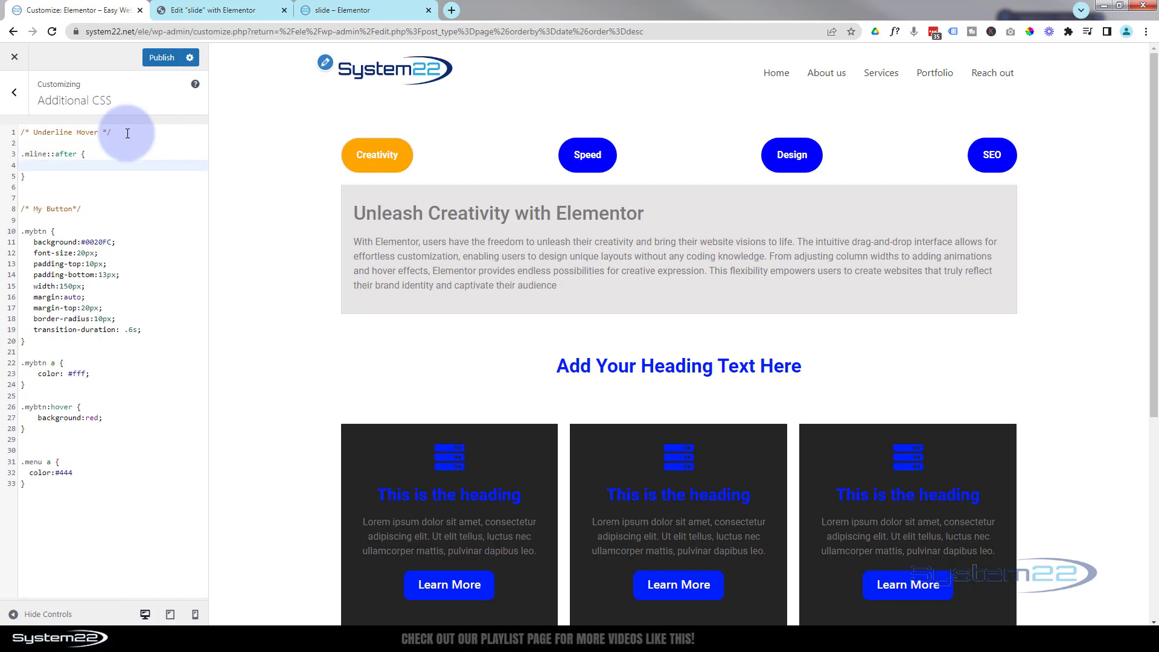
- Give .mline::after content:"" and position:absolute
click(28, 165)
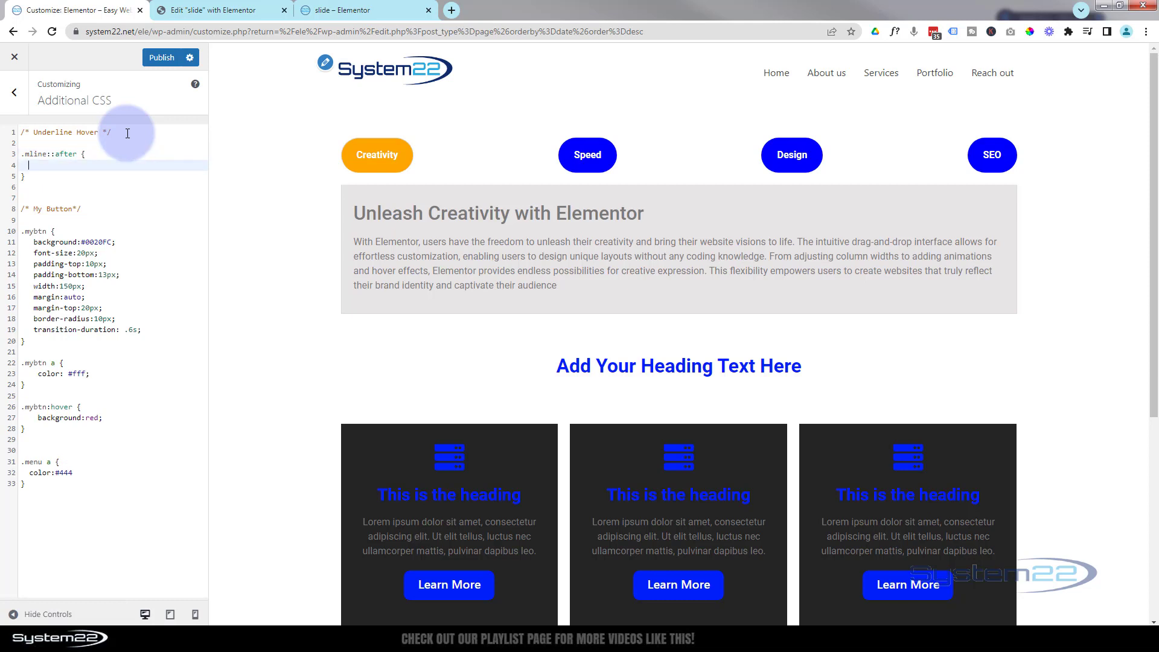
text(content:)
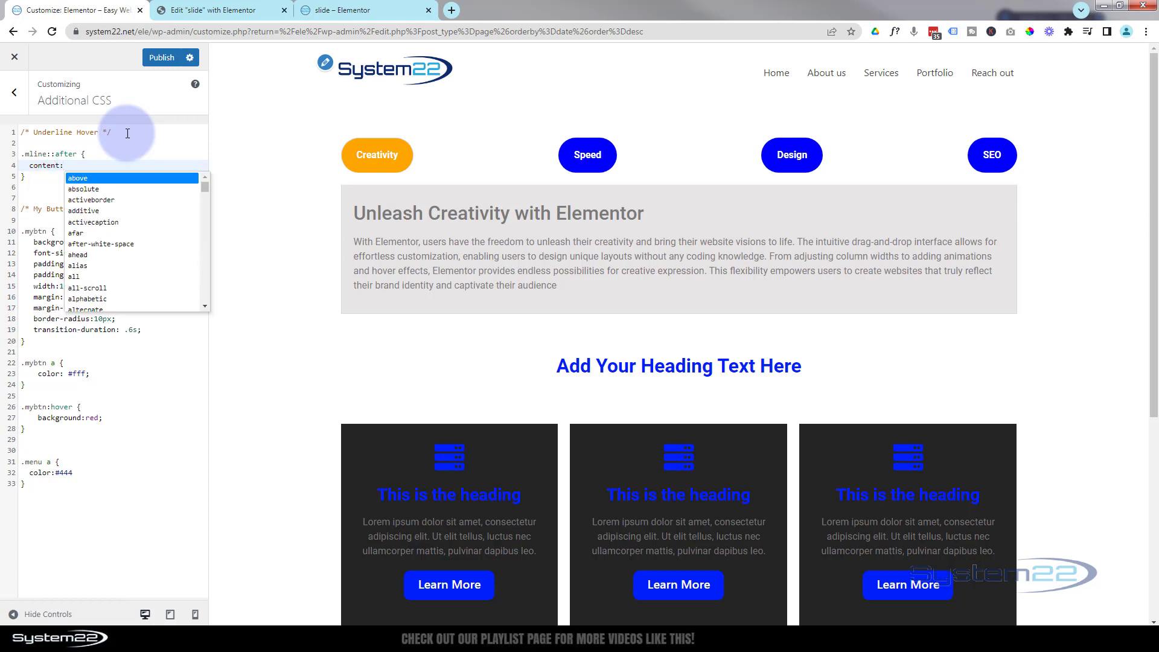
text("")
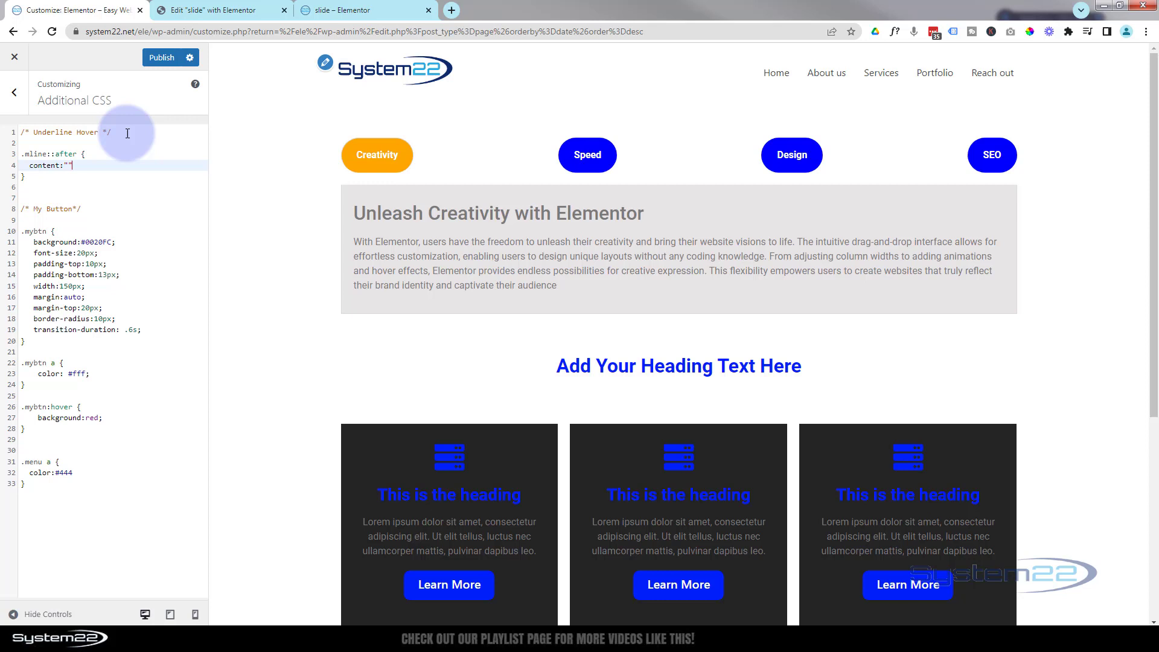
text(;)
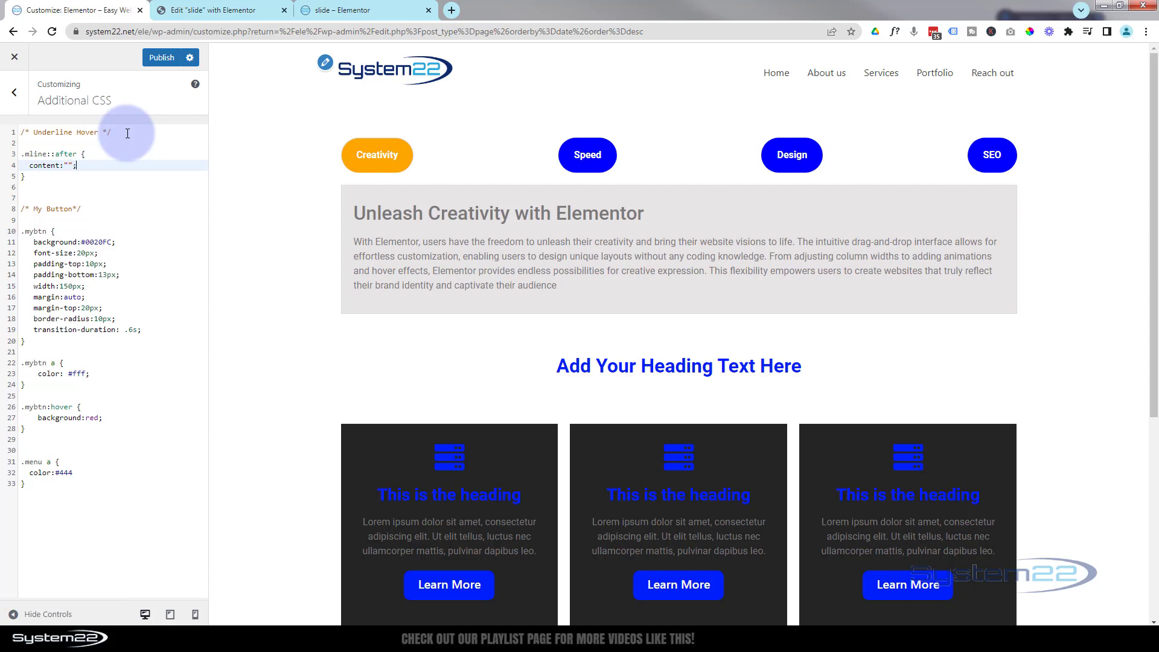
key(enter)
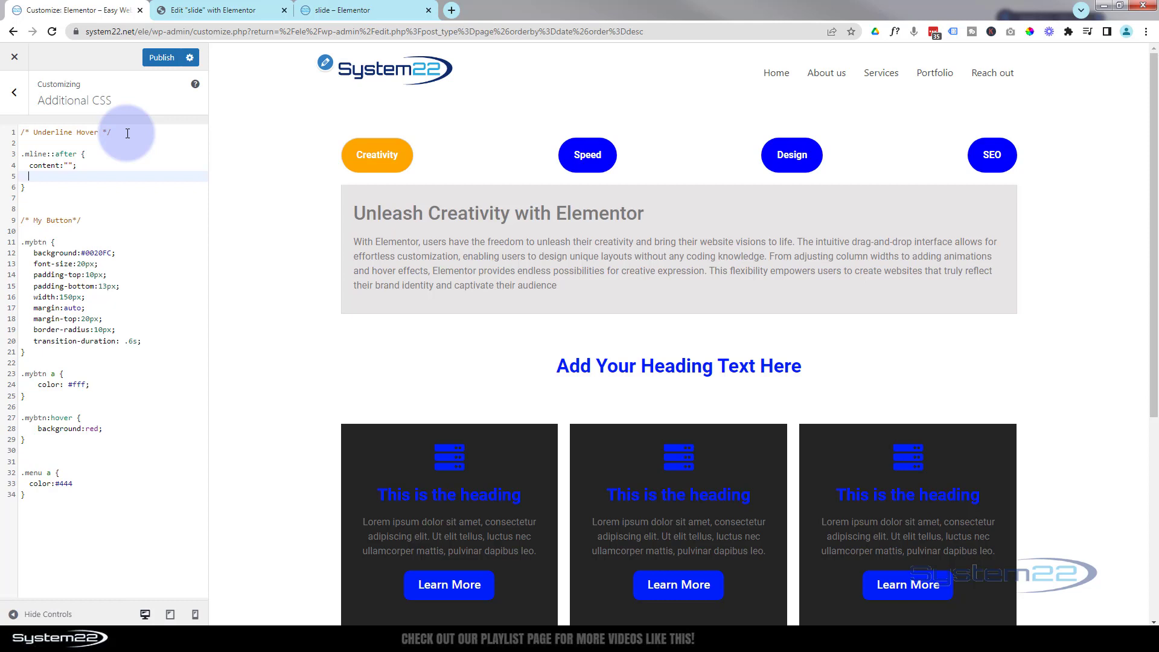
mouse_move(112, 165)
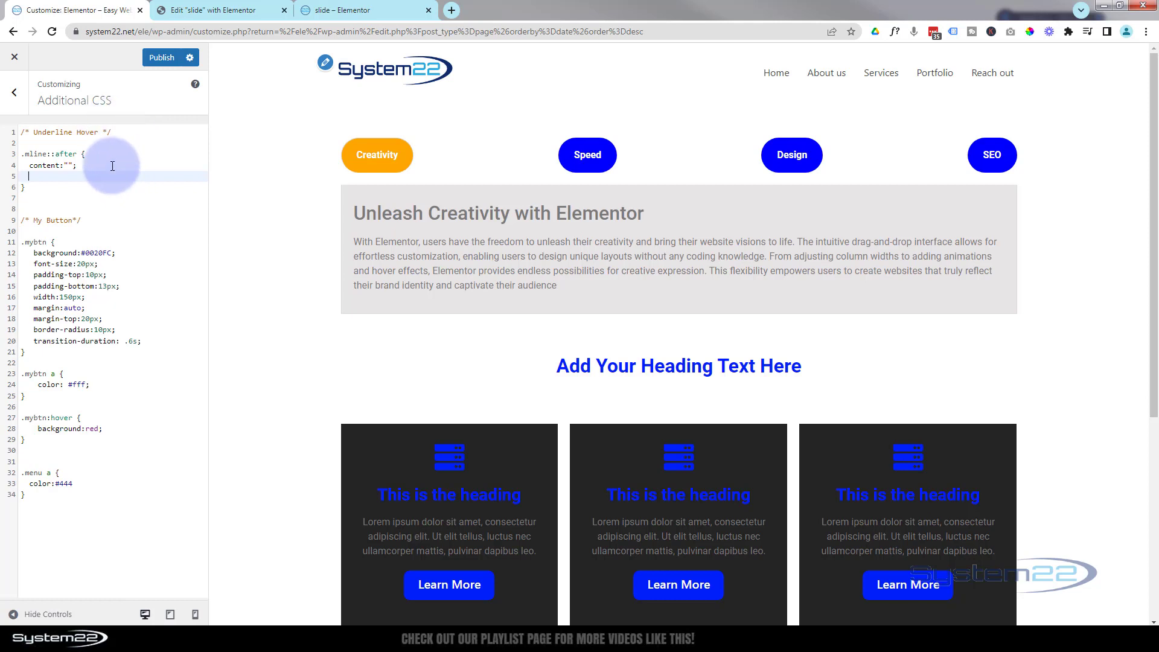
mouse_move(135, 233)
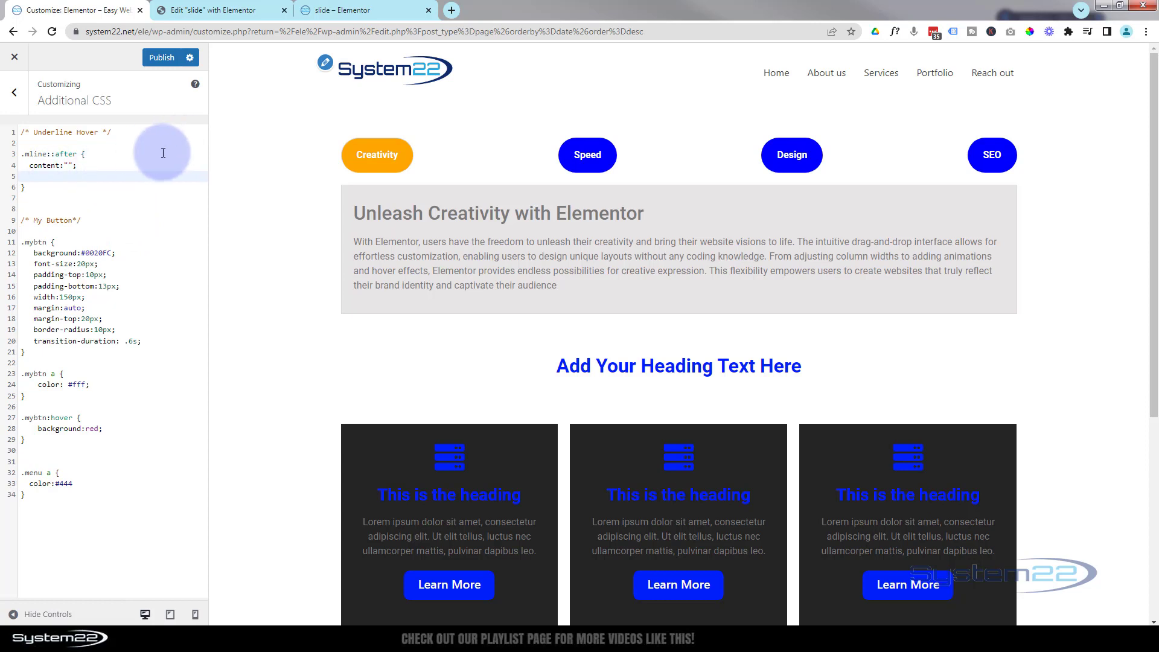
text(position)
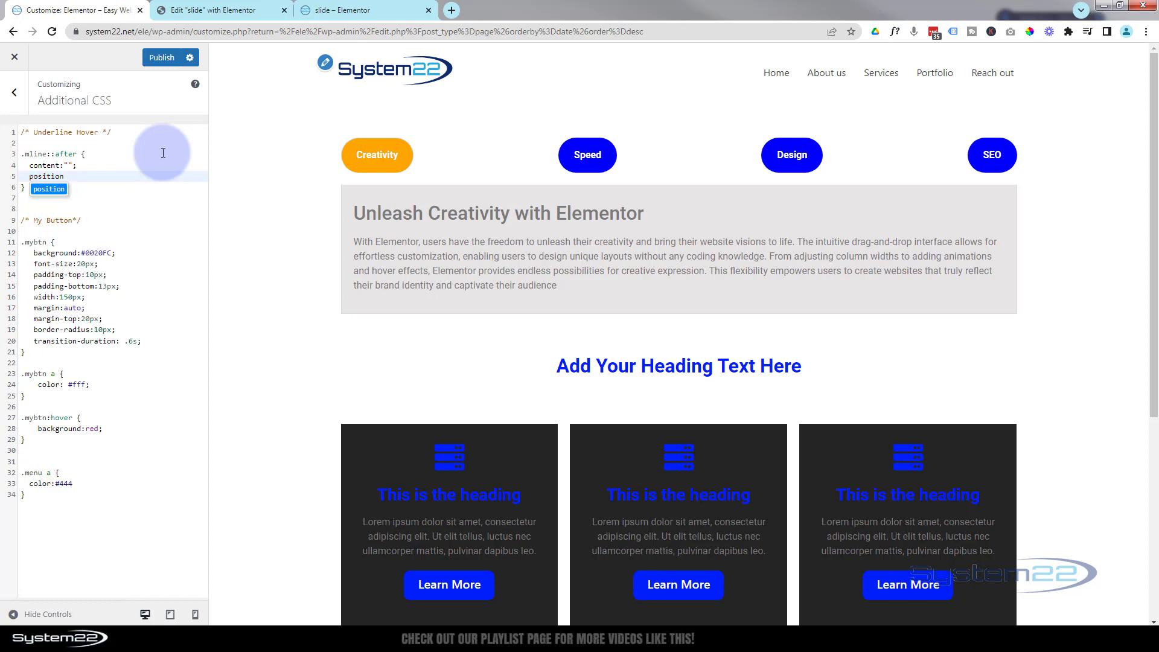
text(:absolute;)
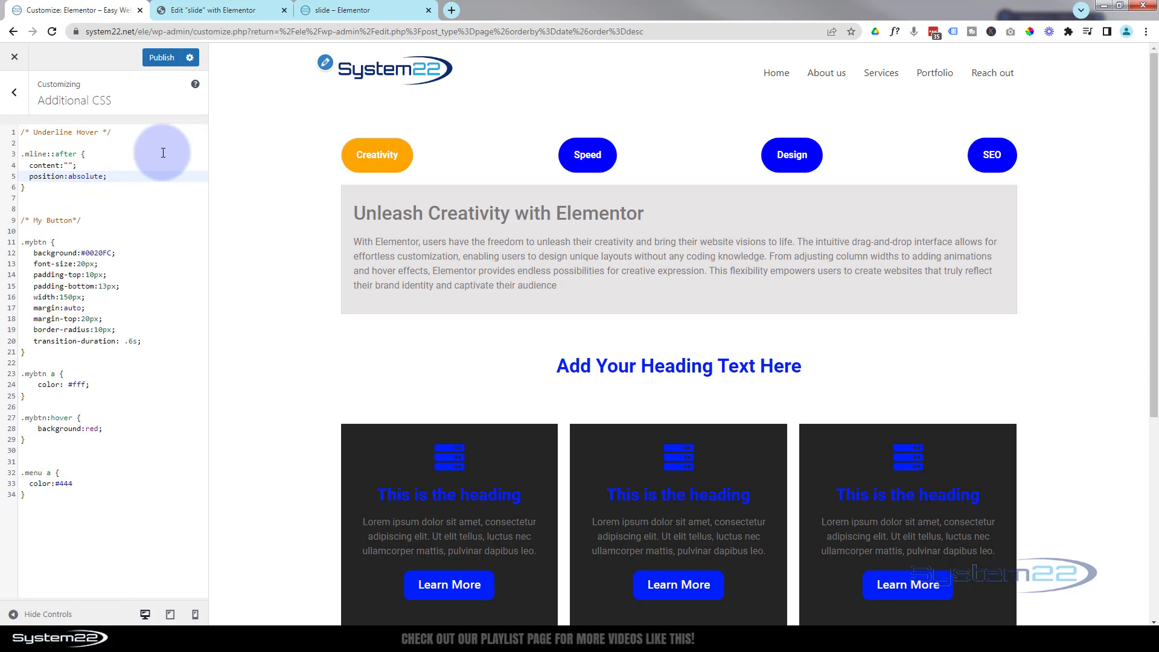
- Add bottom:0 and left:50% to the .mline::after rule
click(107, 176)
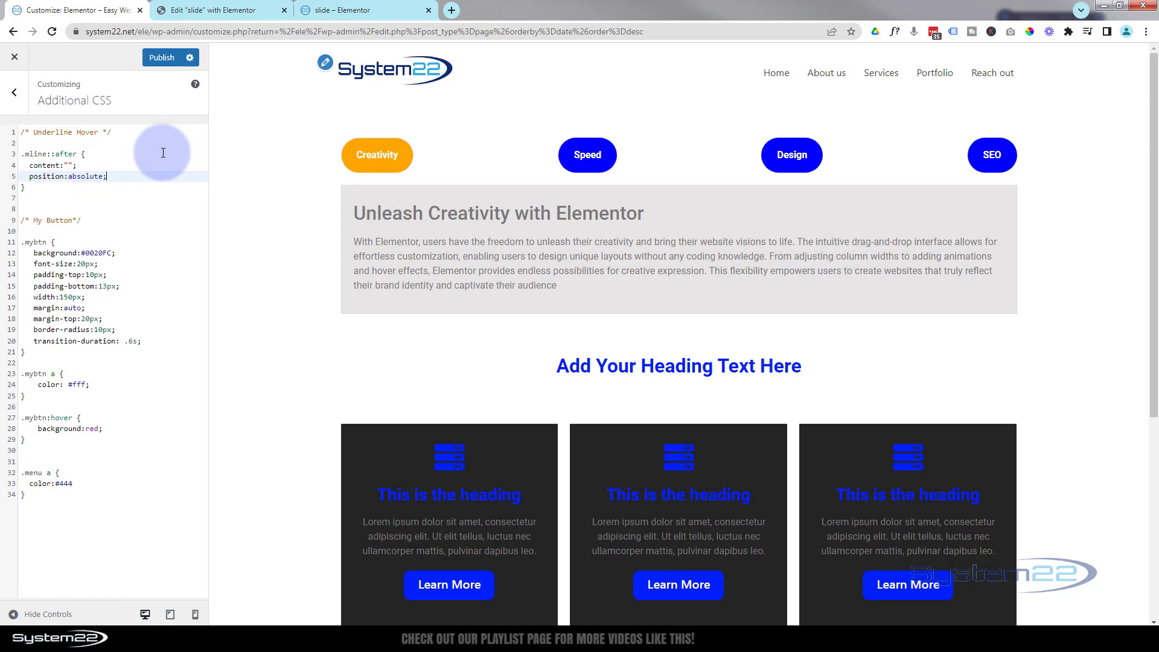
key(enter)
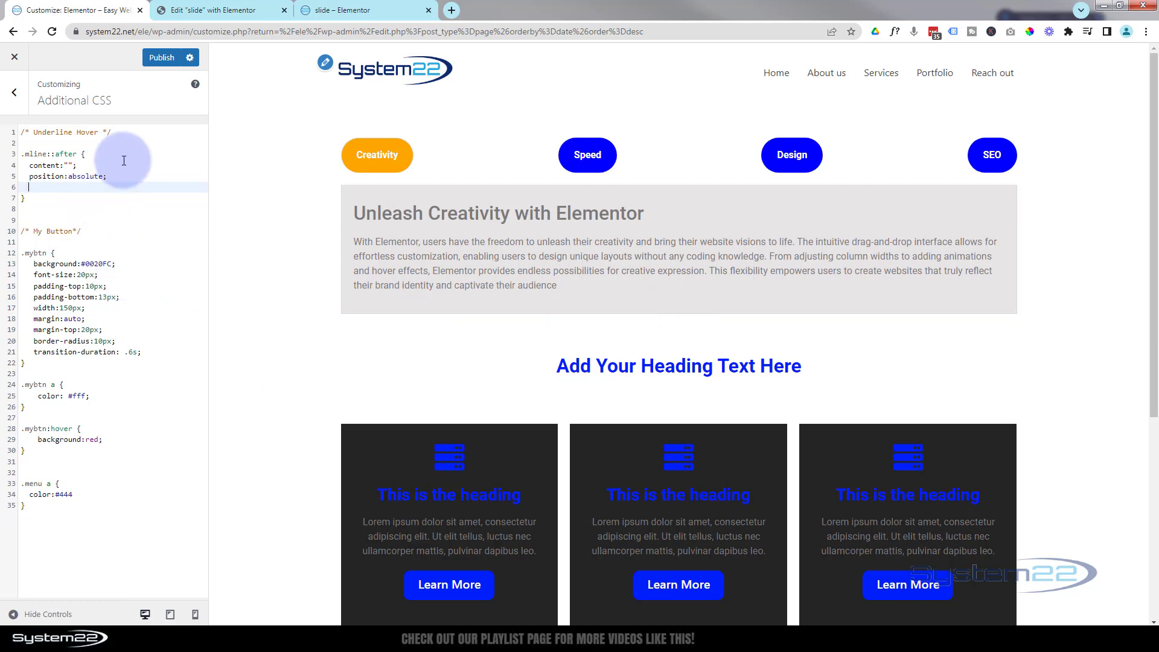
text(bottom:0)
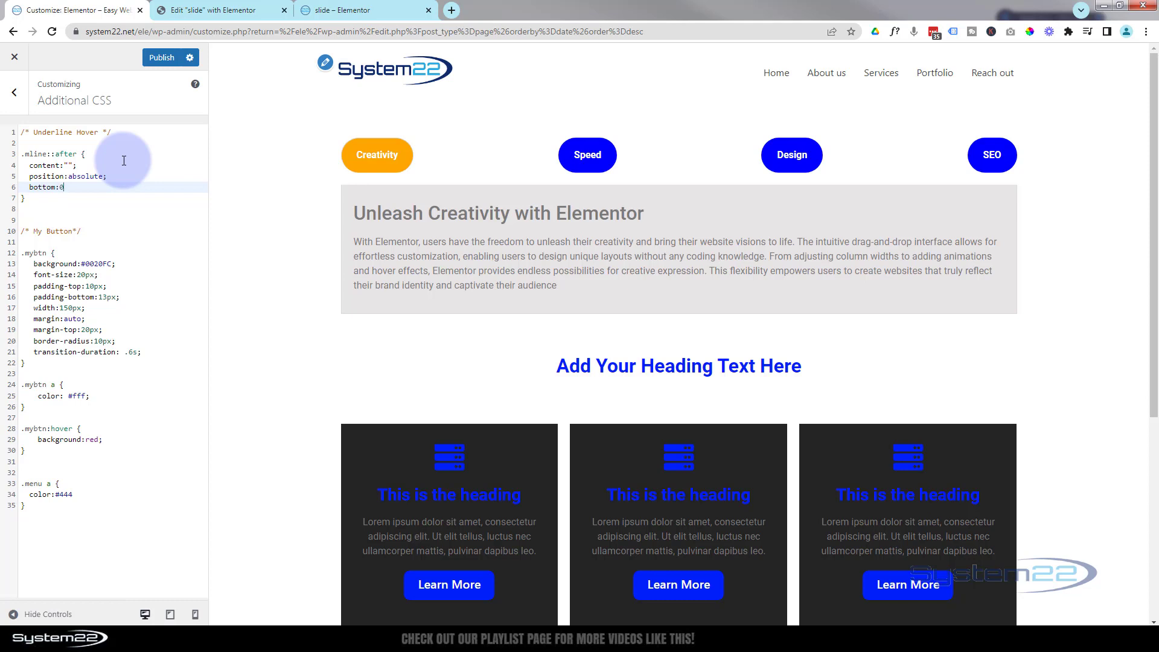
text(;)
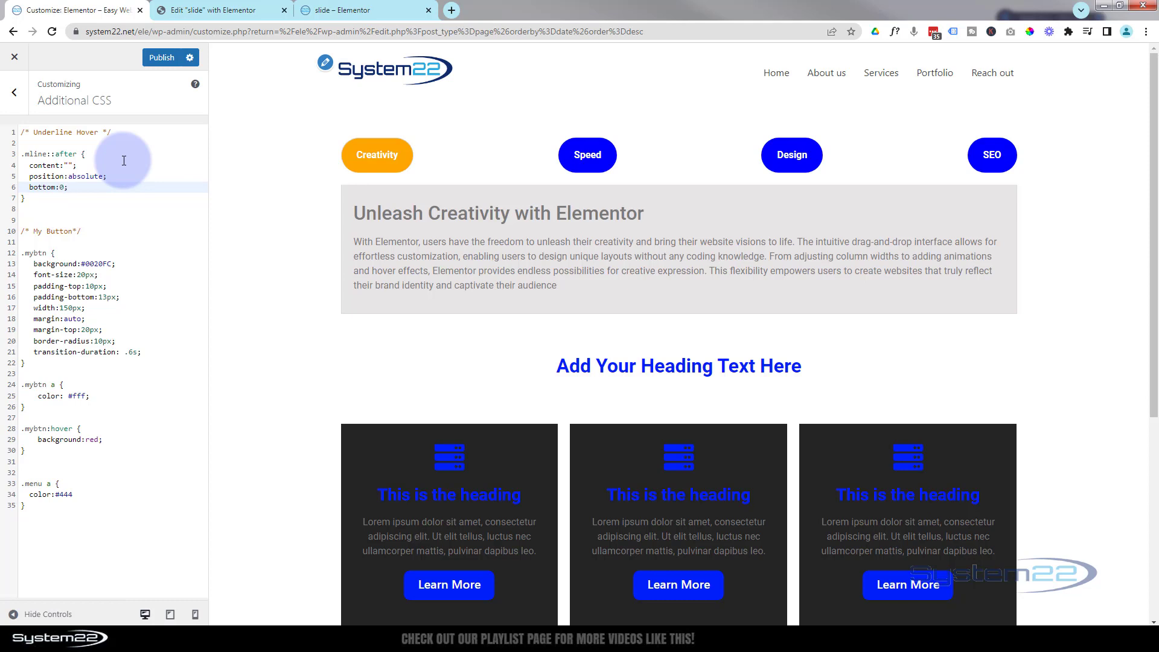
mouse_move(662, 317)
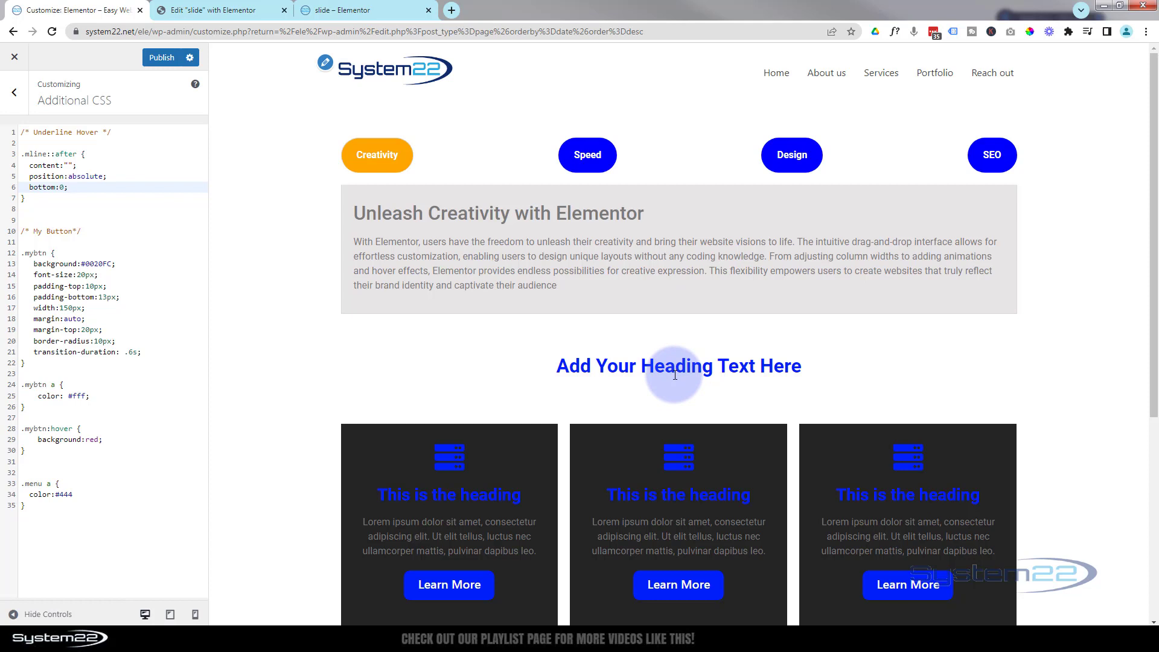
text(left:)
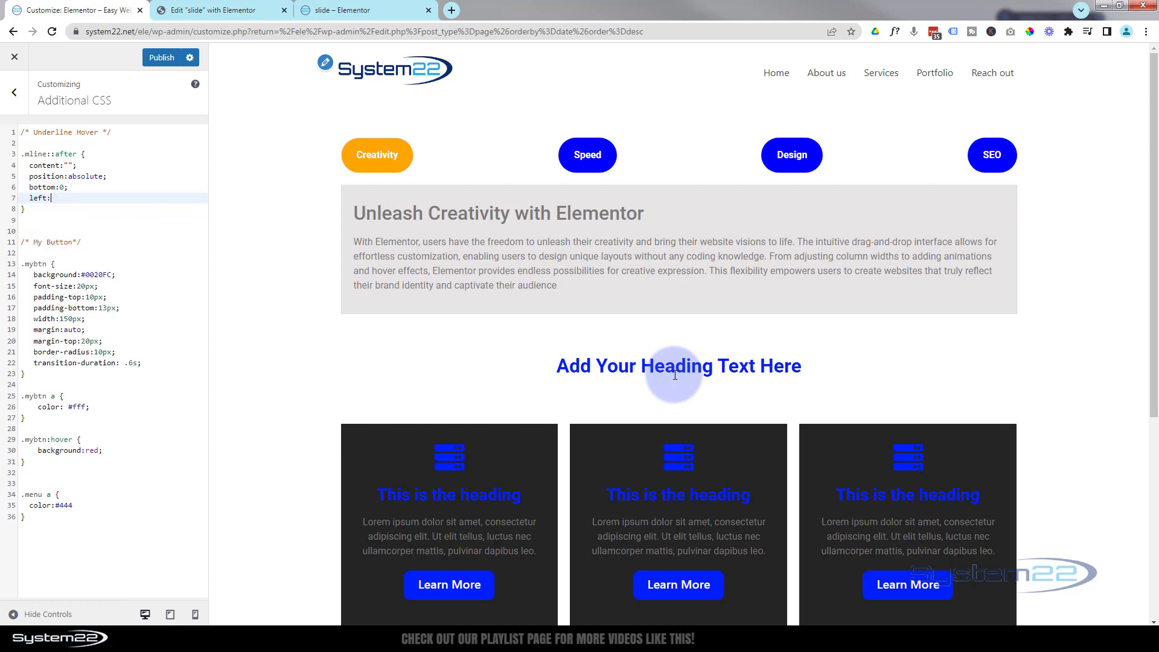
text(50%;)
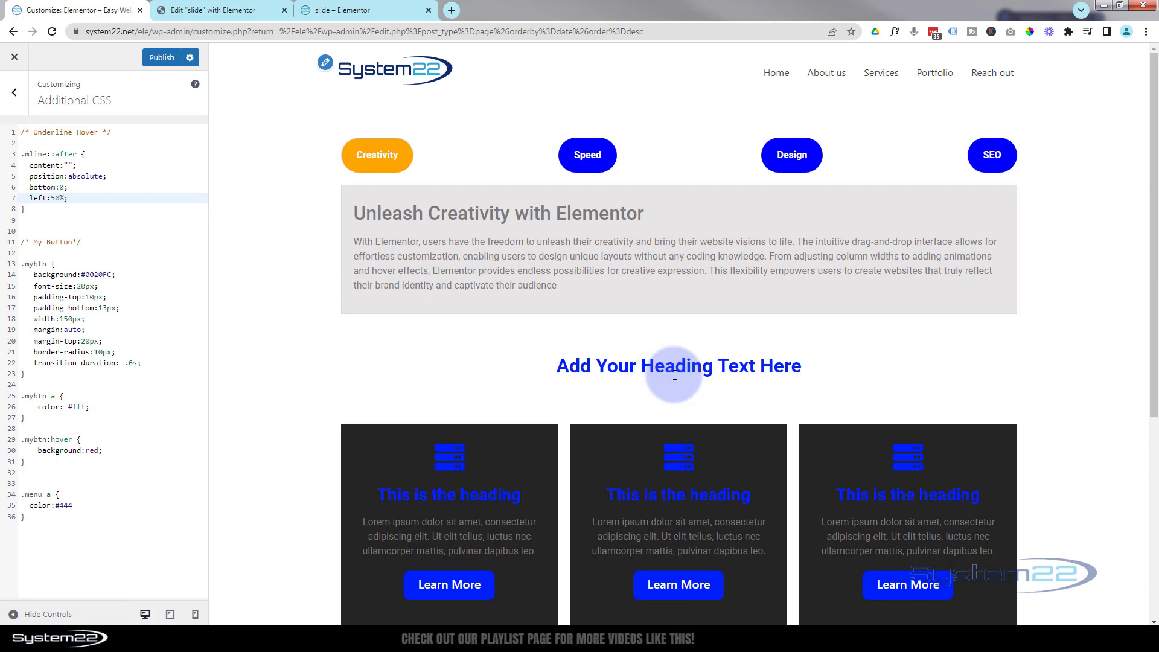
key(Enter)
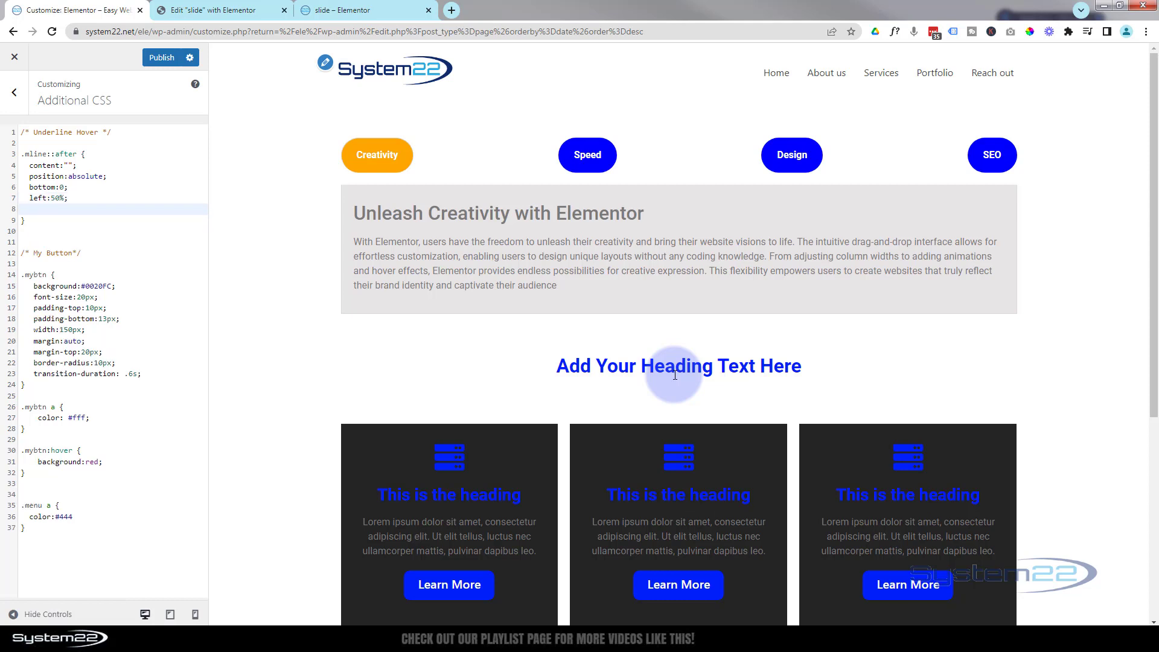
- Add width:100%, height:5px and background-color:#0020FC, showing blue bars in the preview
text(width)
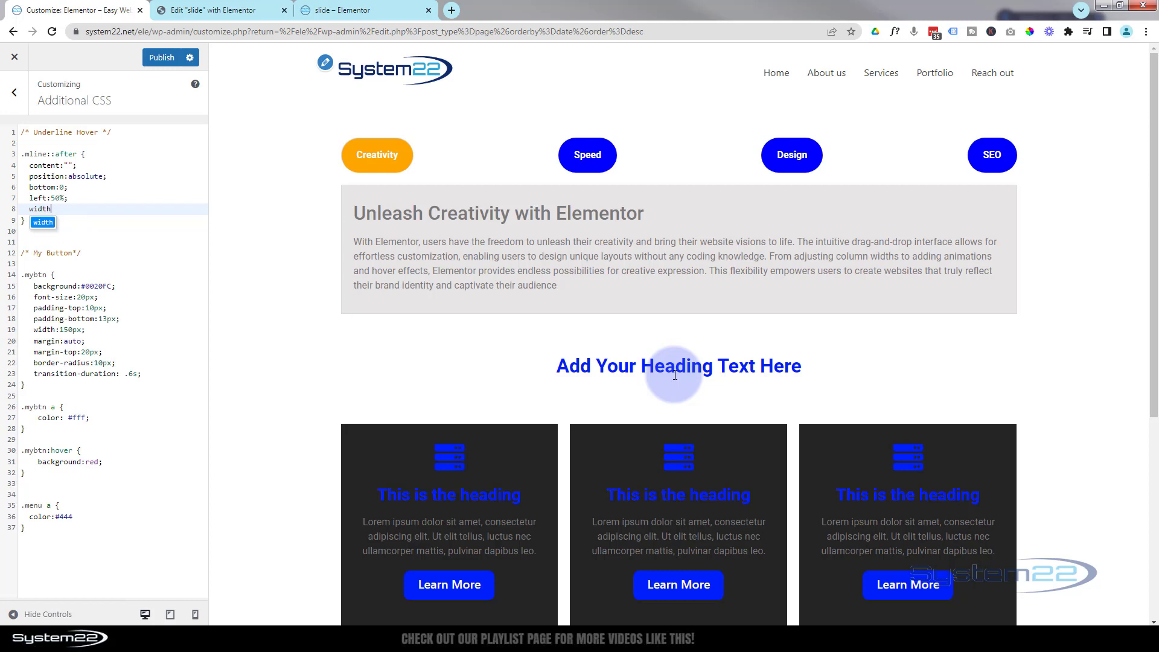
text(:100%;)
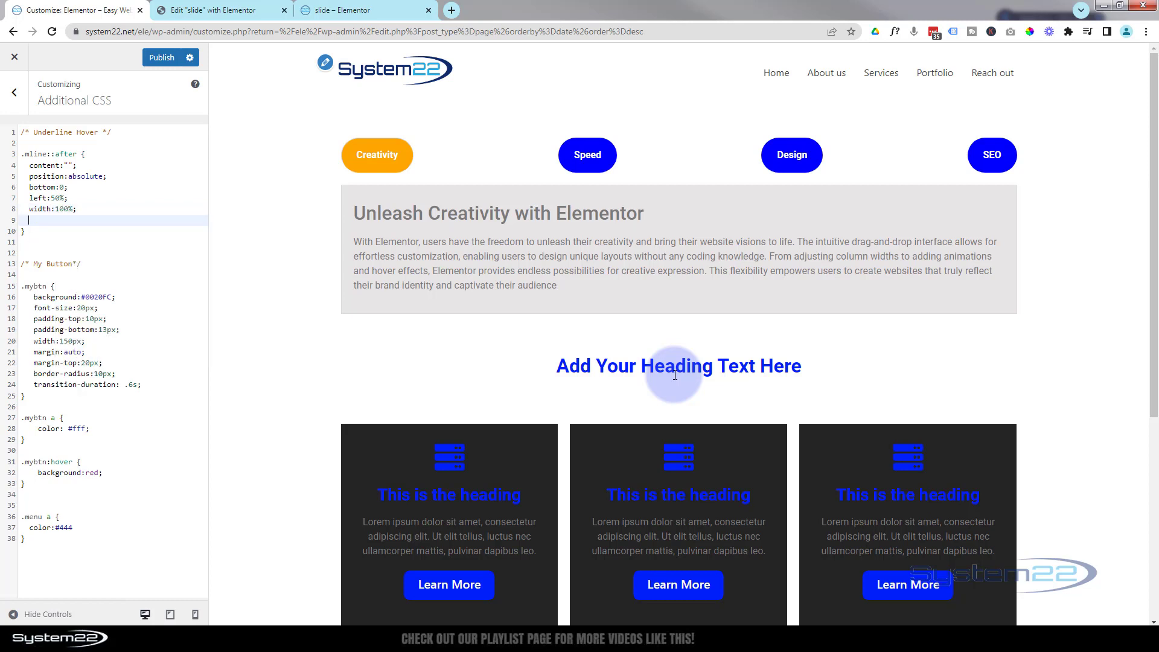
text(height)
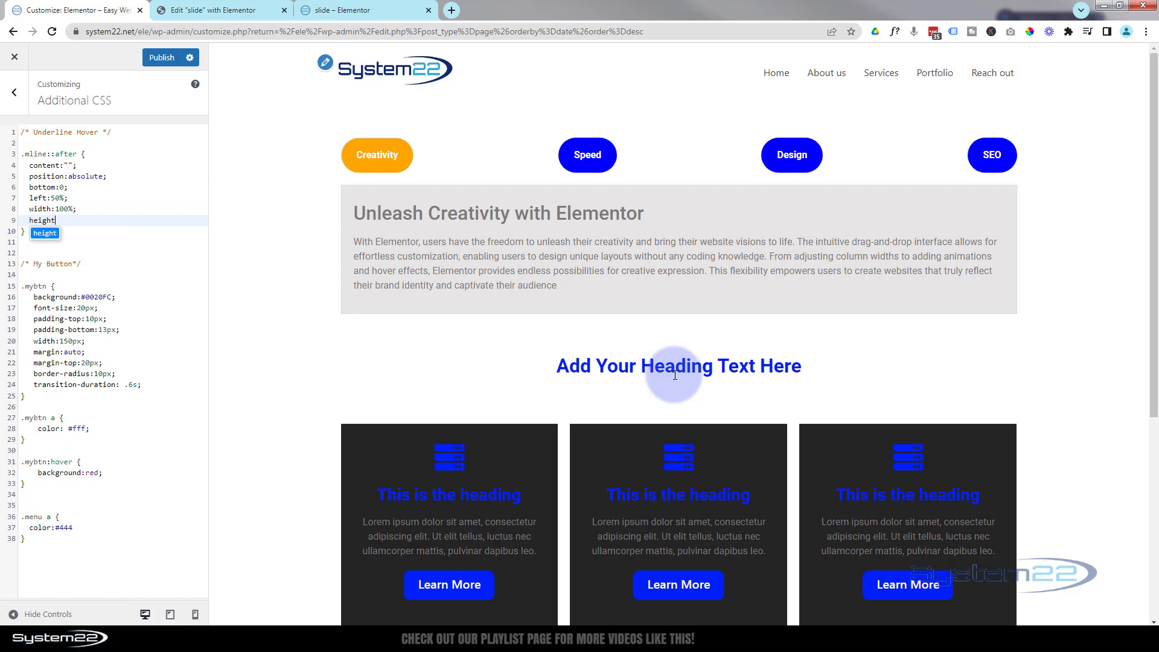
text(:5)
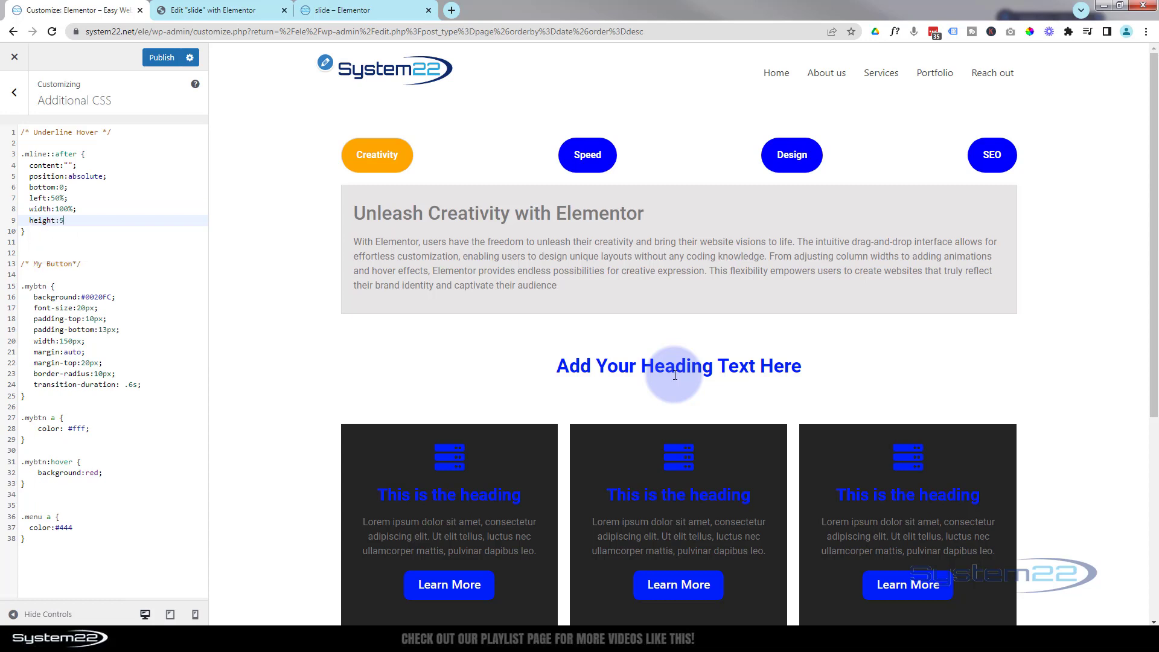
text(px;)
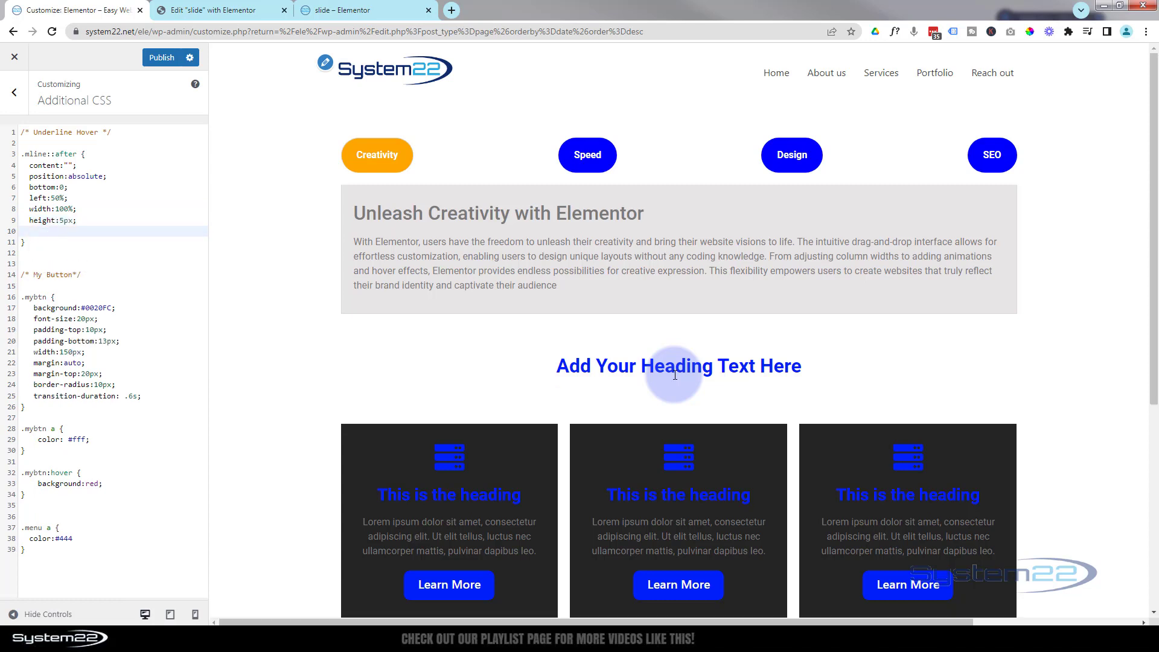
text(background)
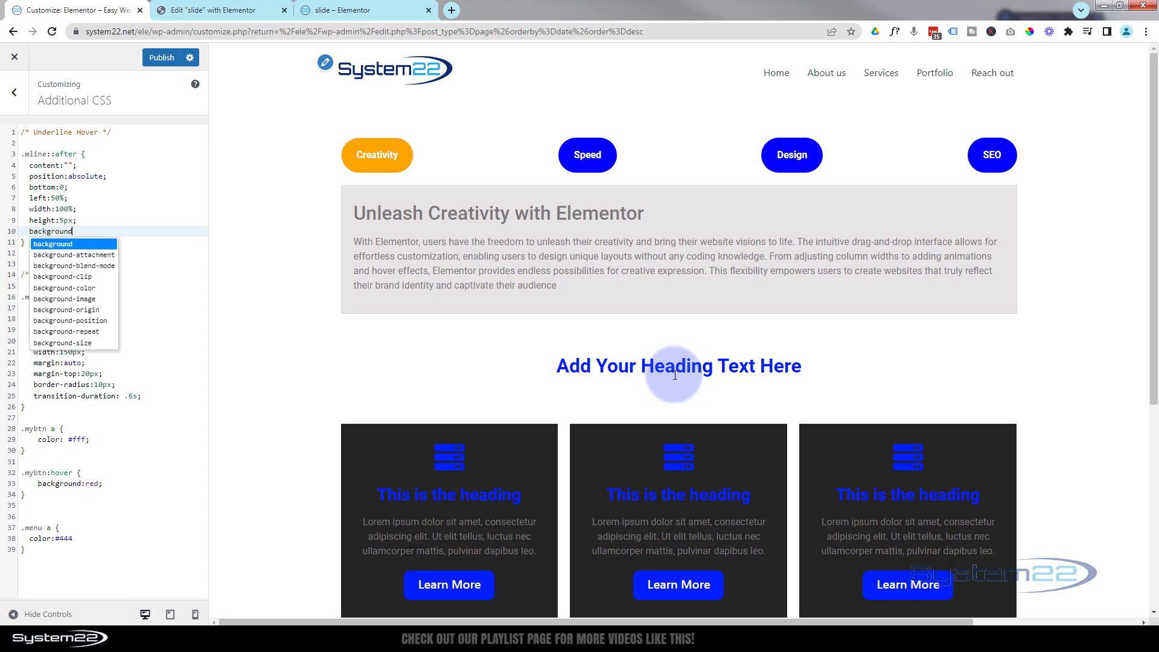
text(-color:)
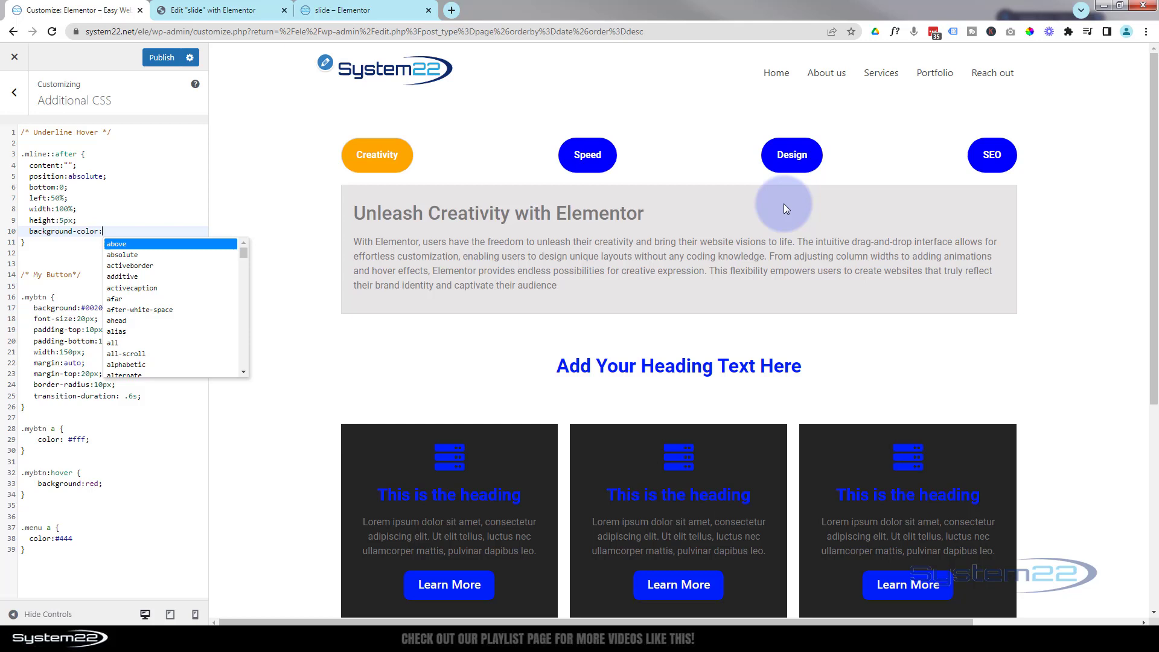
mouse_move(726, 112)
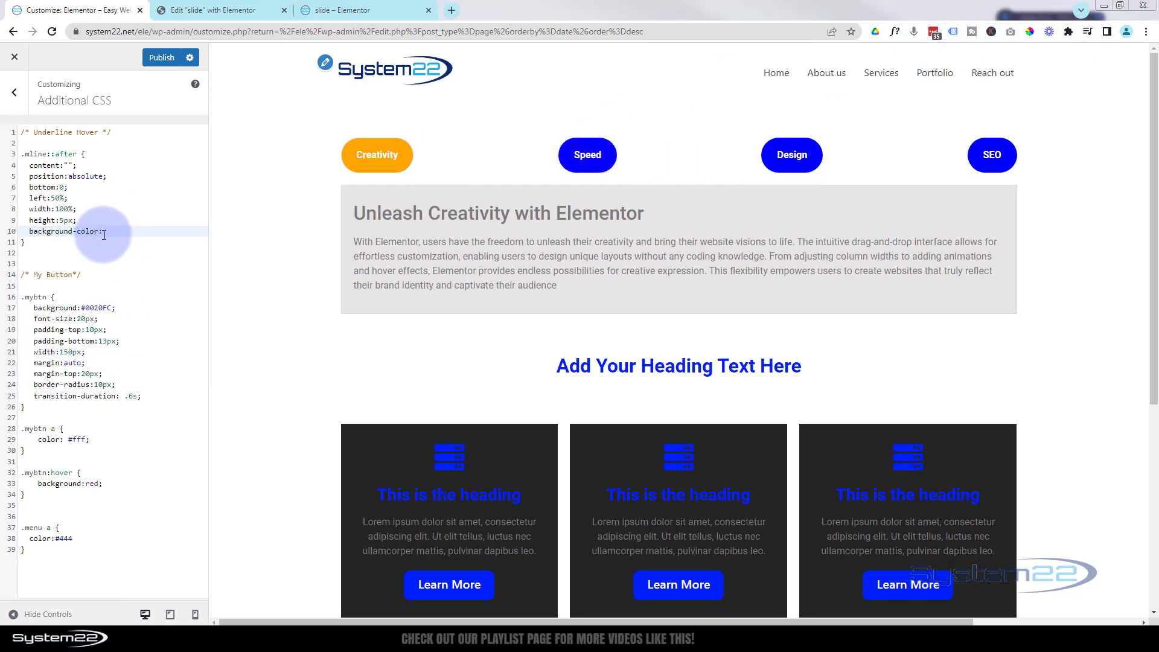
click(103, 231)
text(  #0020FC;)
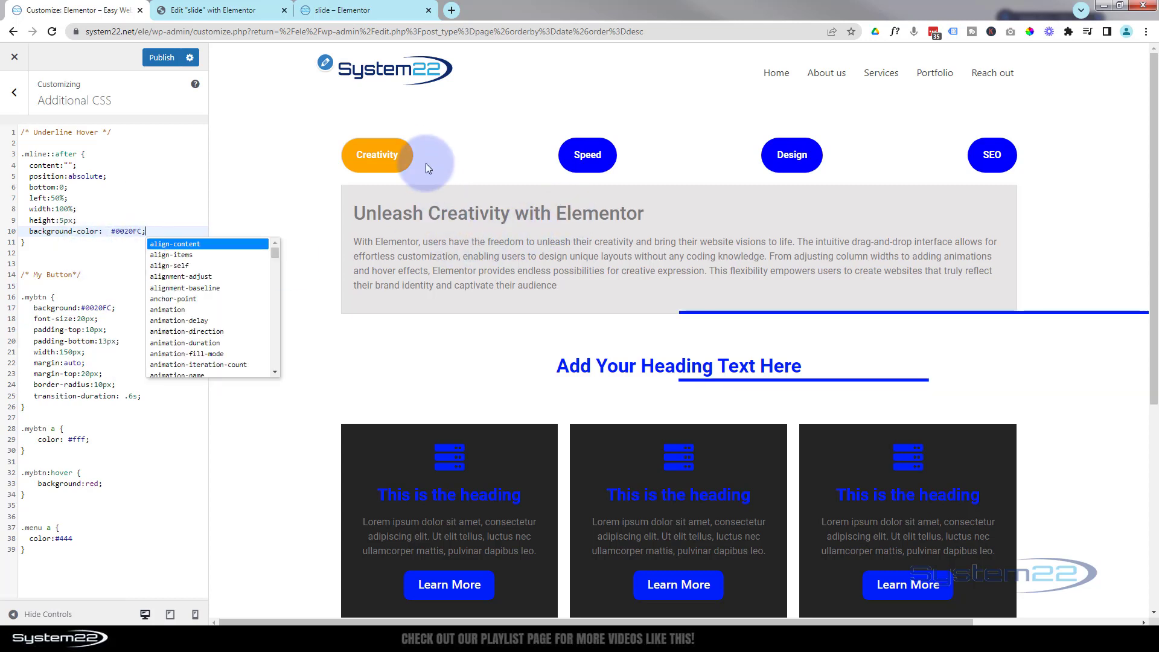
mouse_move(476, 383)
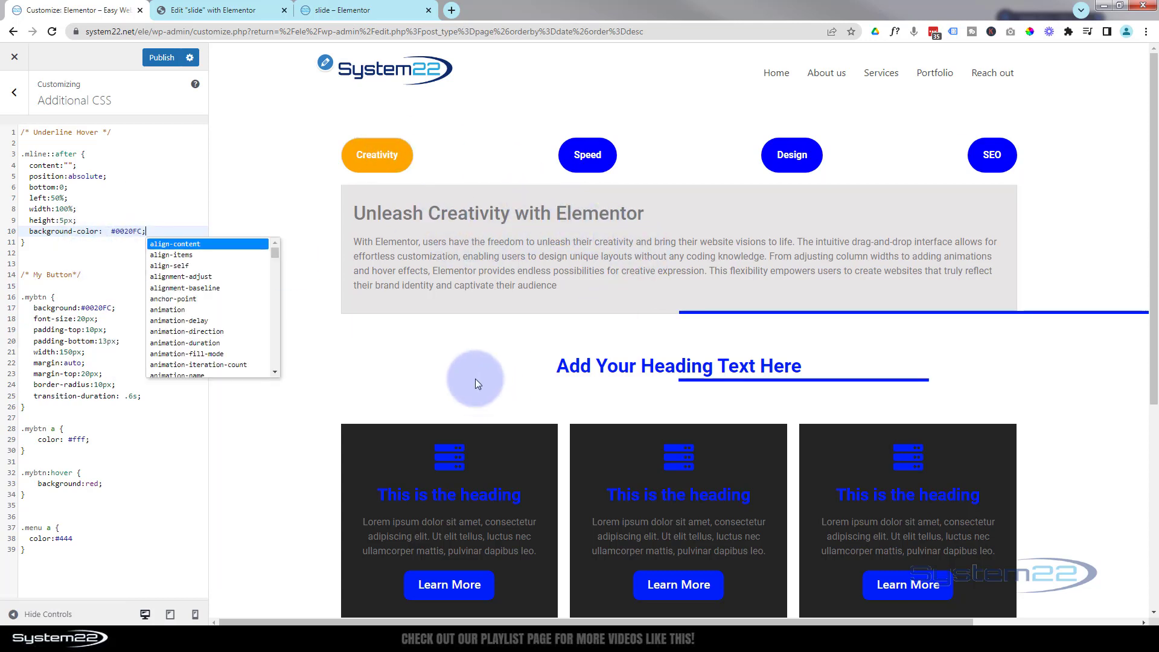
scroll(down, 3)
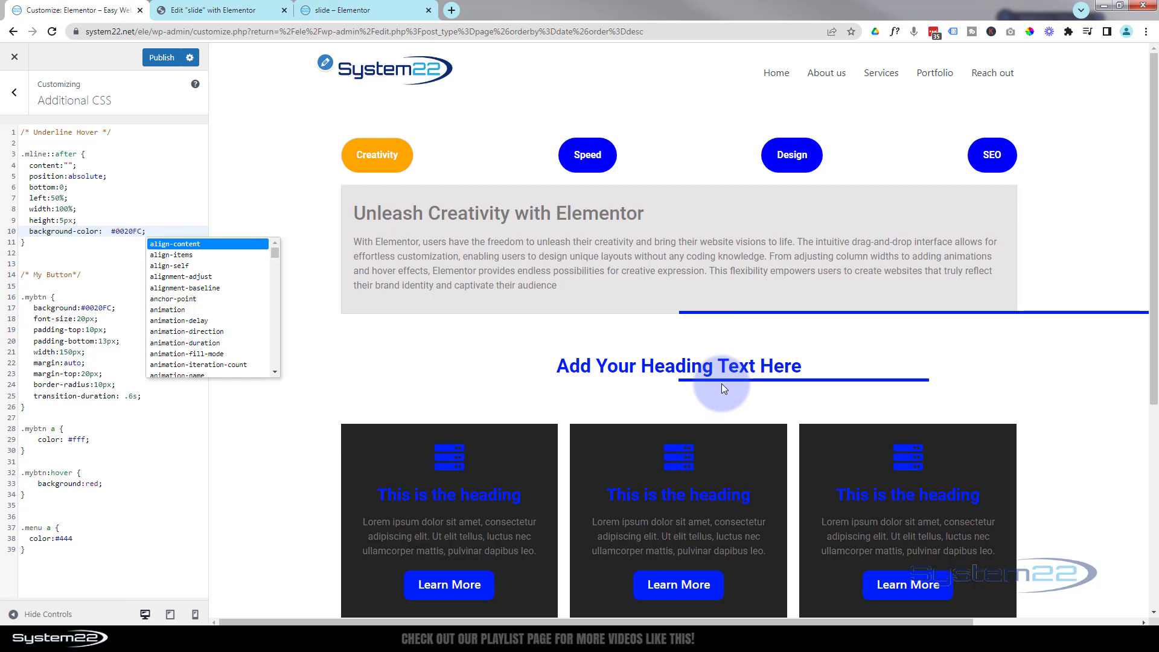
mouse_move(686, 315)
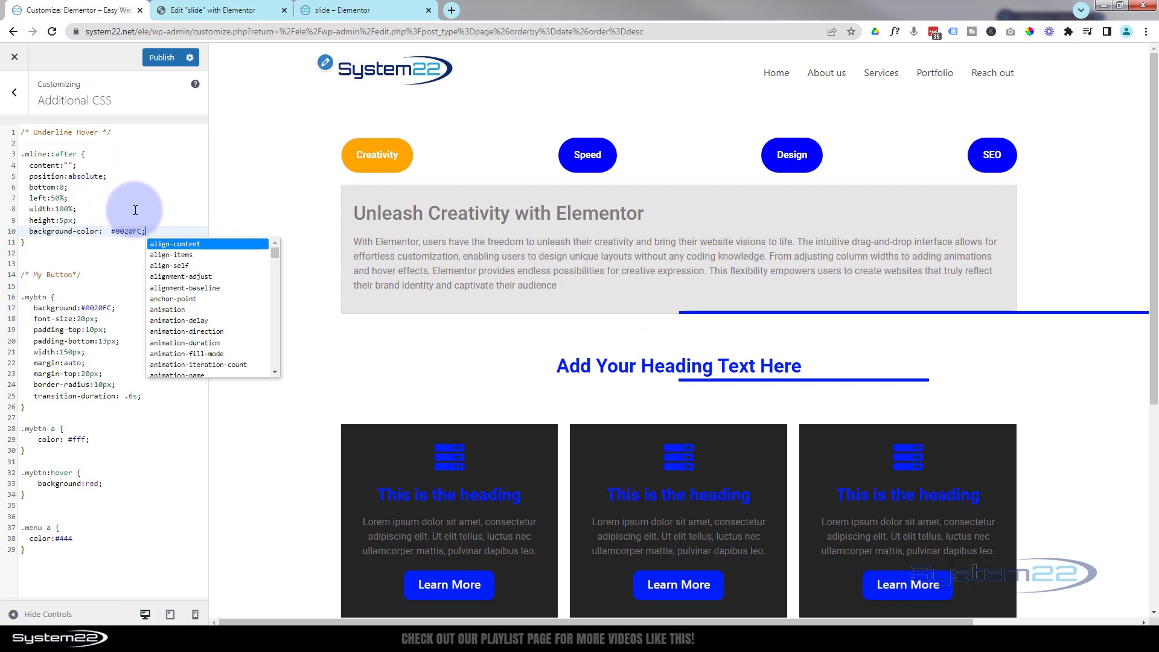
mouse_move(680, 316)
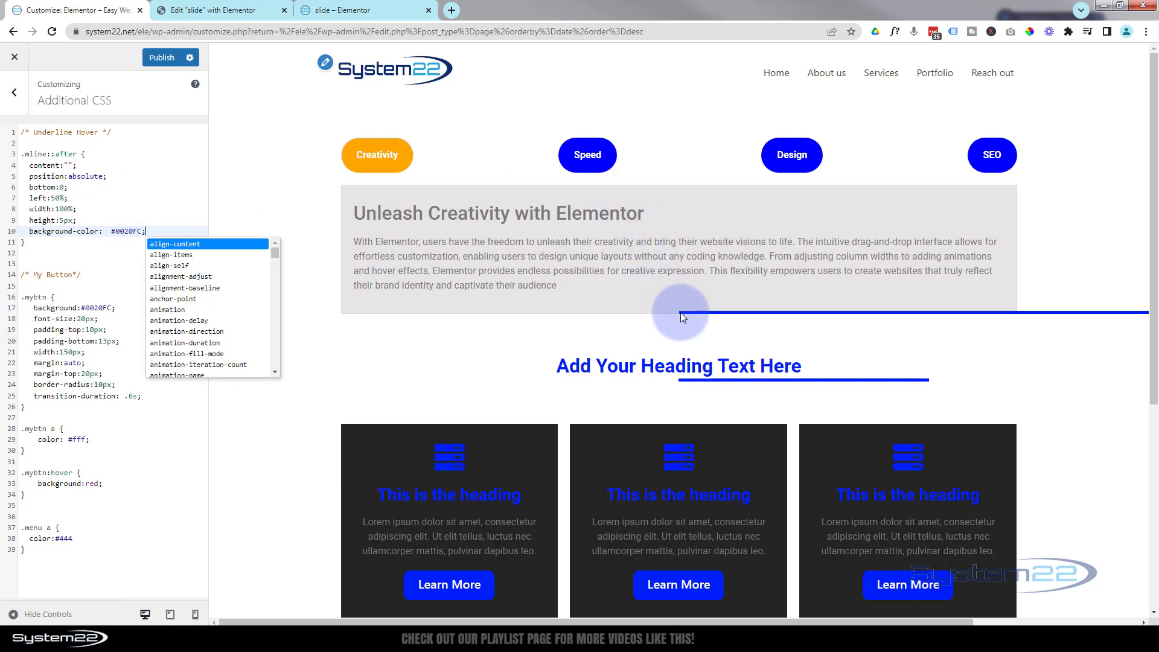
mouse_move(683, 305)
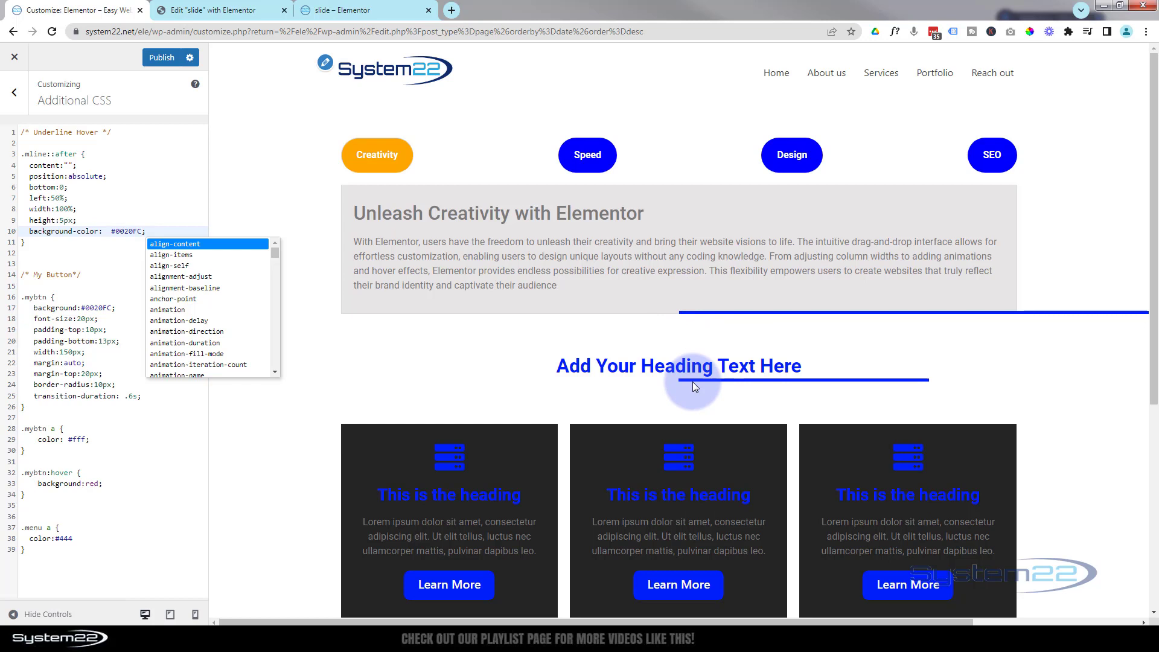
mouse_move(691, 394)
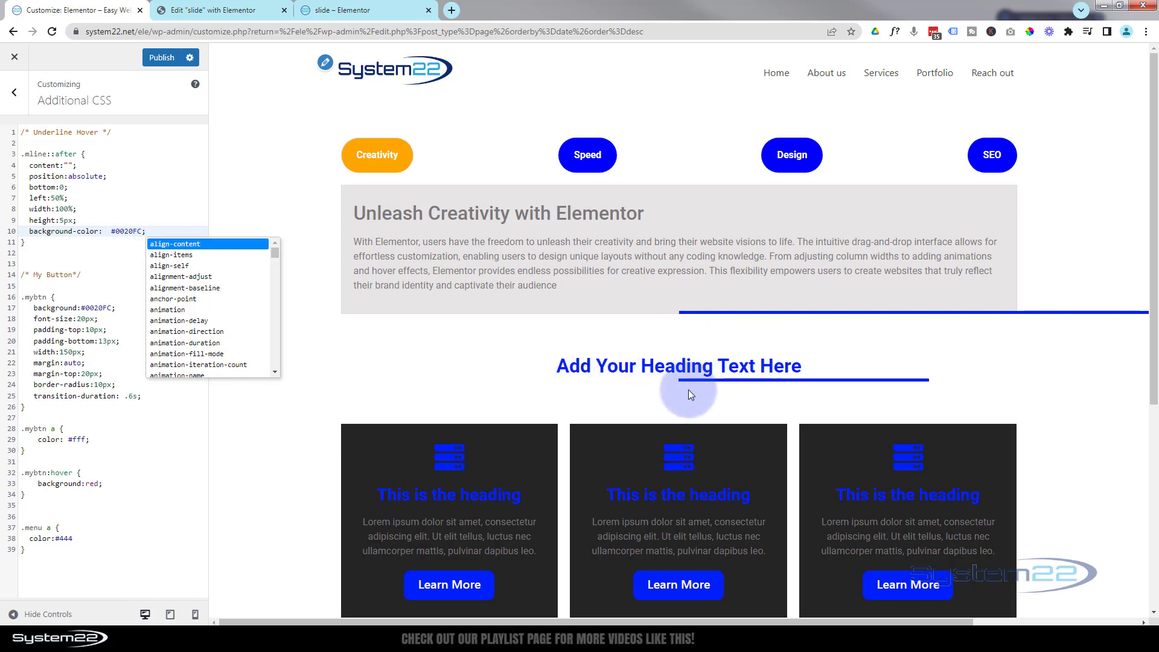
mouse_move(931, 387)
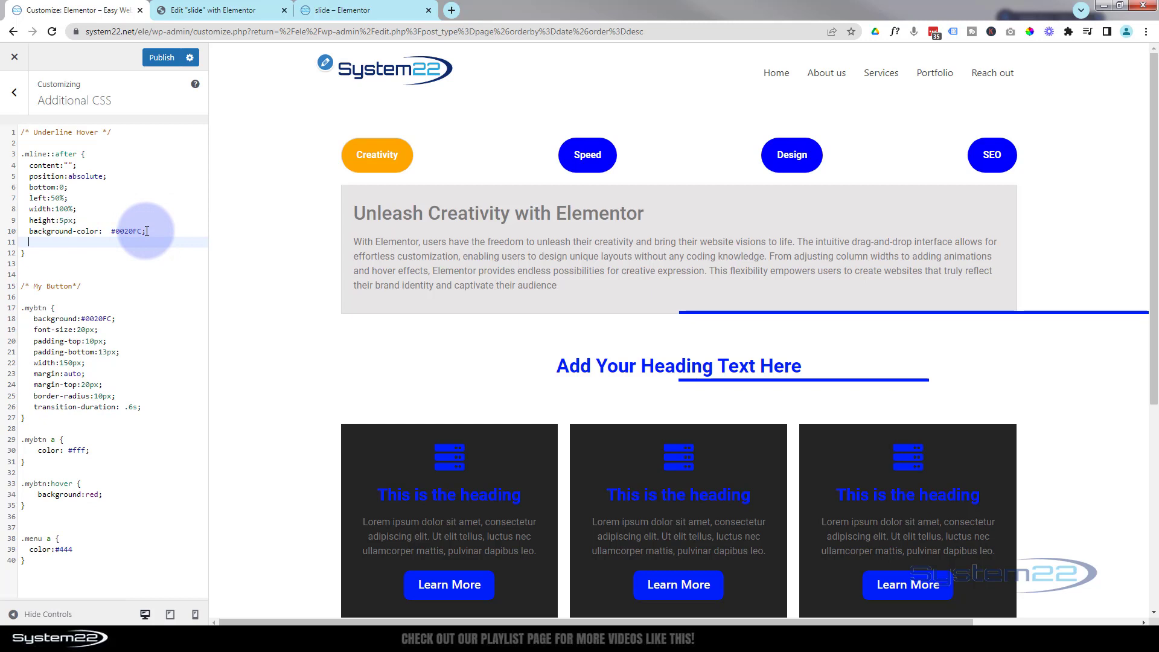
- Add transform:translate(-50%) so the blue underline sits centered under each element
text(transfo)
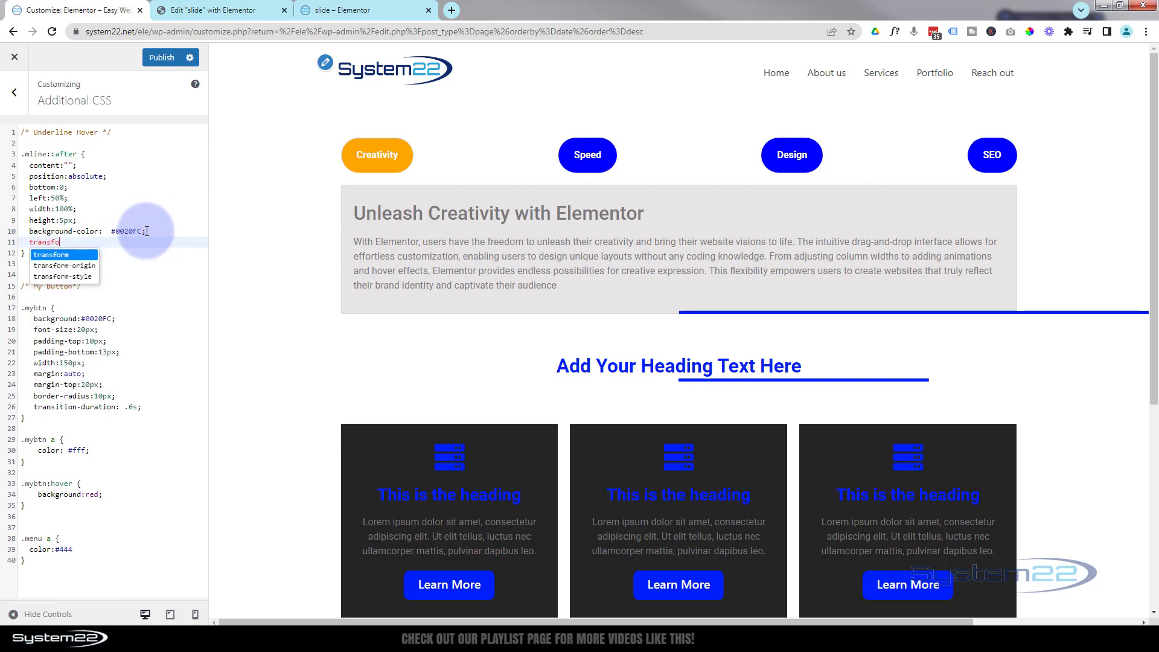
text(:translate()
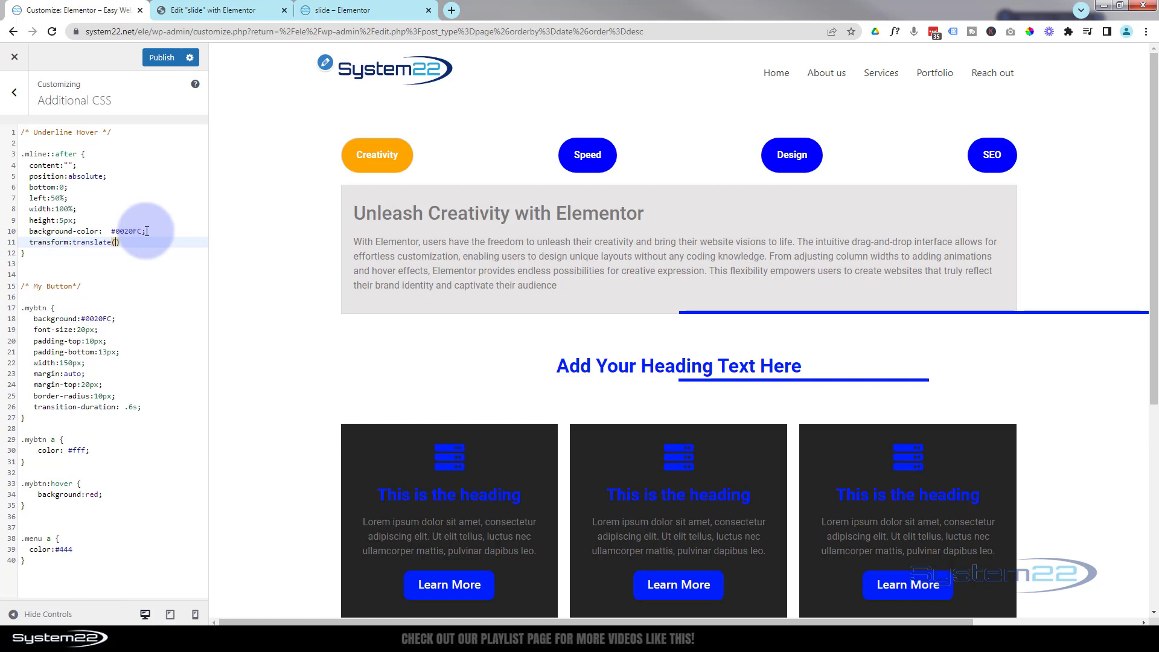
text(-50%)
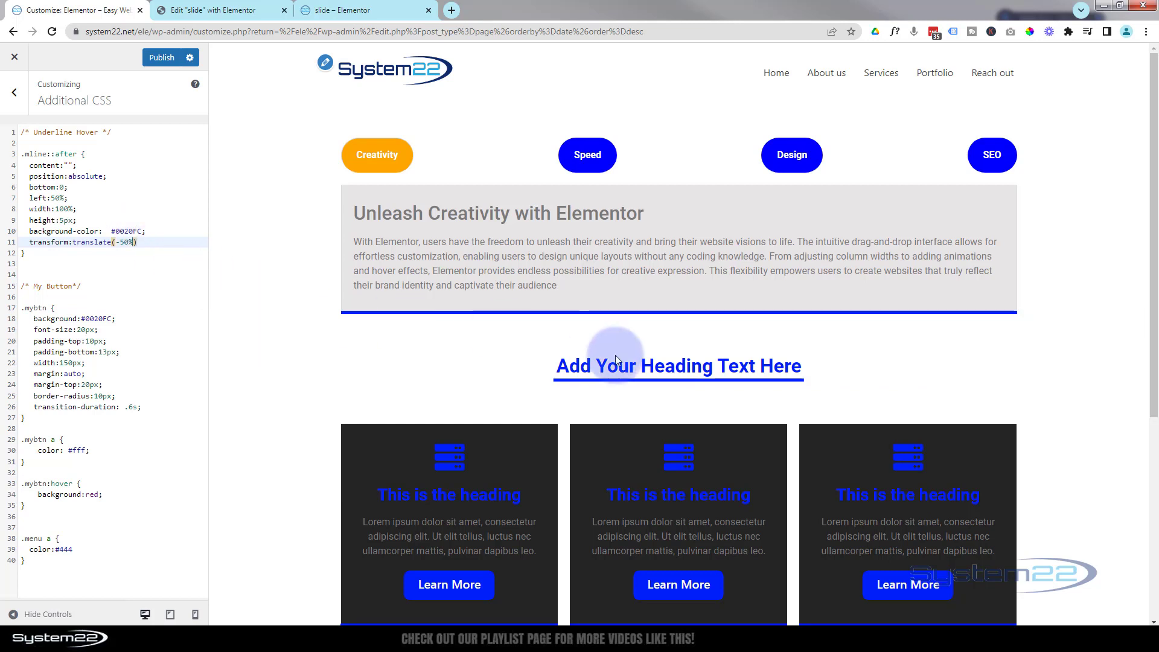
mouse_move(624, 299)
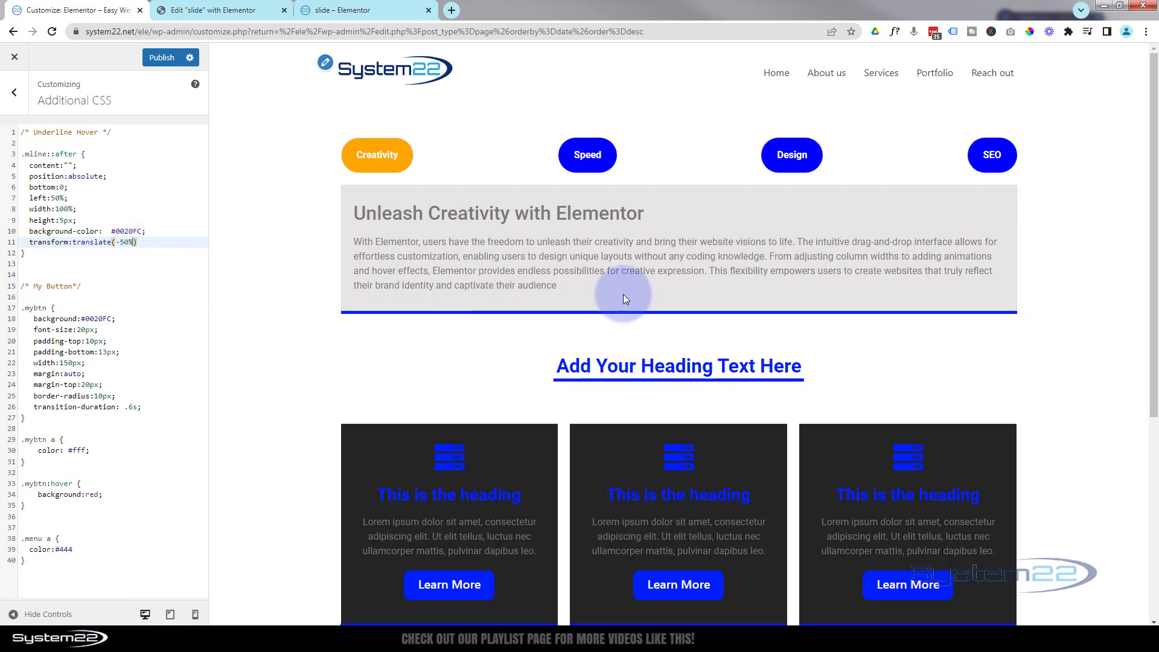
mouse_move(473, 413)
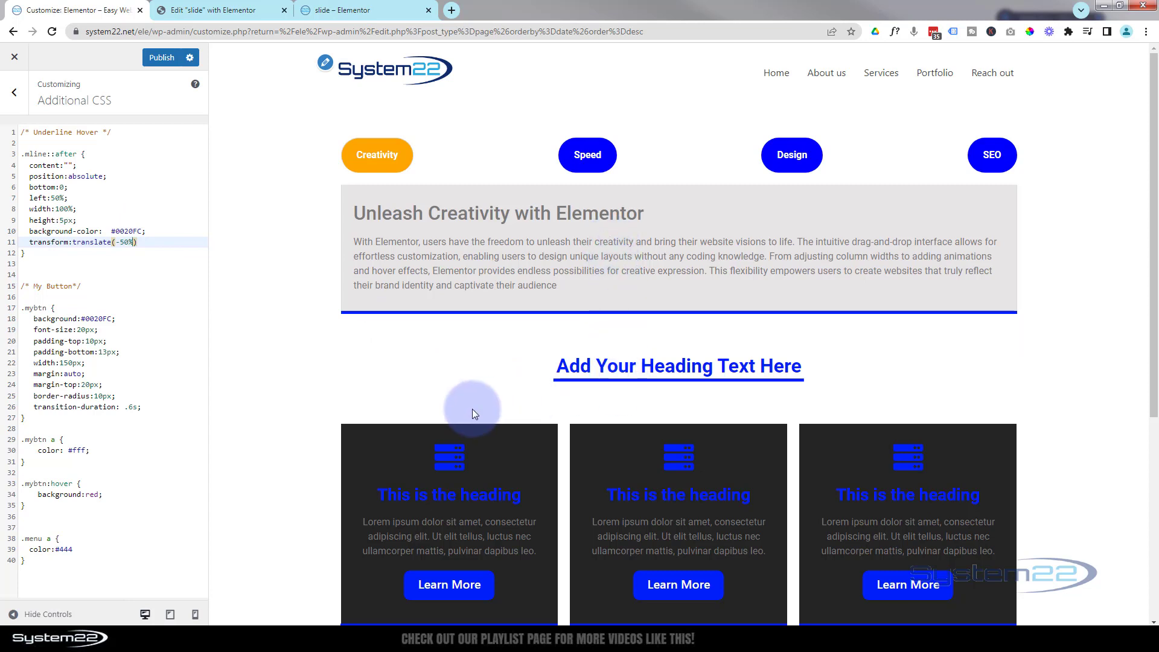
mouse_move(480, 366)
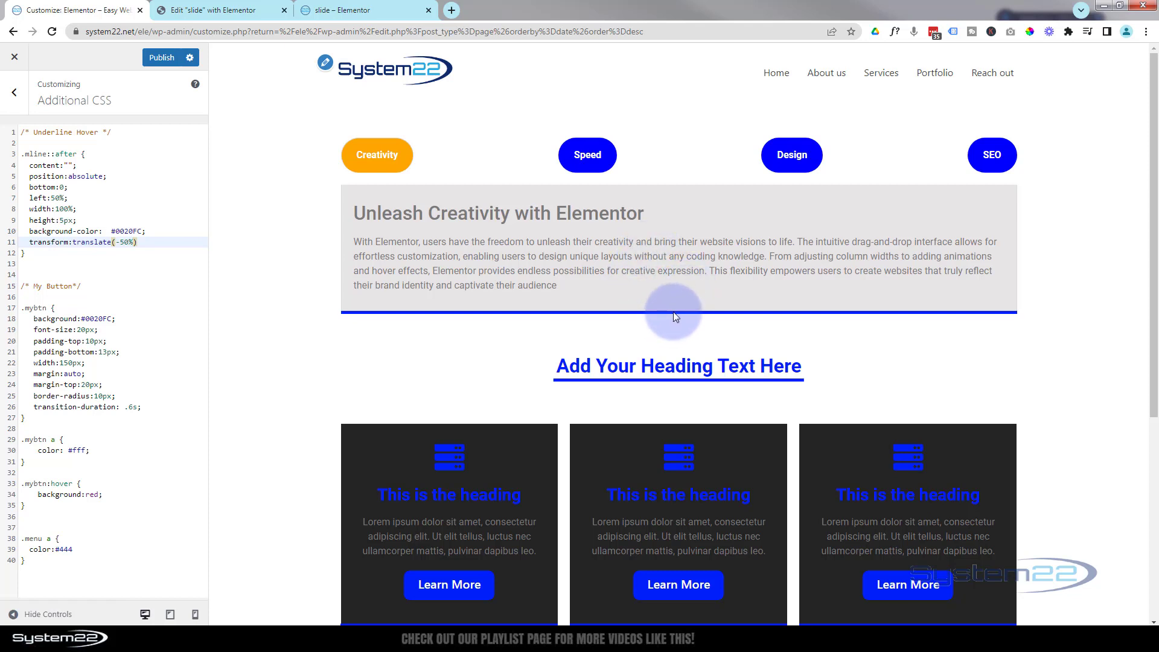
mouse_move(776, 324)
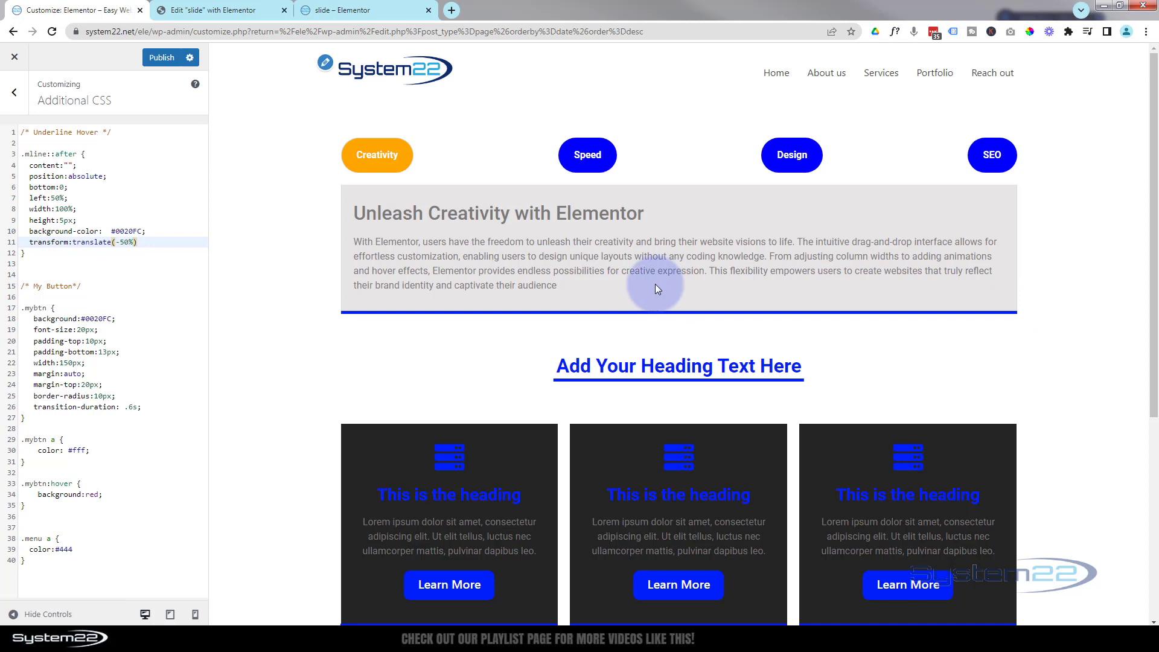
mouse_move(473, 267)
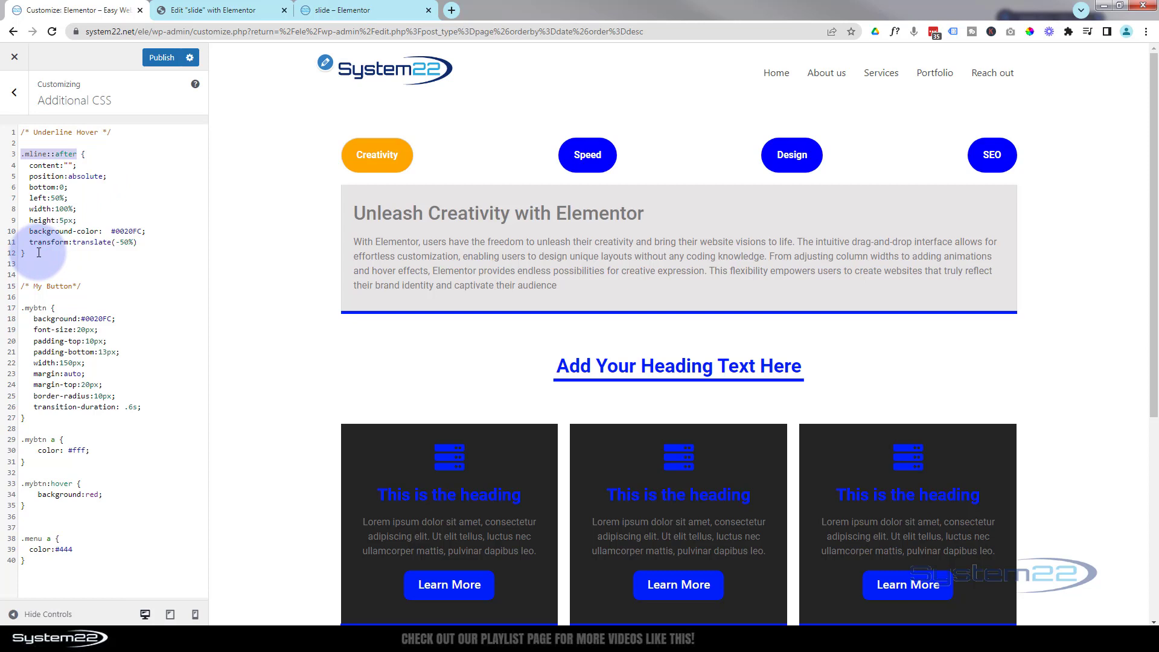
- Create a .mline:hover::after rule with width:100% and set the base underline width to 0
key(enter)
text(.mline::after)
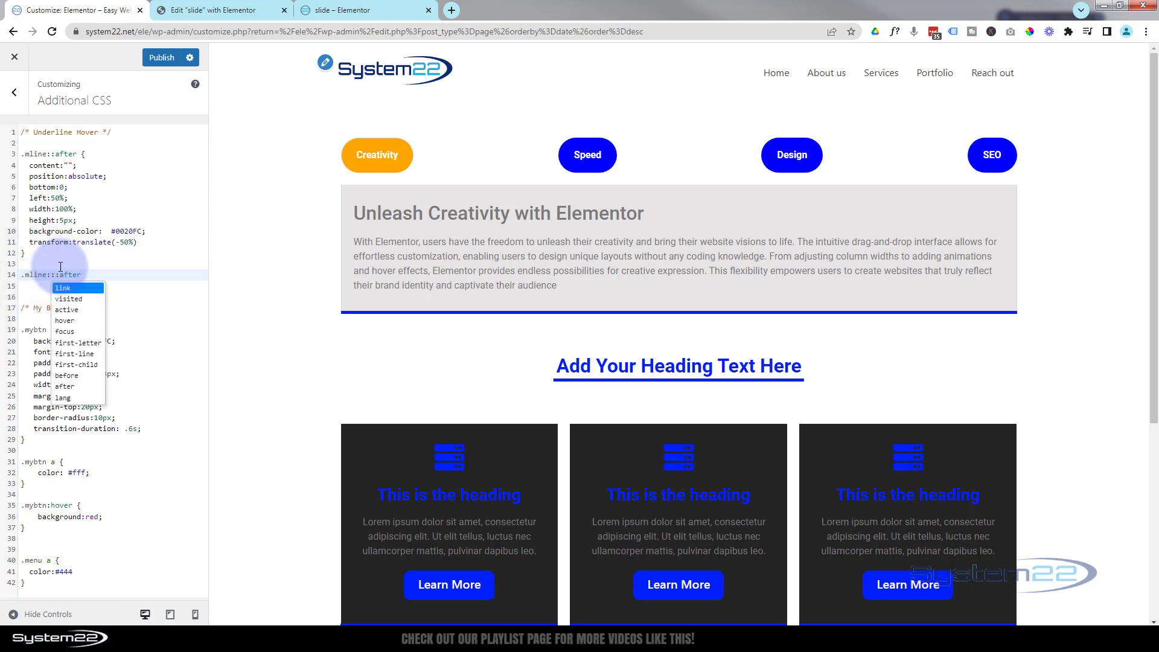
click(65, 320)
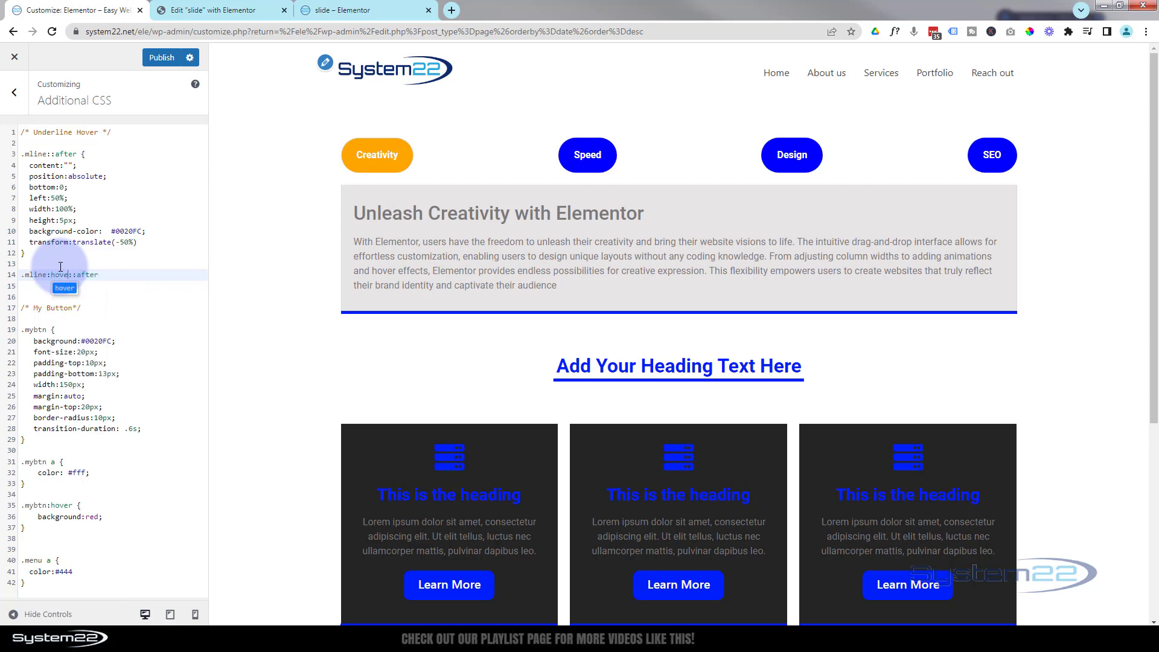
mouse_move(123, 275)
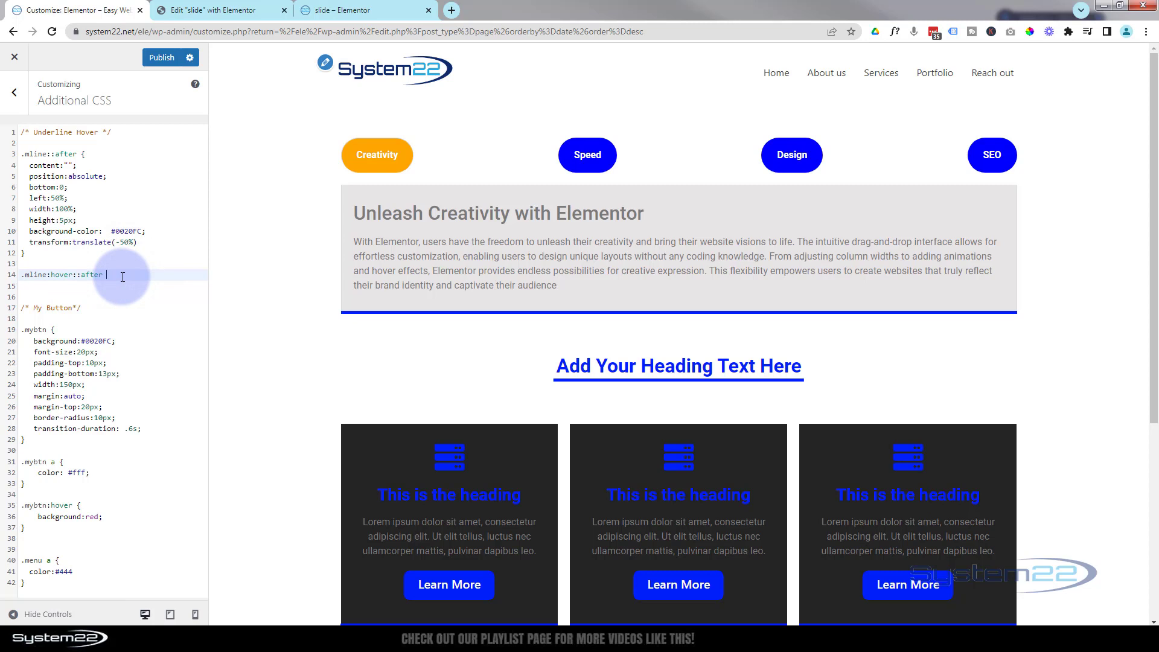
text({})
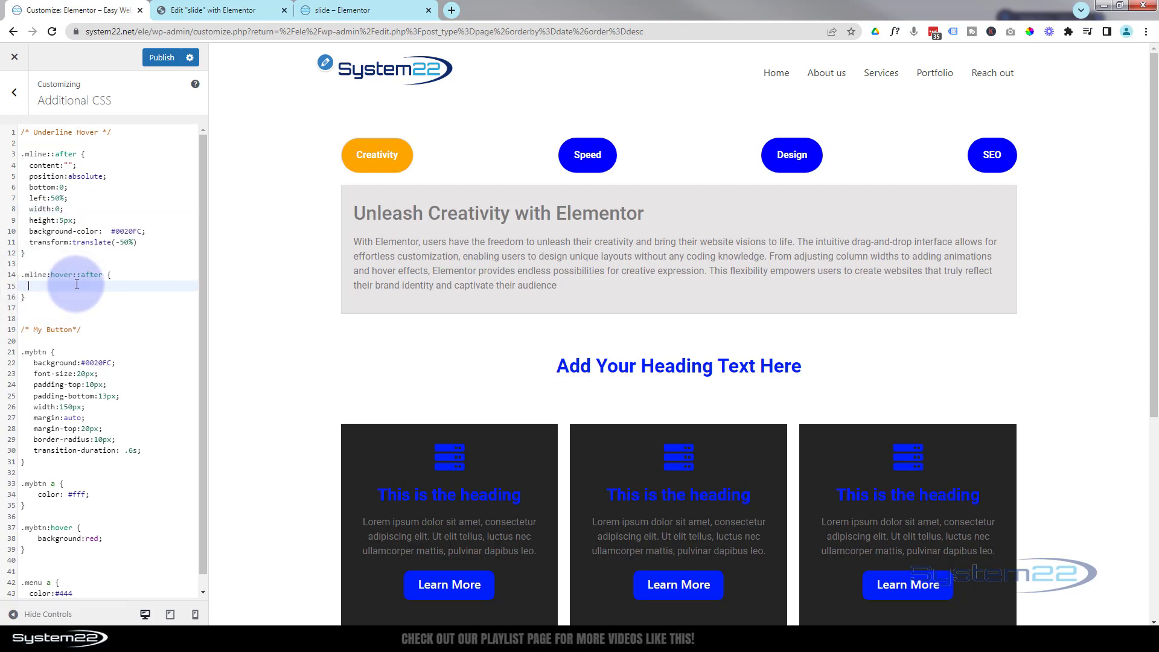
text(width:100%;)
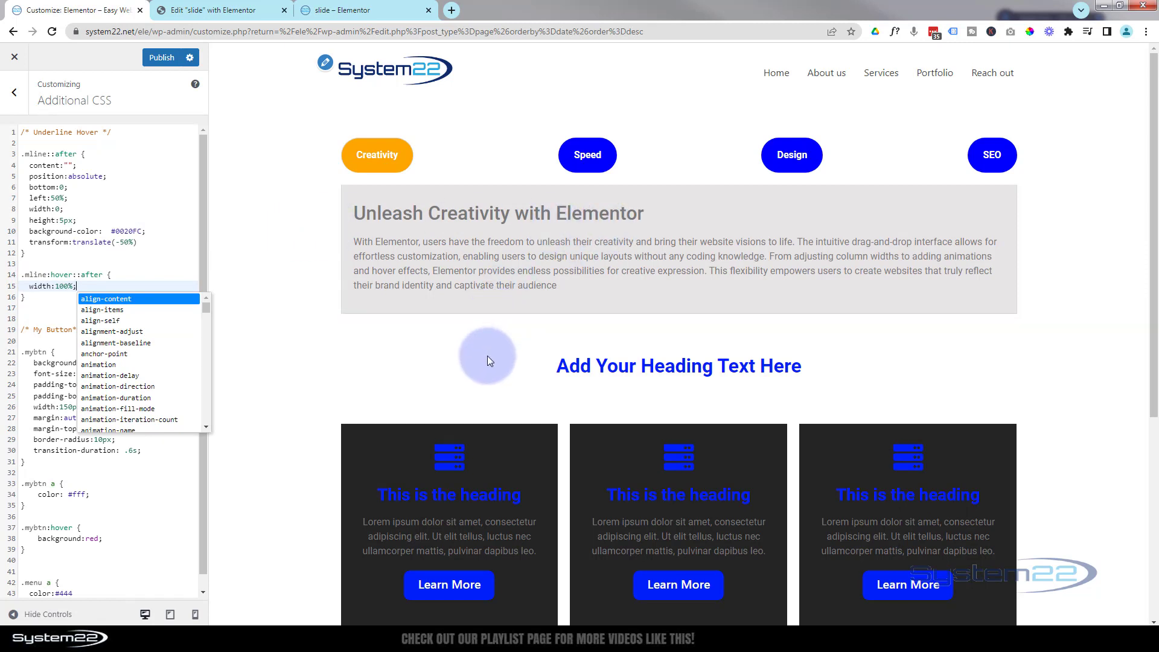
mouse_move(540, 310)
text(;)
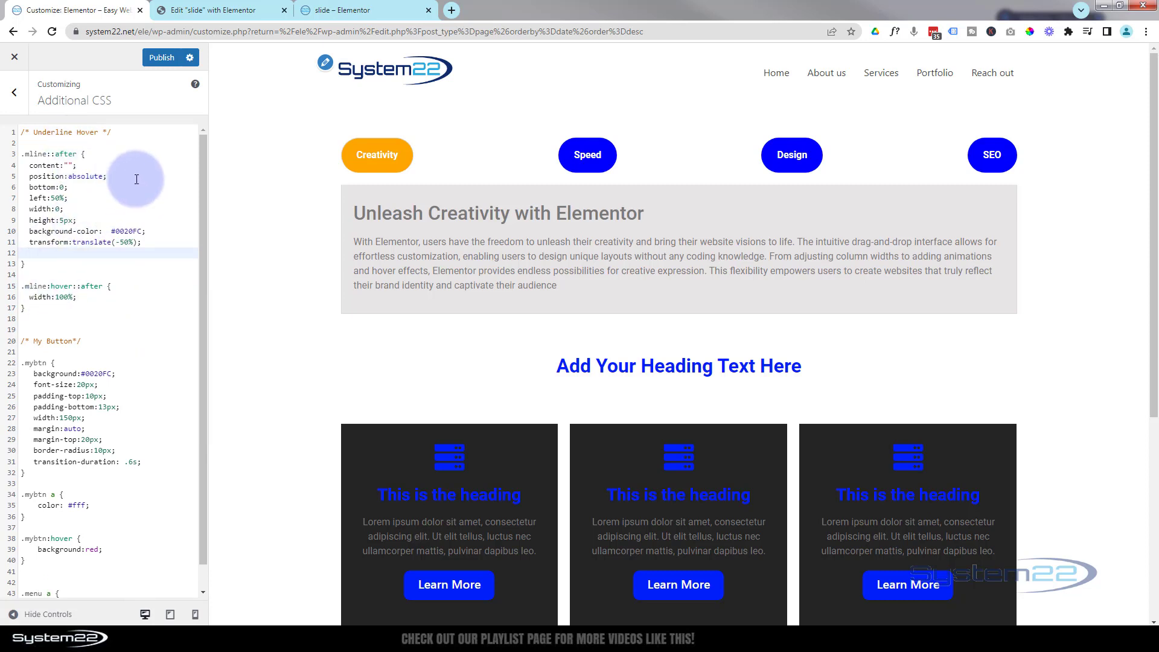
- Add transition:width 0.7s ease so the underline grows from the middle on hover
click(28, 253)
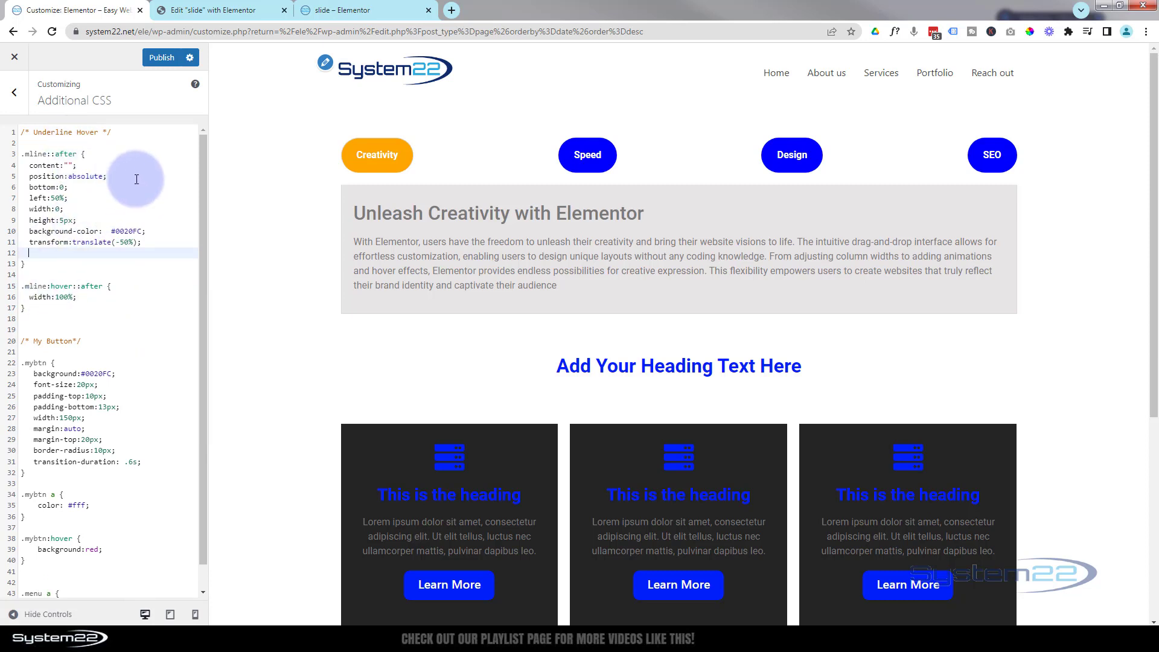
text(transition:)
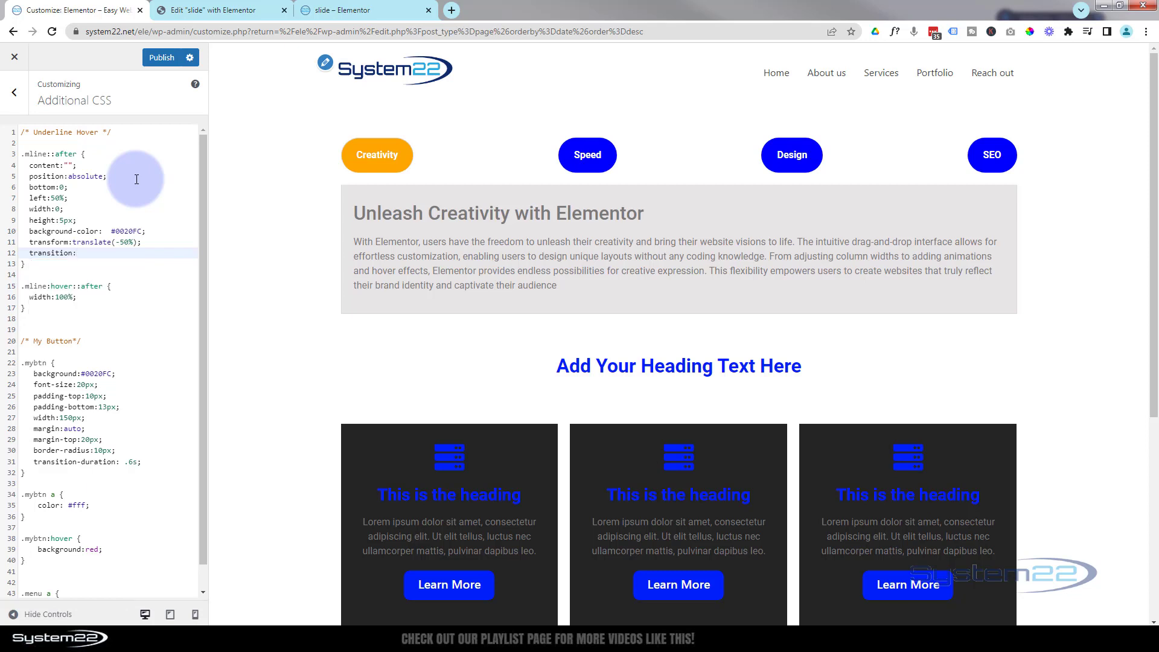
text(width)
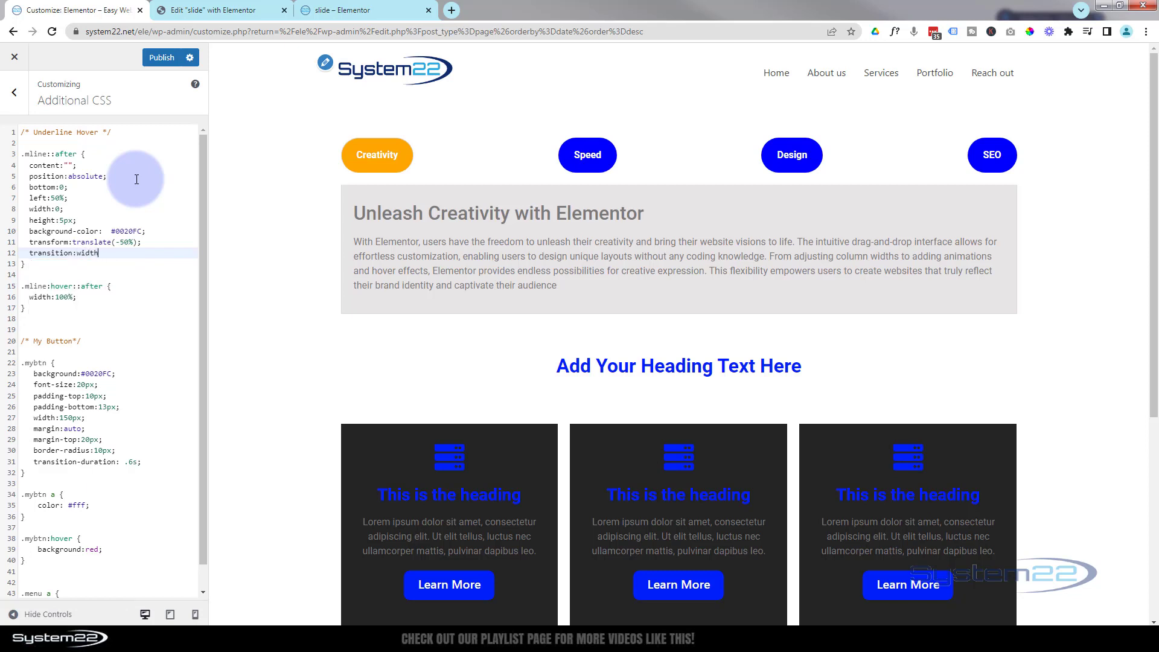
text(0.)
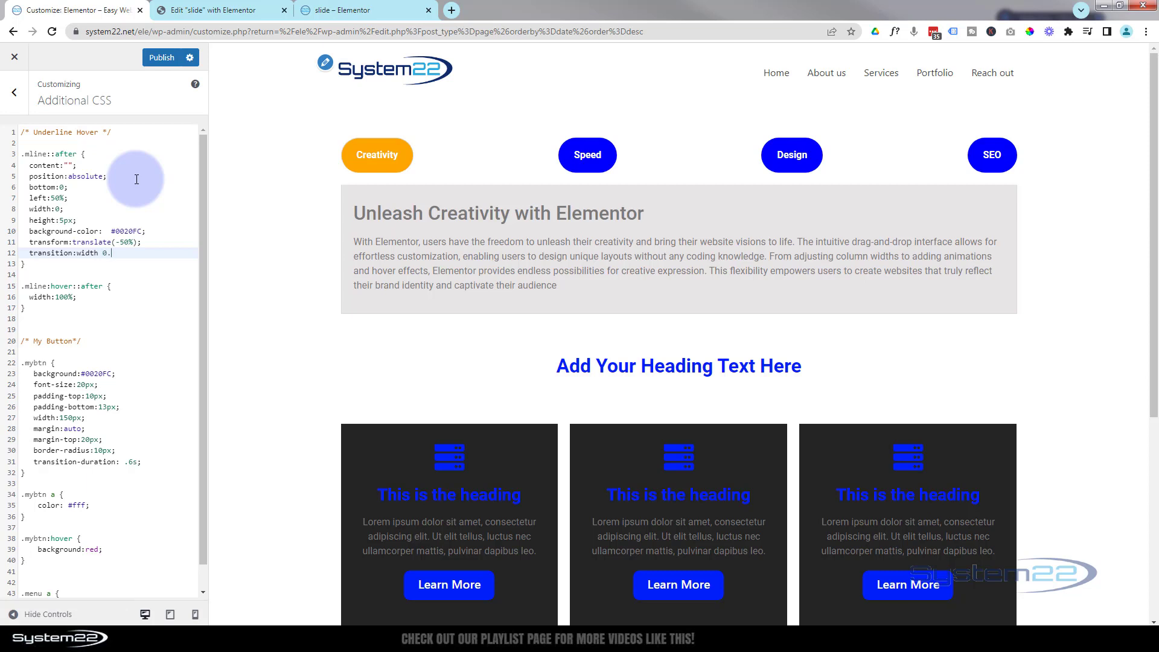
text(7s)
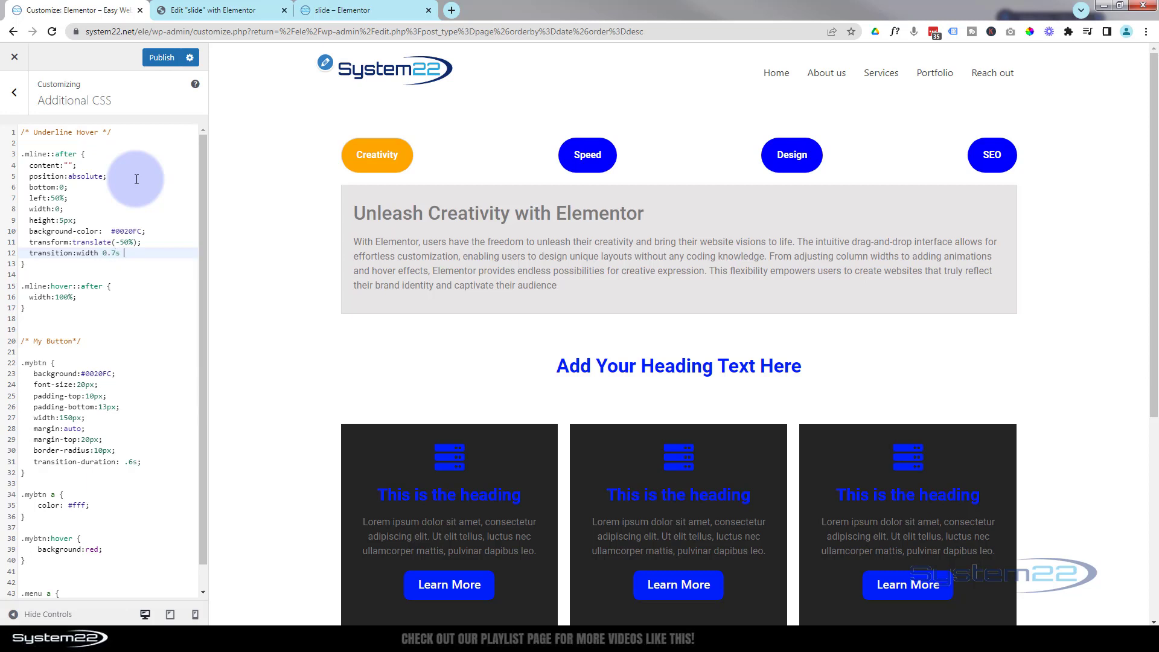
text(ease;)
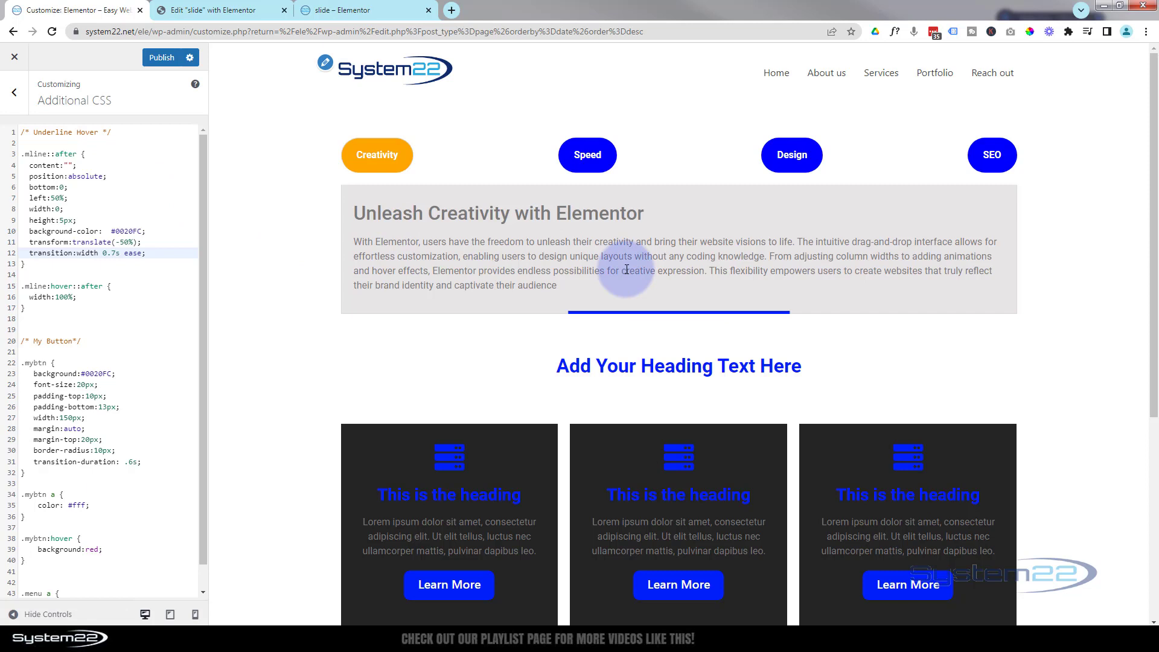
mouse_move(669, 366)
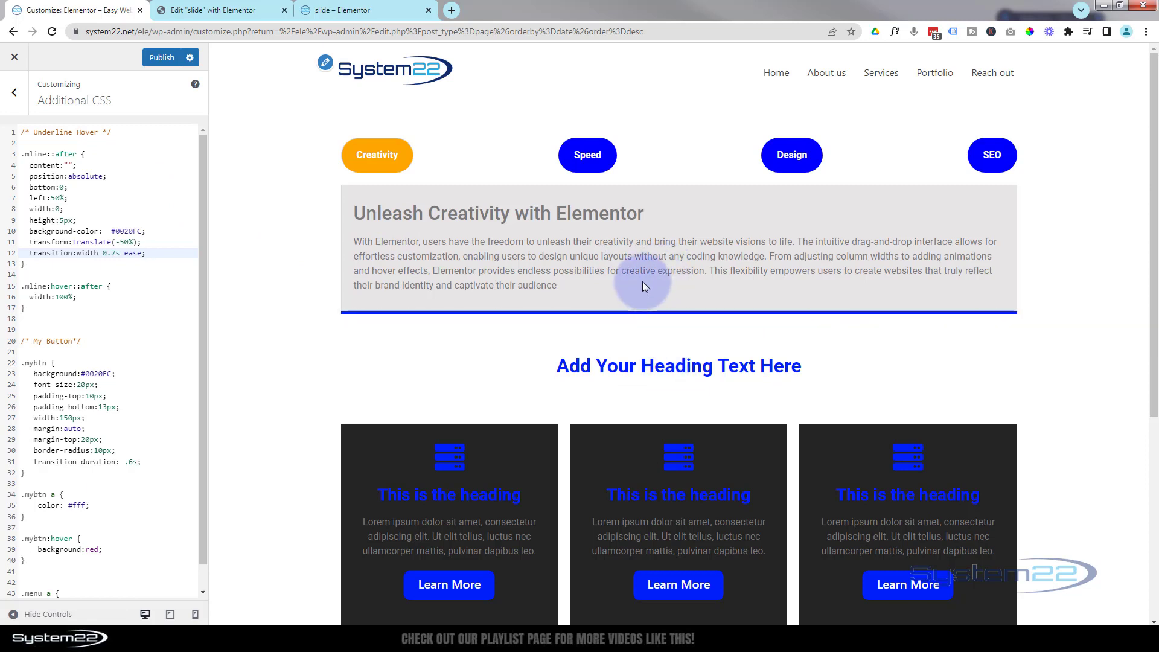
- Test the hover in the preview and view the Speed and Design tabs
scroll(down, 3)
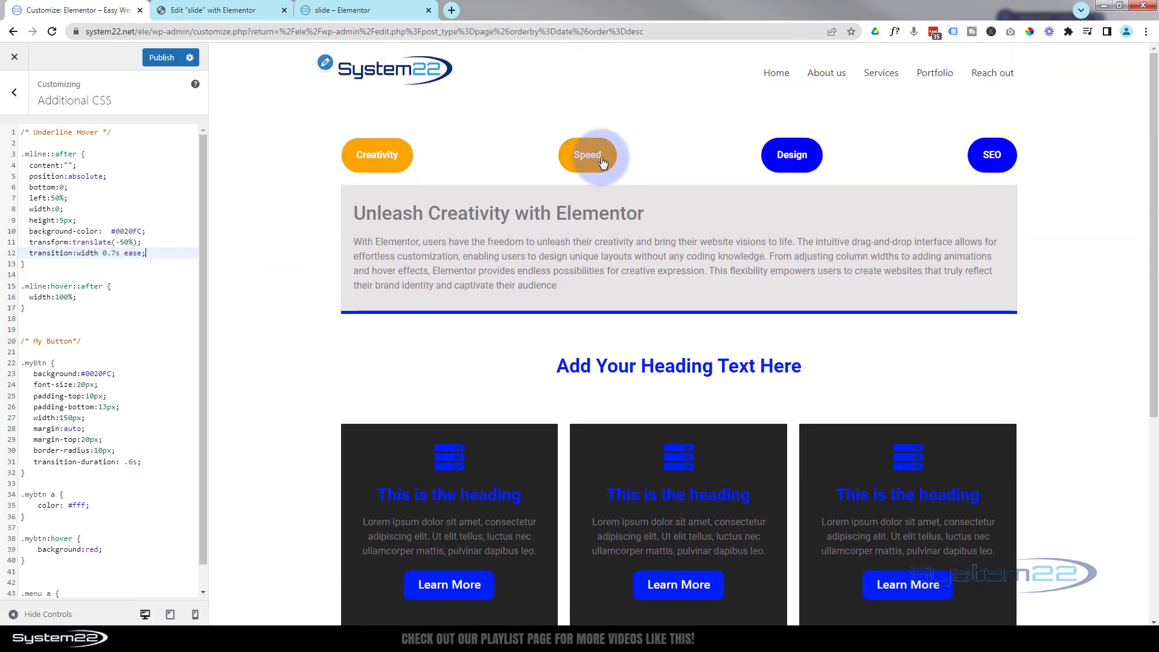
click(586, 156)
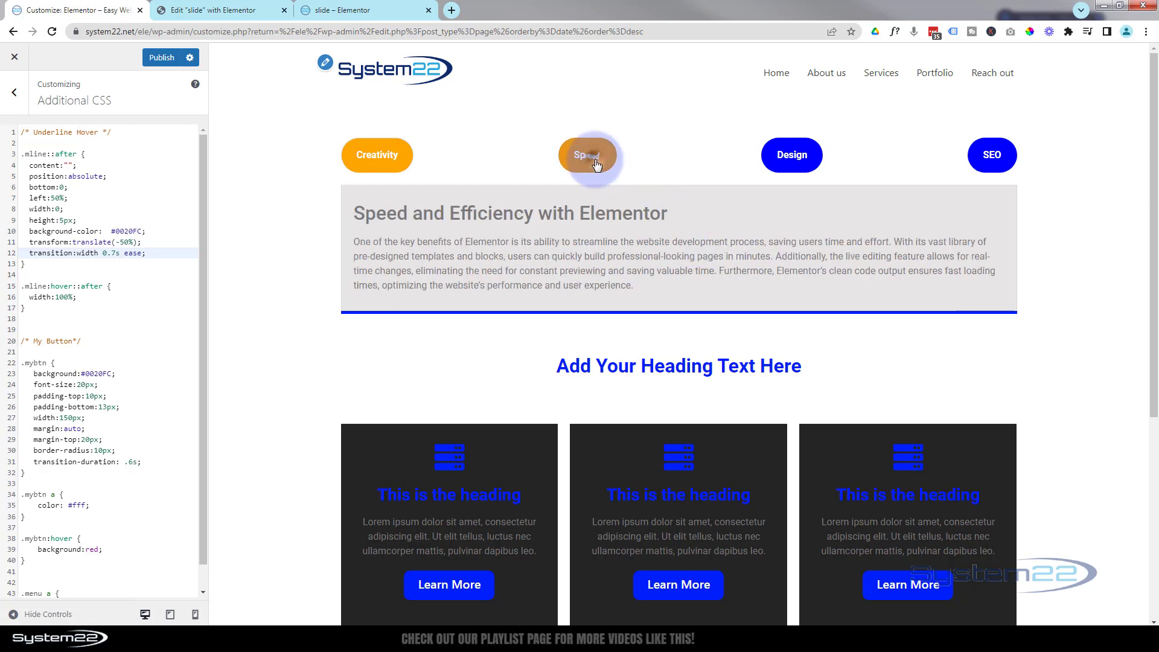
mouse_move(792, 122)
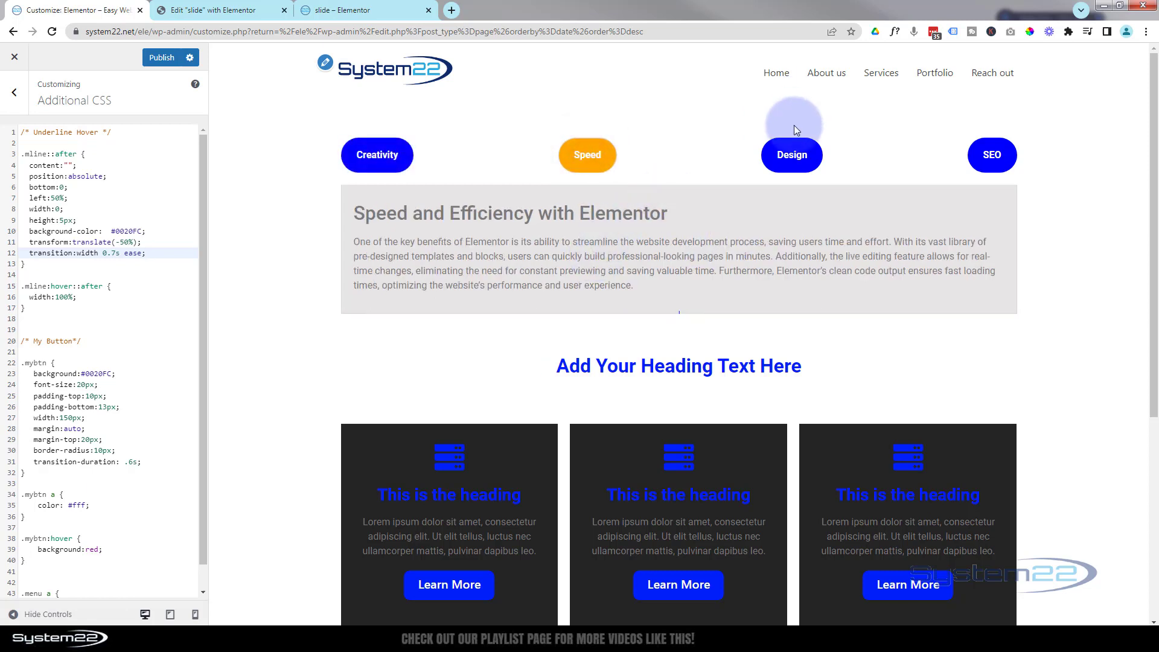
click(791, 156)
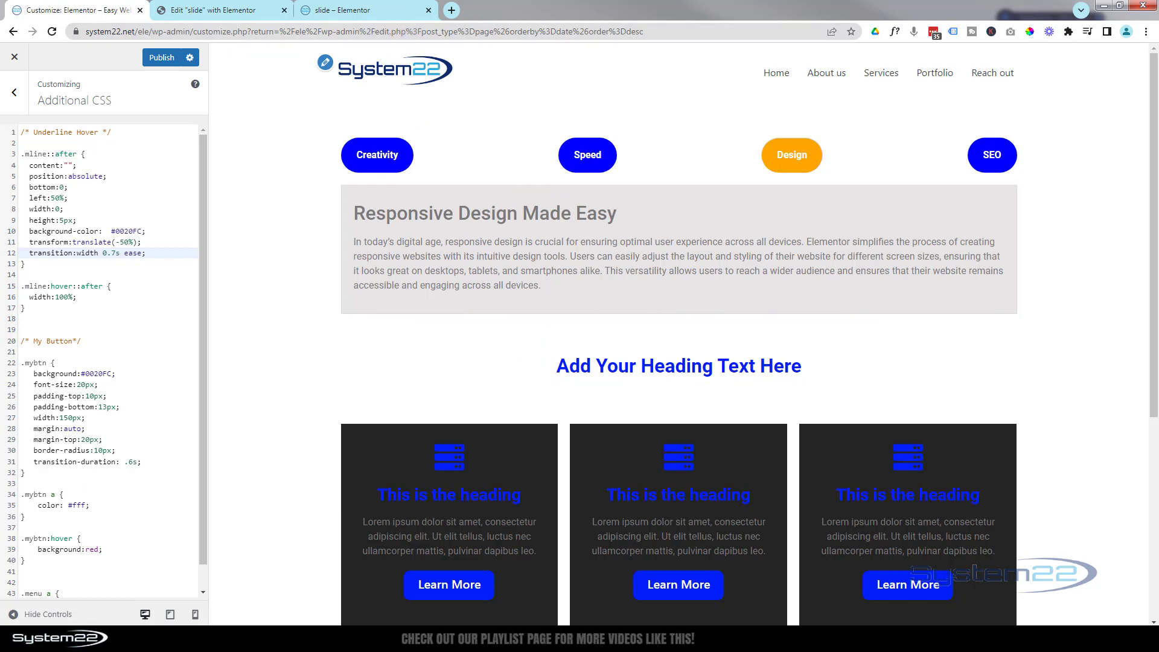
- Rename the underline selectors from .mline to .muline and publish the Additional CSS
click(24, 154)
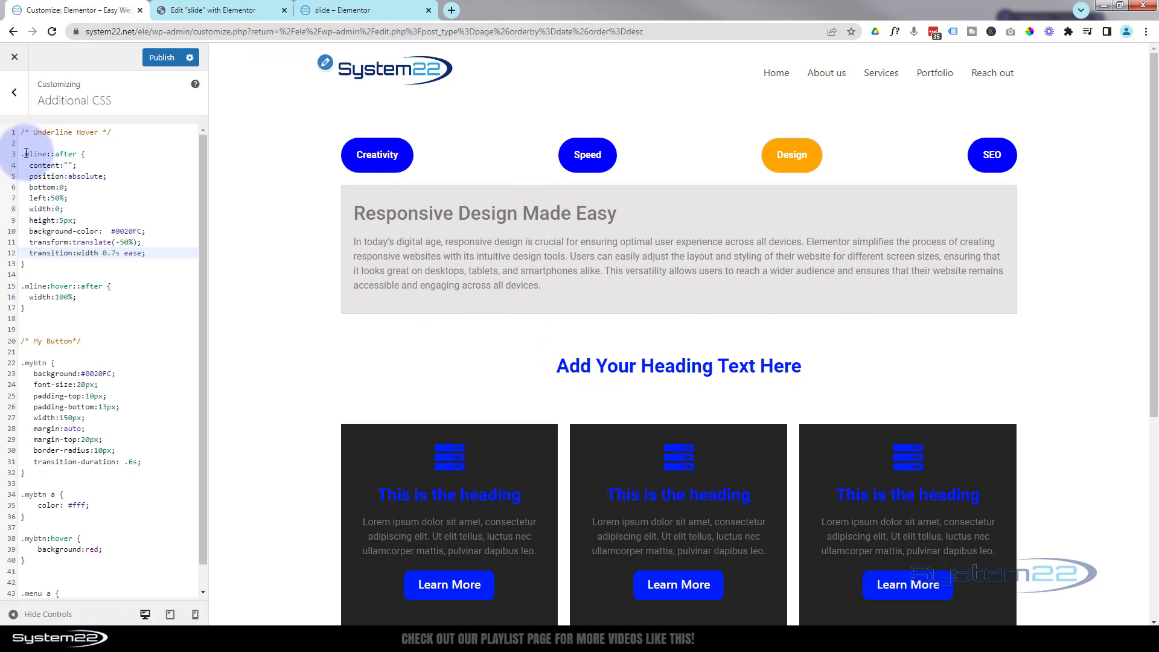
click(34, 153)
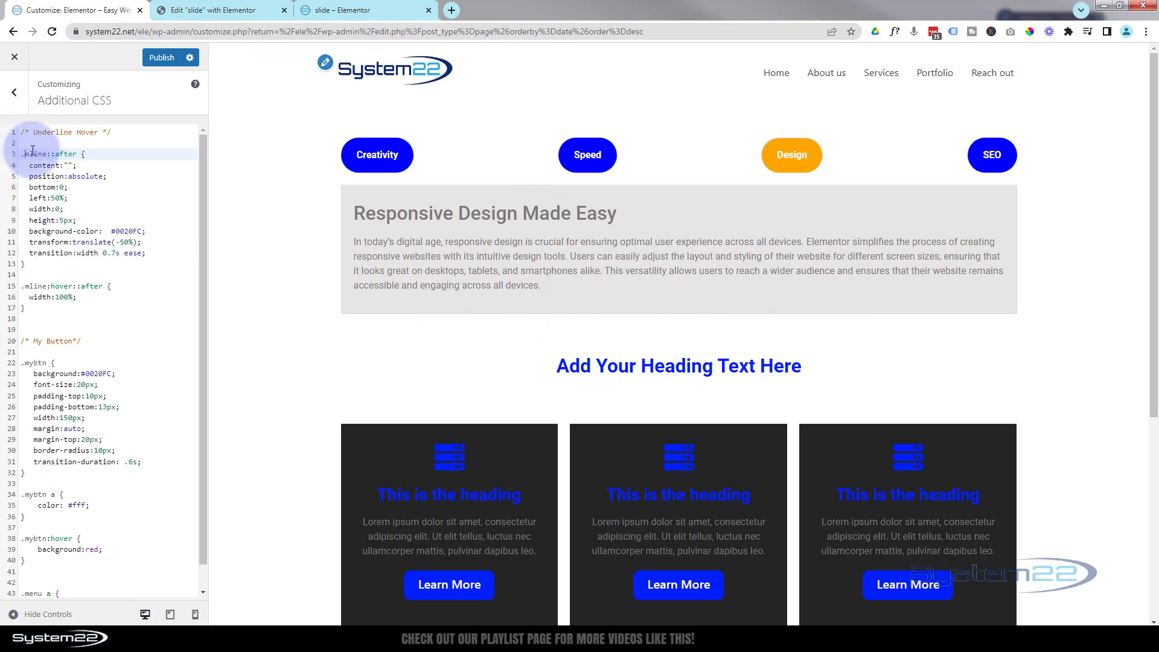
click(87, 153)
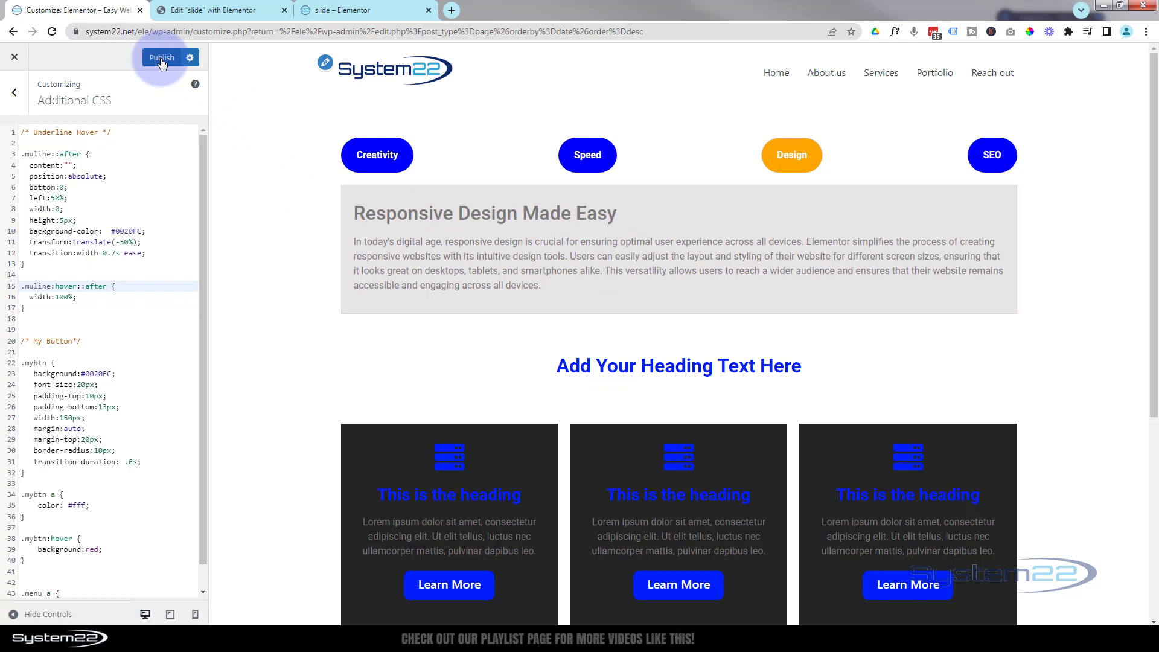
click(160, 58)
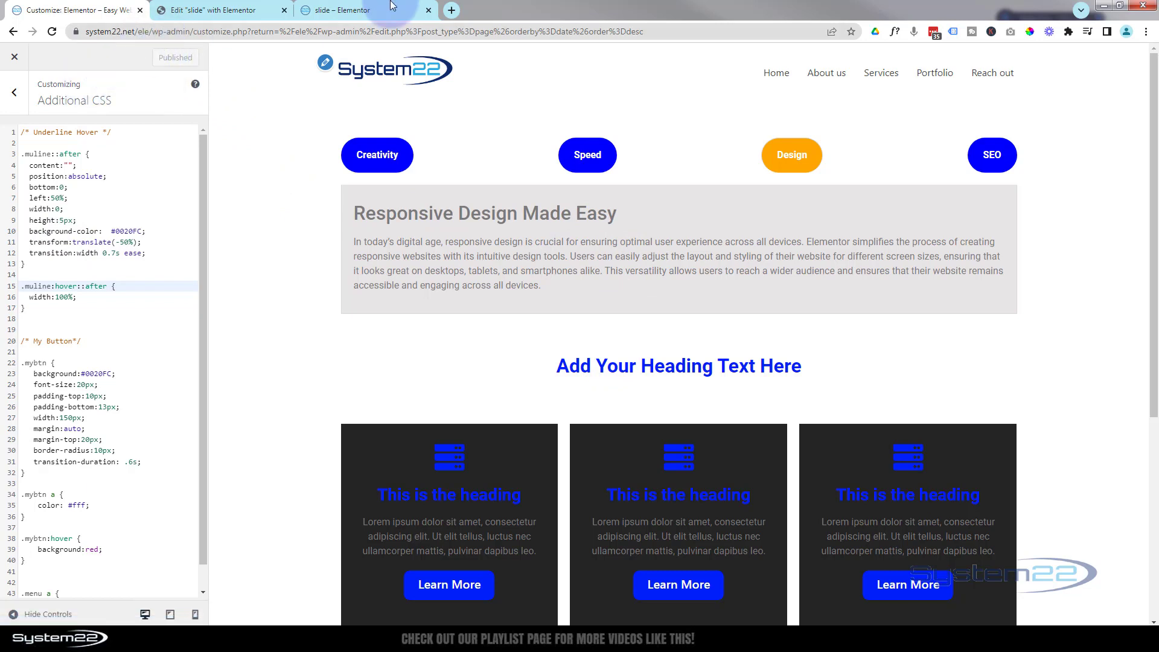
- Reload the slide page preview so it picks up the published CSS
click(347, 9)
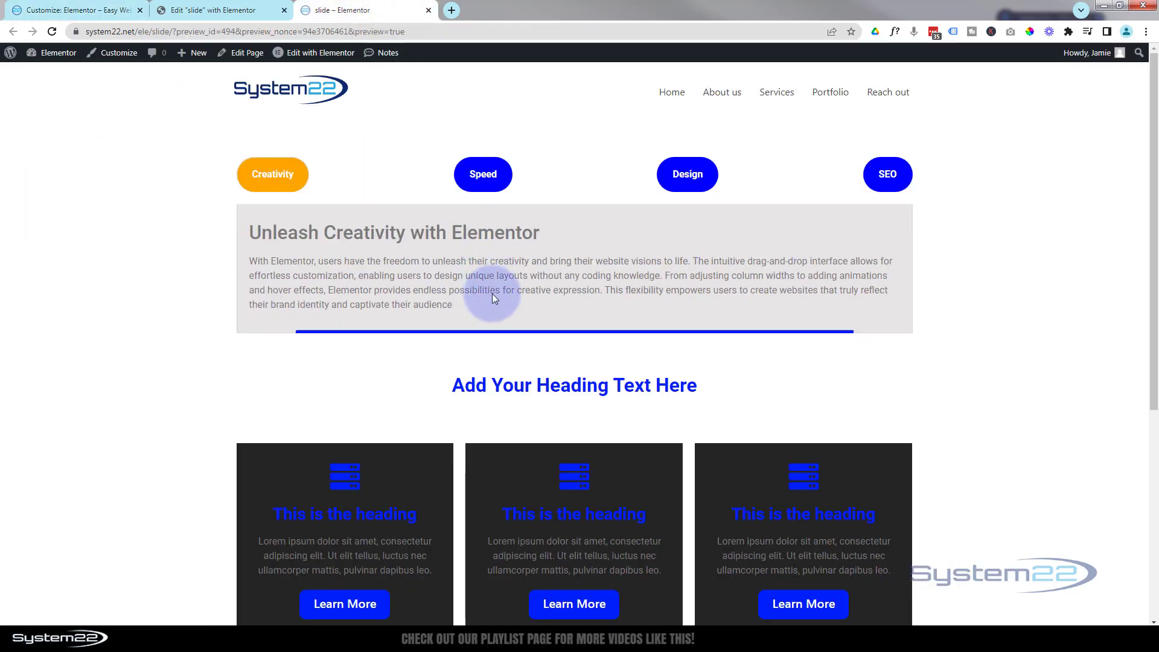
click(51, 31)
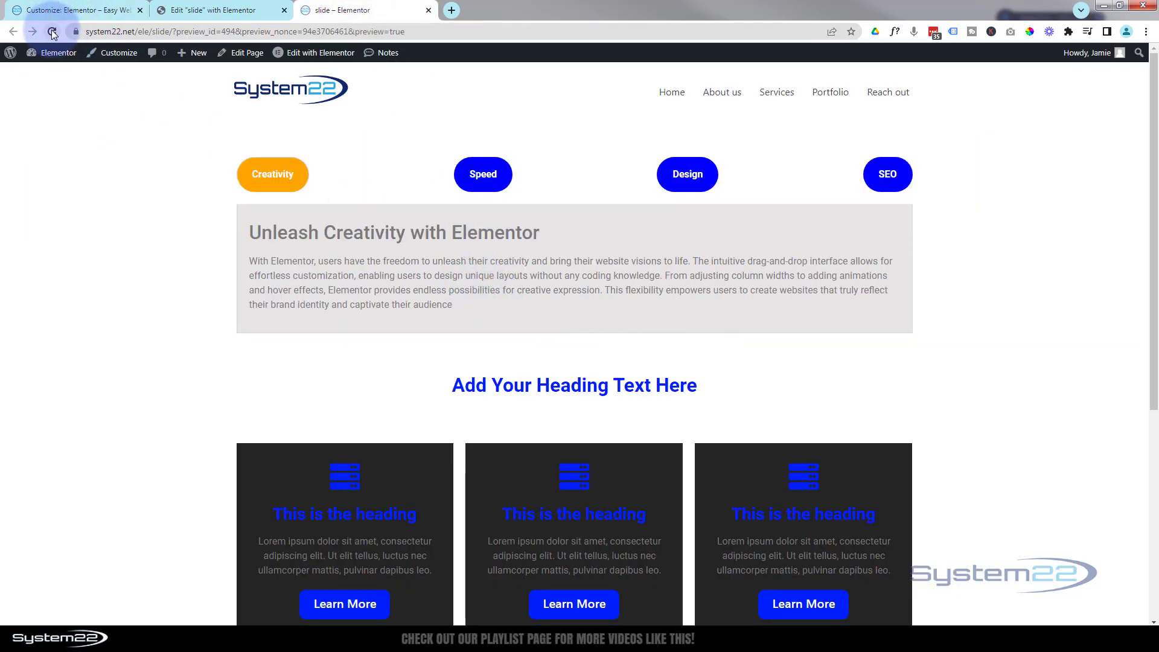
click(52, 32)
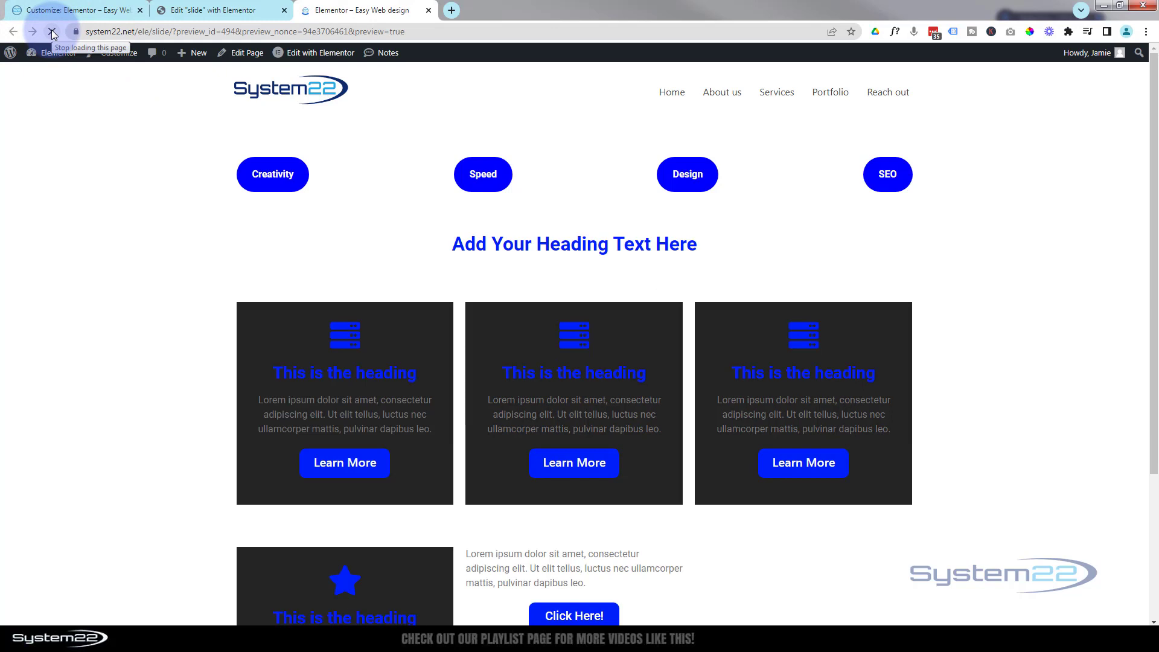
click(272, 174)
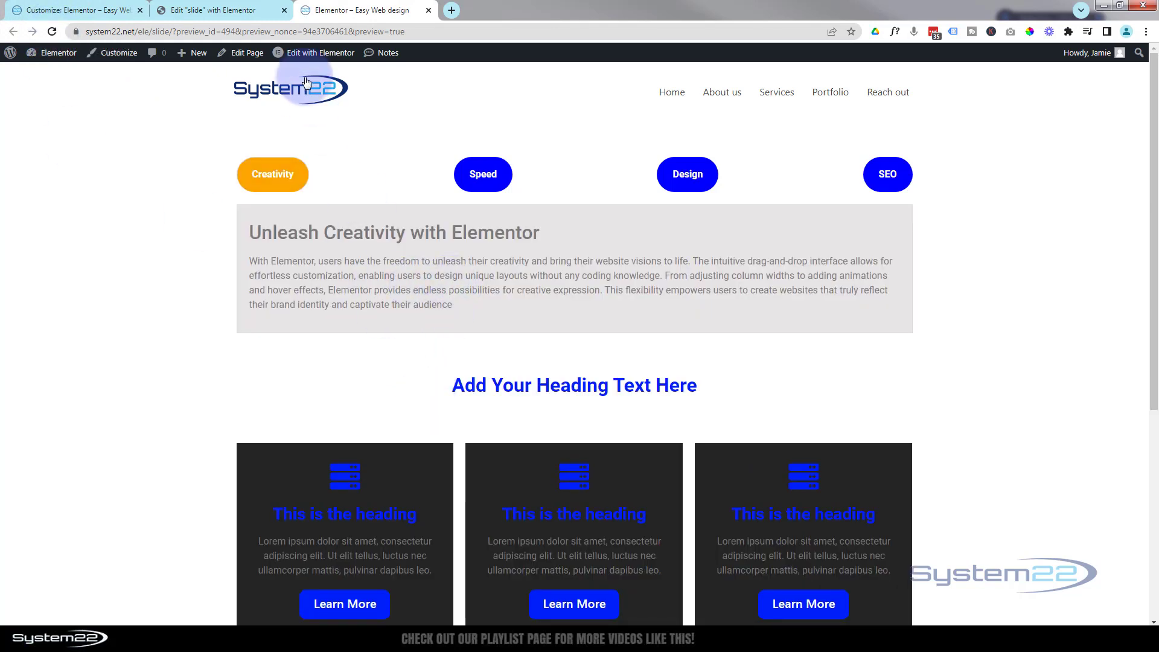
- Open the slide page in the Elementor editor, then return to the Additional CSS tab
click(319, 52)
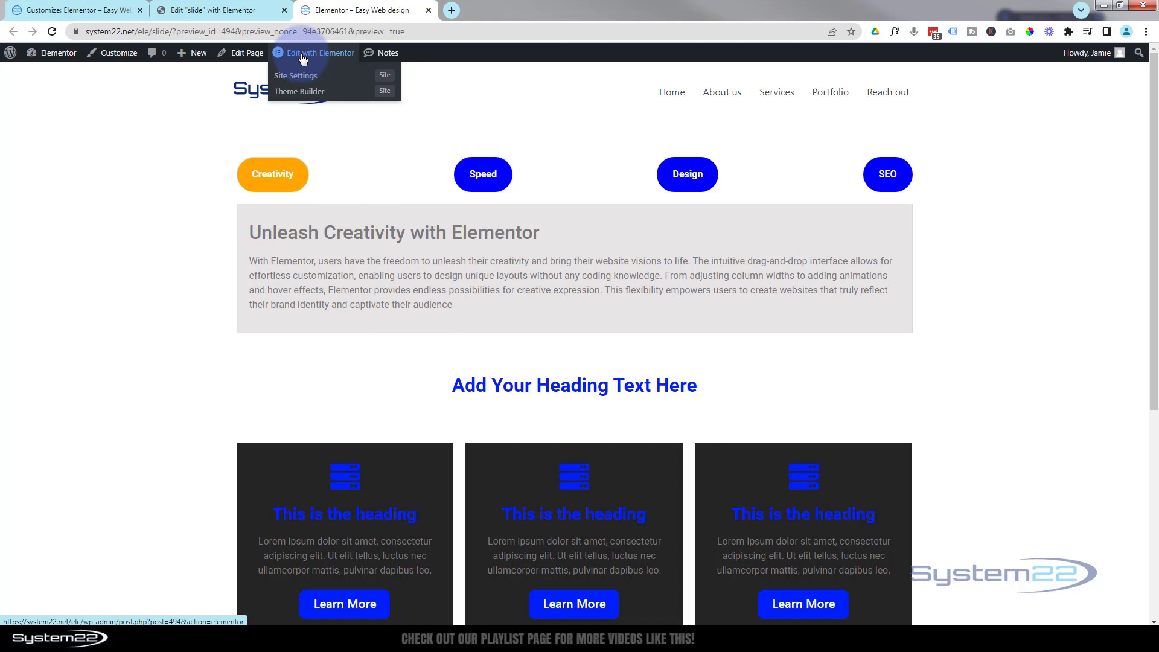
click(319, 52)
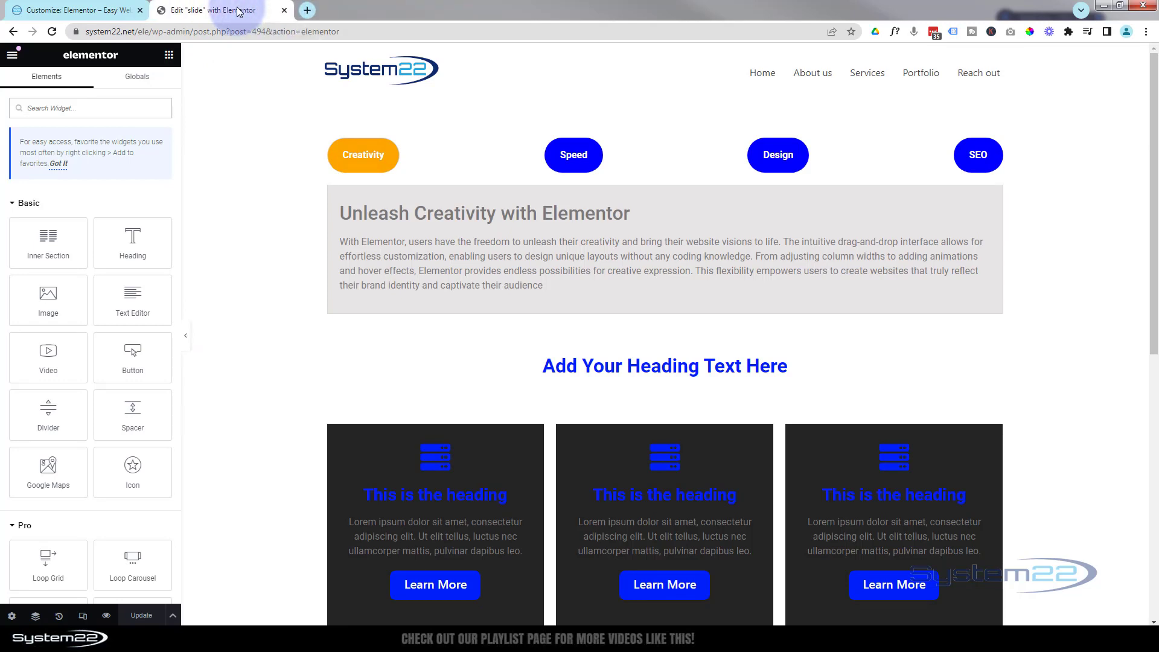
click(73, 9)
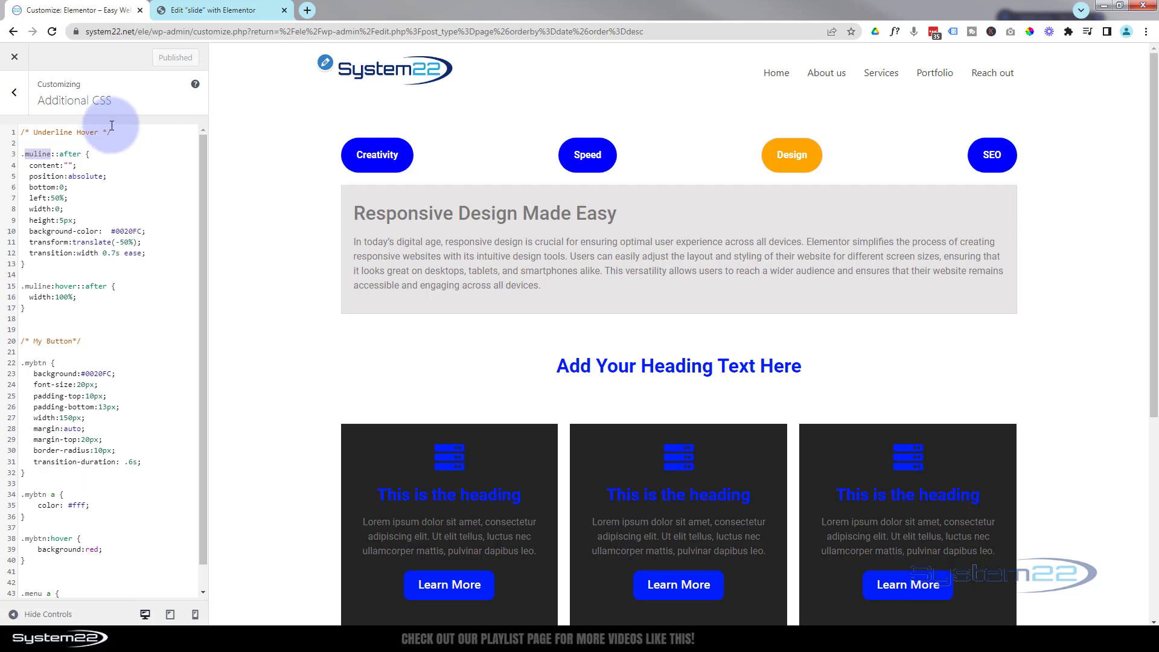
- Copy the muline class name and apply it in the tabs widget's Advanced CSS Classes field
click(215, 10)
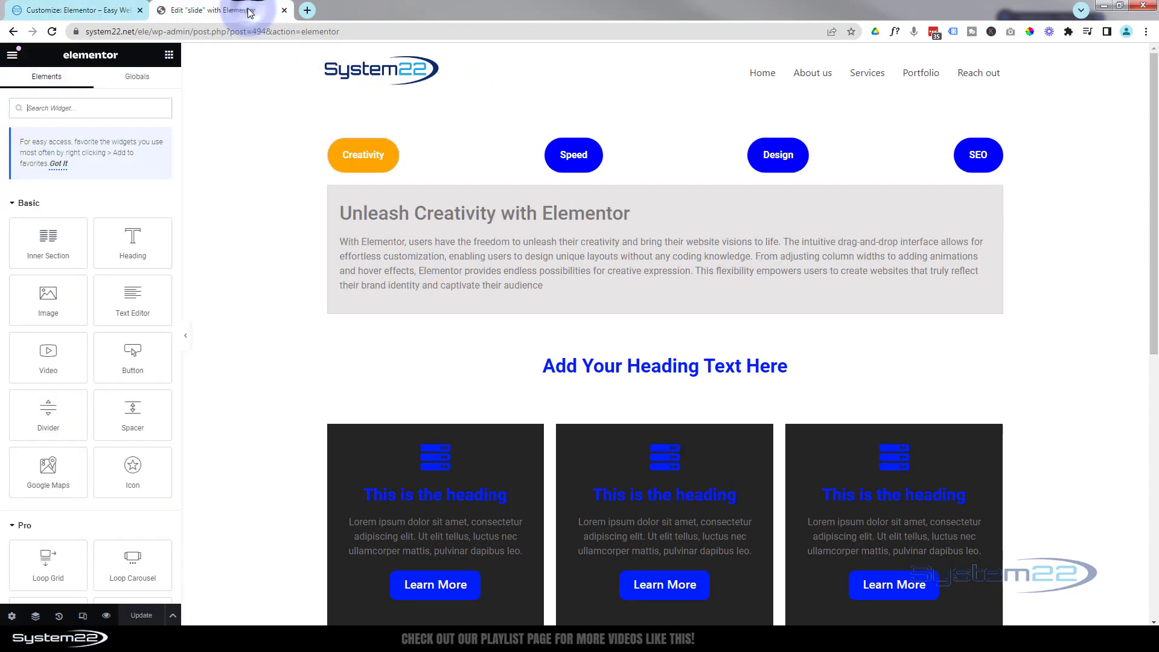
click(607, 258)
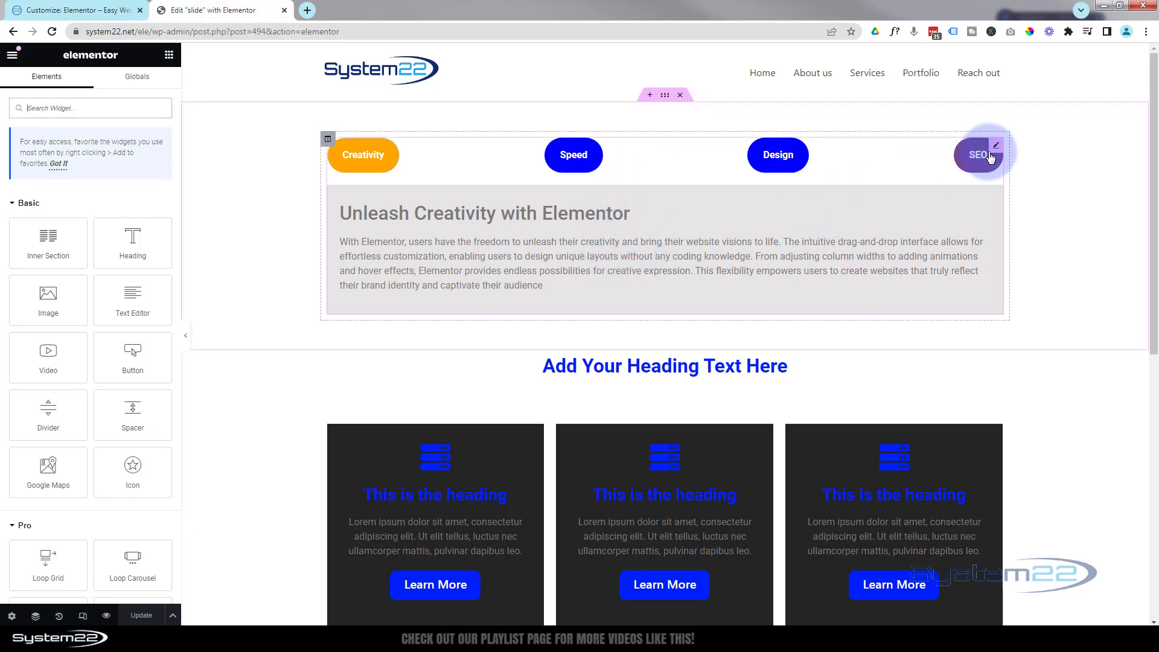
click(996, 144)
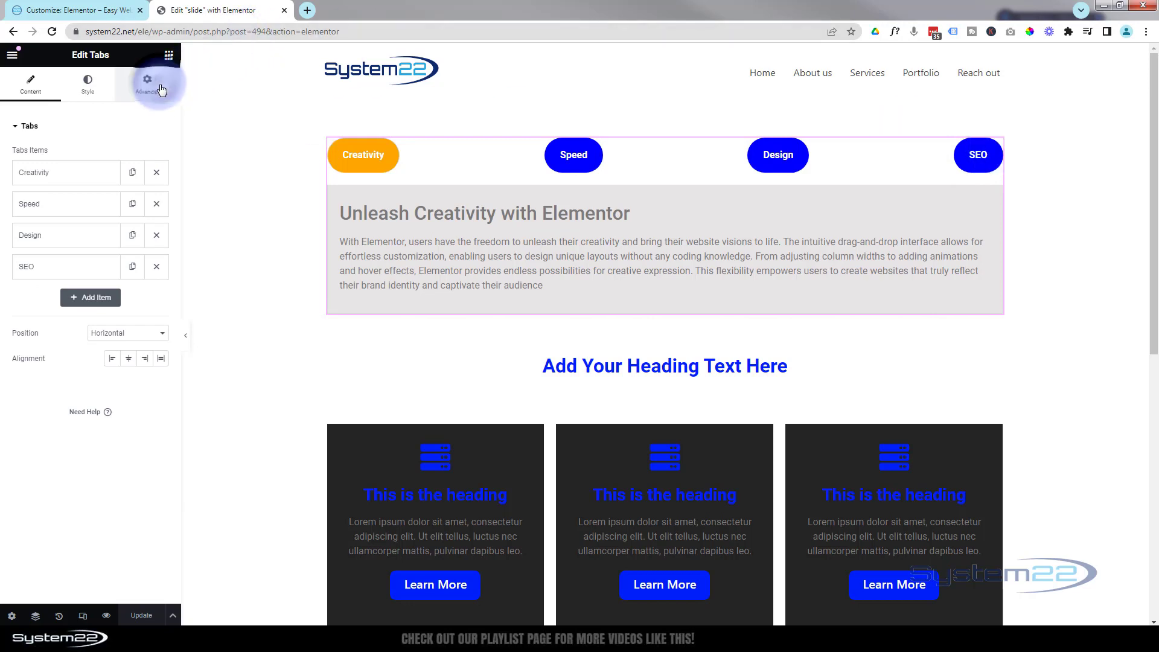
click(147, 83)
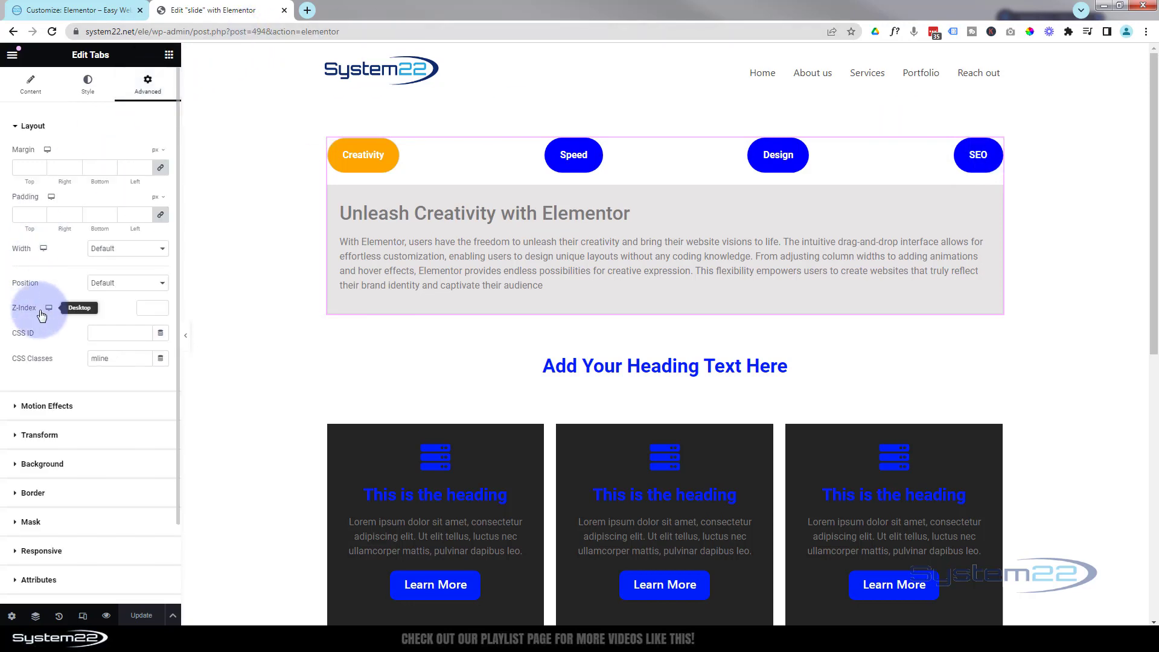
mouse_move(38, 356)
text(u)
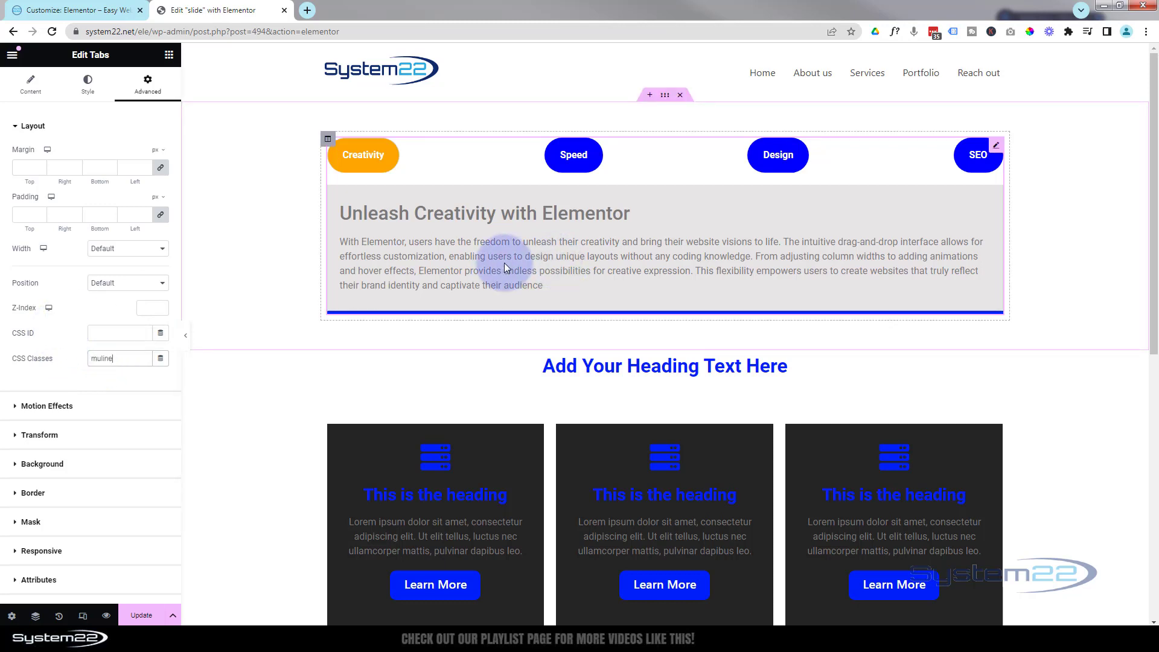
scroll(down, 3)
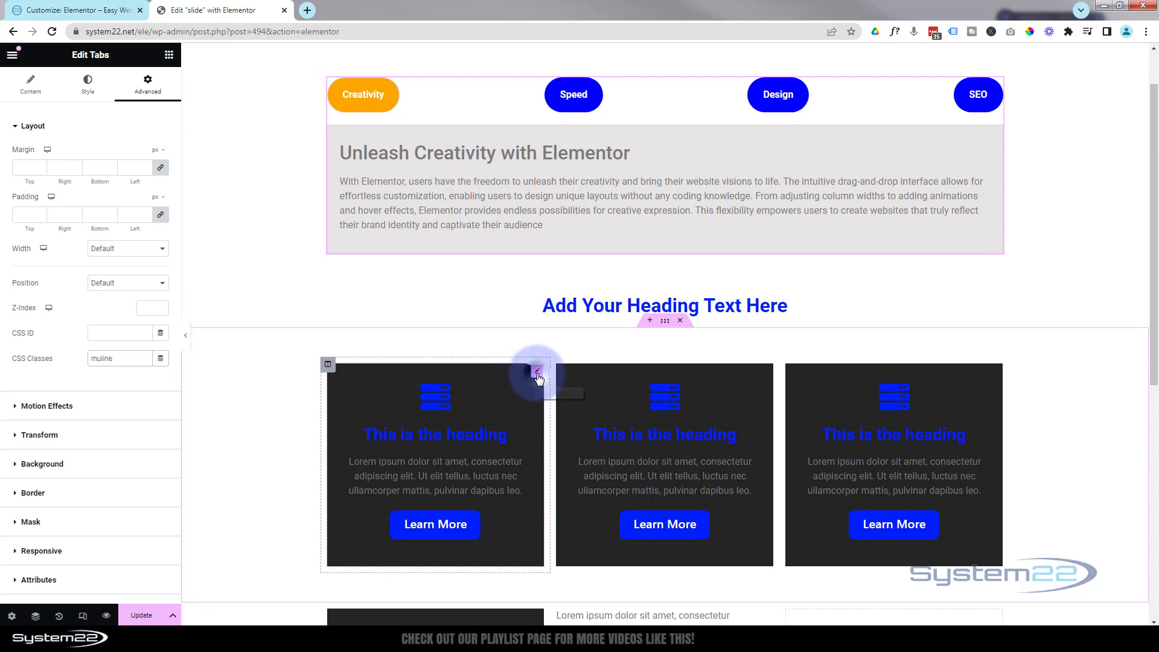
- Give the first dark icon box the muline CSS class in its Advanced settings
click(538, 371)
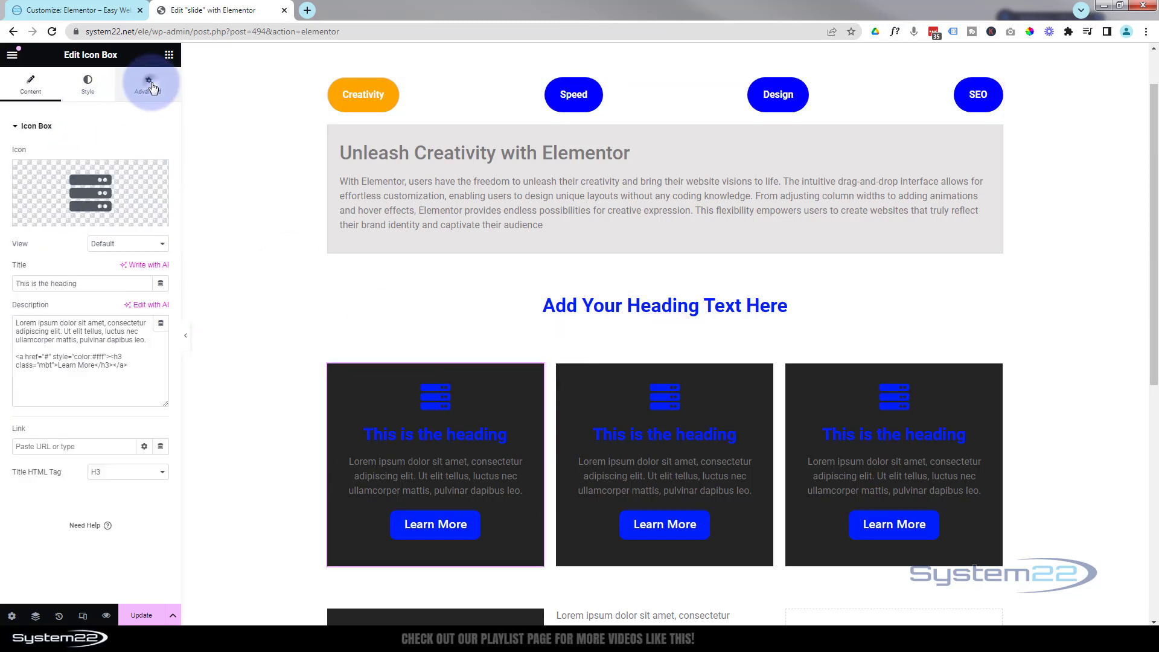
click(146, 81)
text(mulinel)
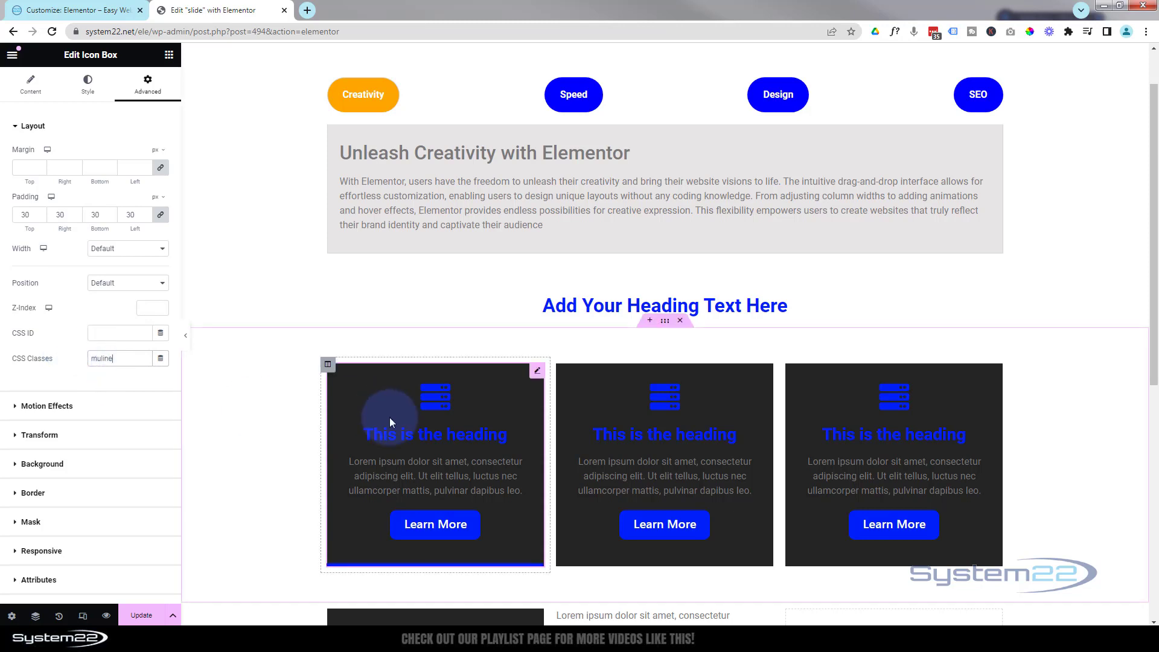
mouse_move(891, 425)
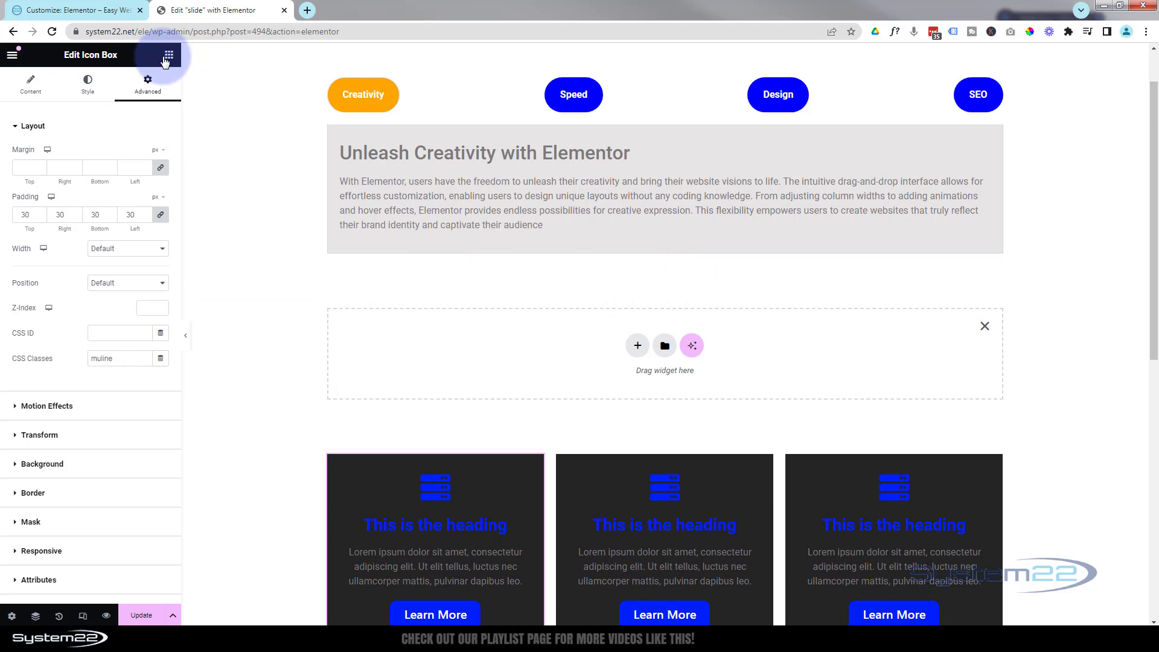
- Colour the 'Add Your Heading Text Here' heading blue #0020FC and centre-align it
click(169, 55)
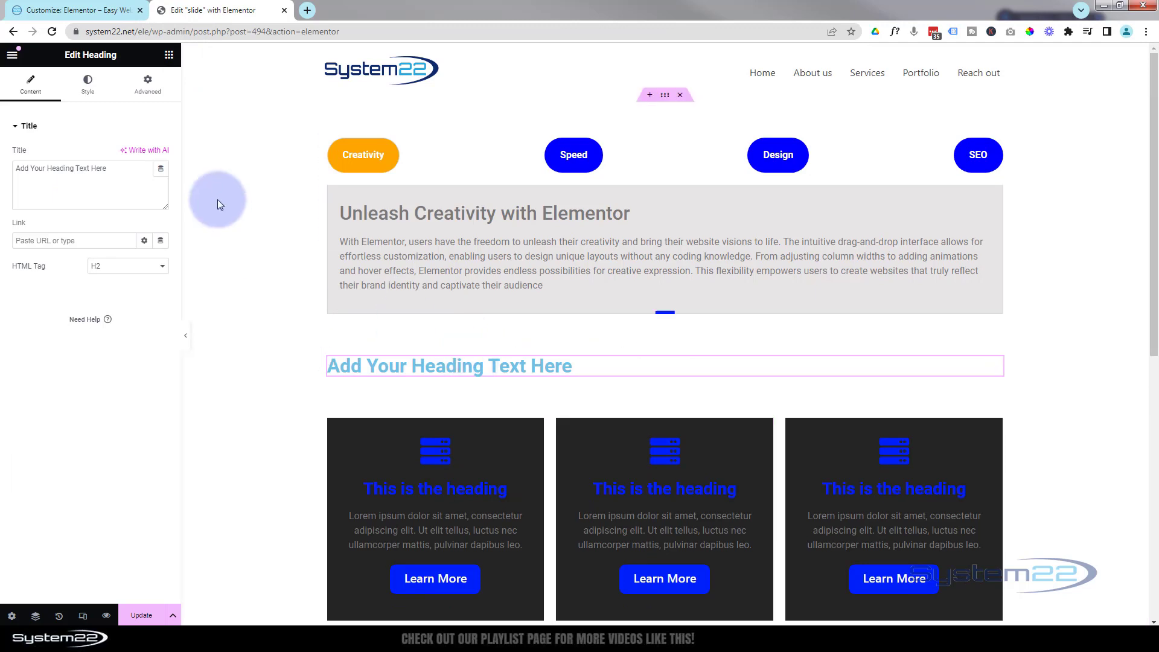
click(73, 168)
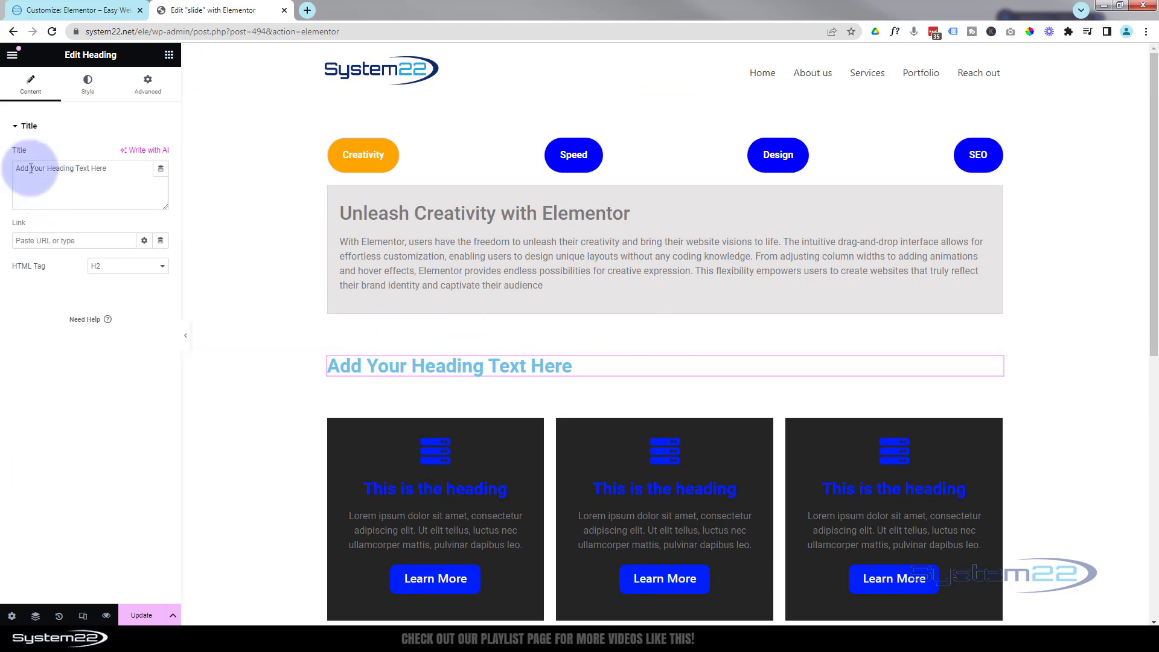
click(87, 81)
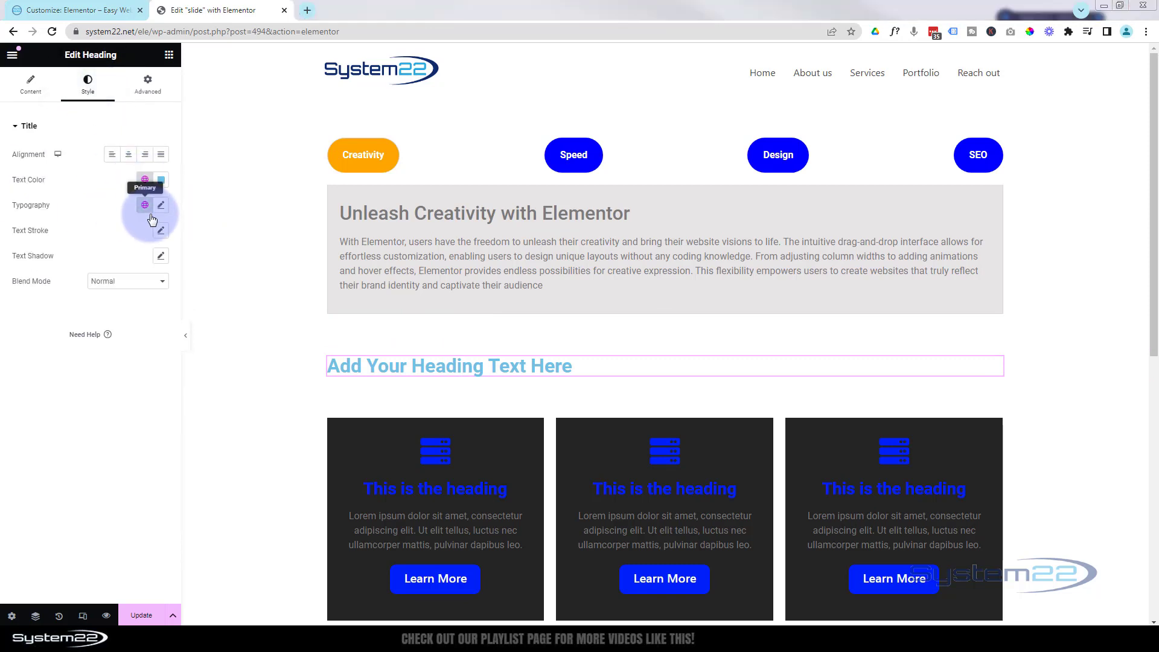
click(161, 180)
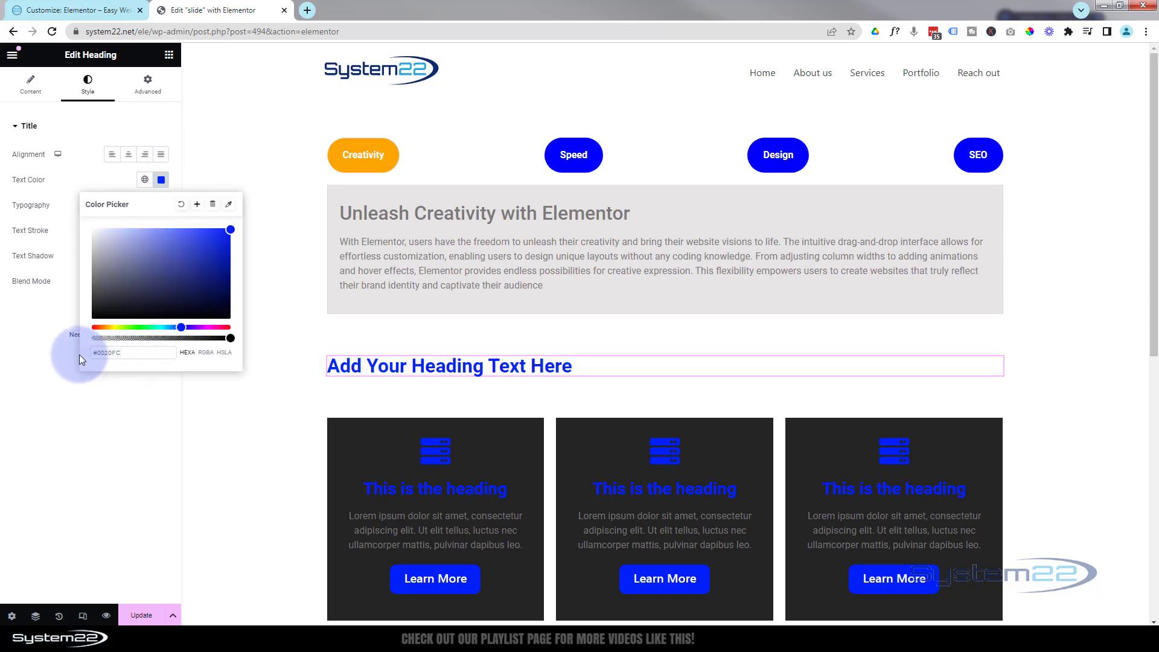
click(132, 352)
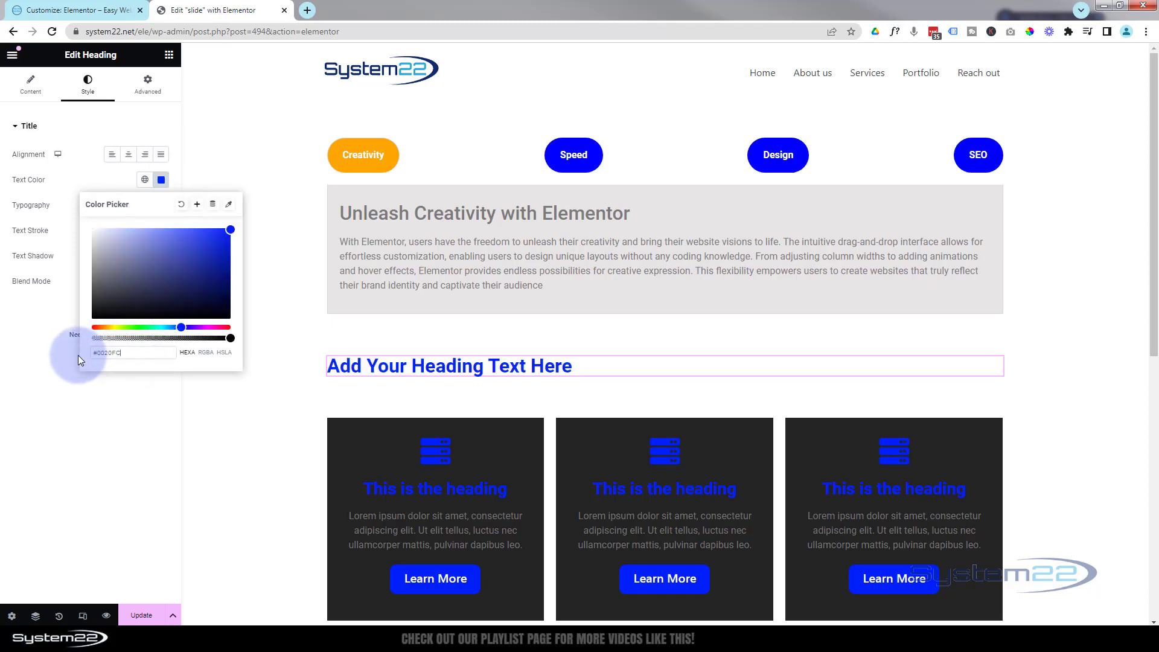
click(128, 154)
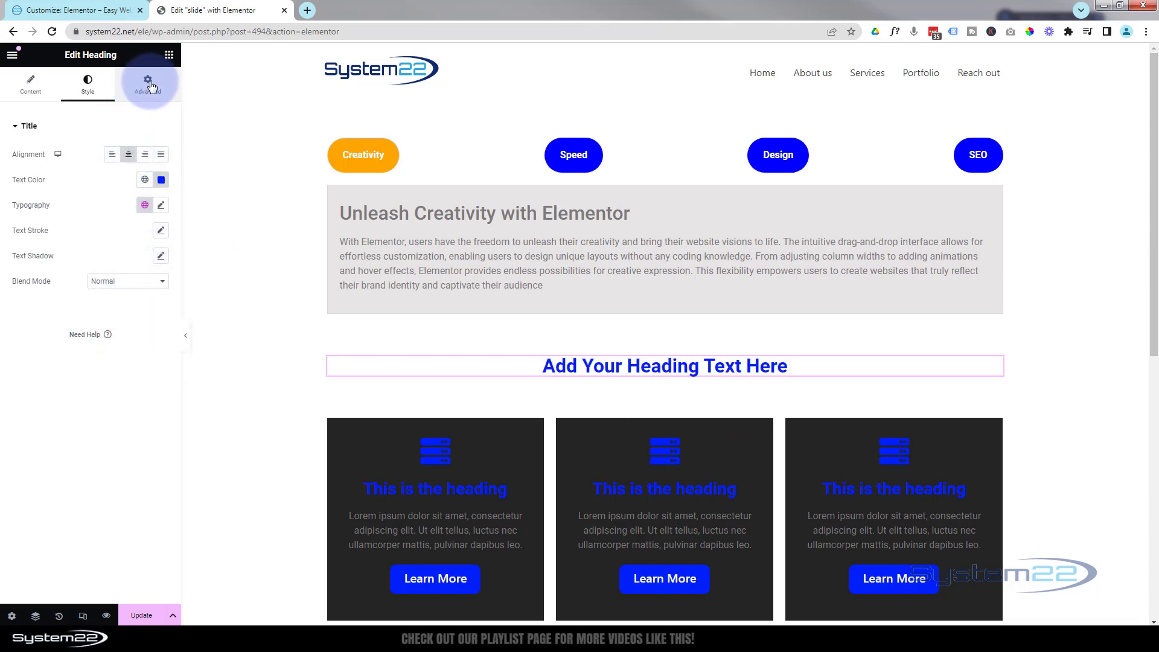
click(147, 84)
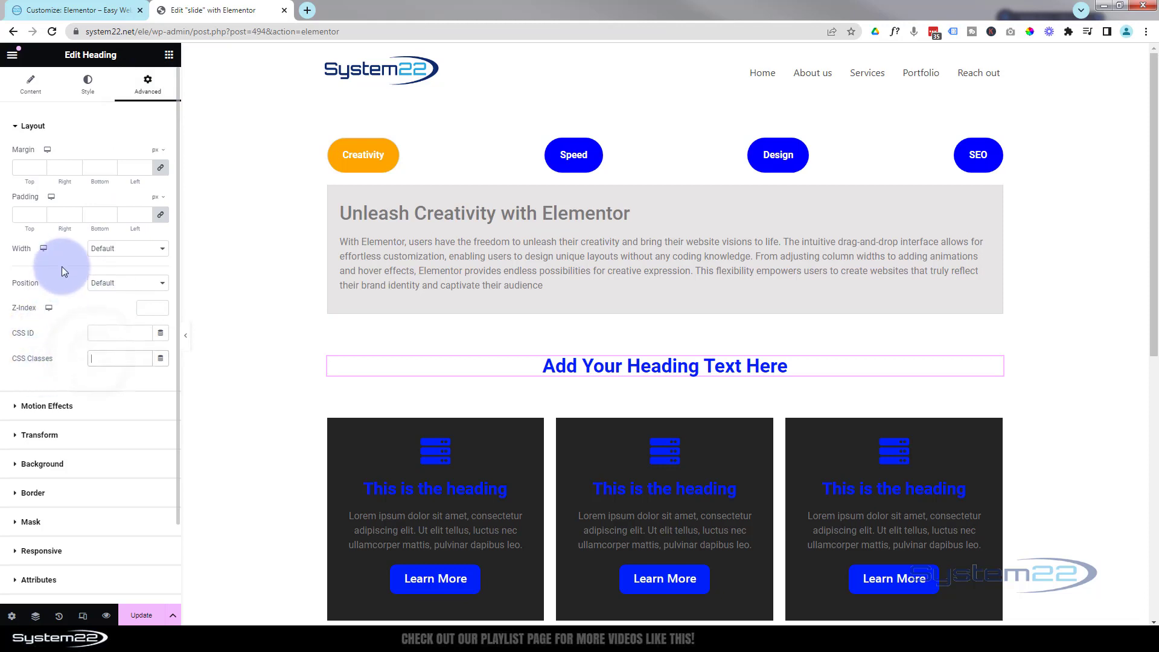
- Set the heading's CSS class to muline with 10 px bottom padding
text(muline)
click(29, 215)
text(0)
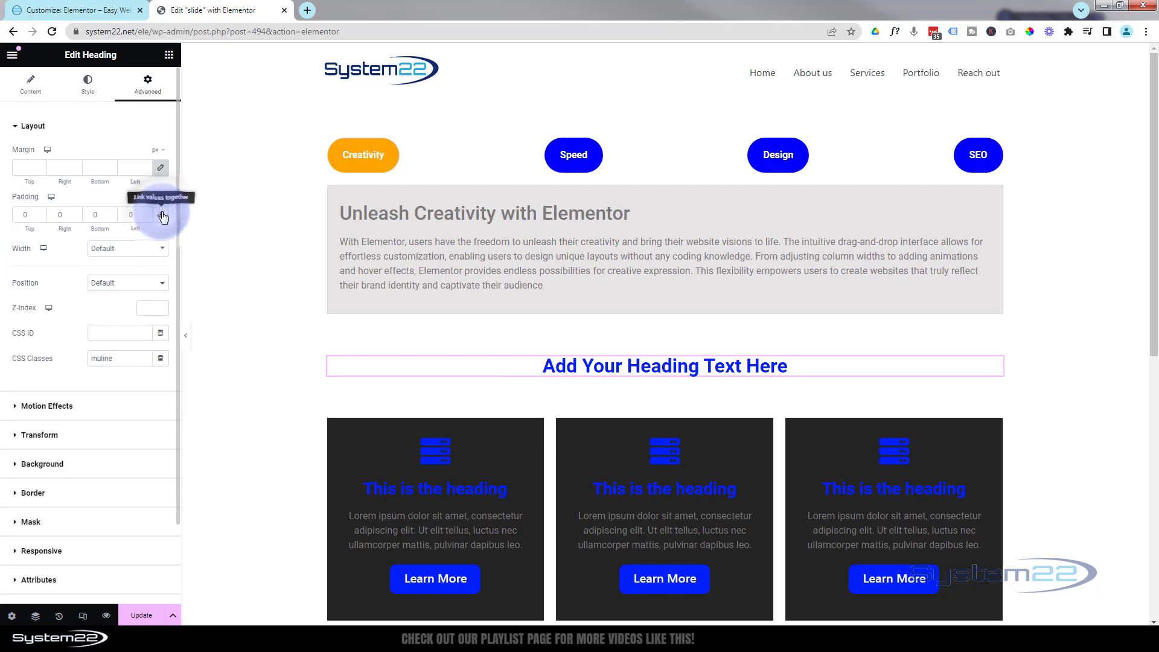
mouse_move(93, 215)
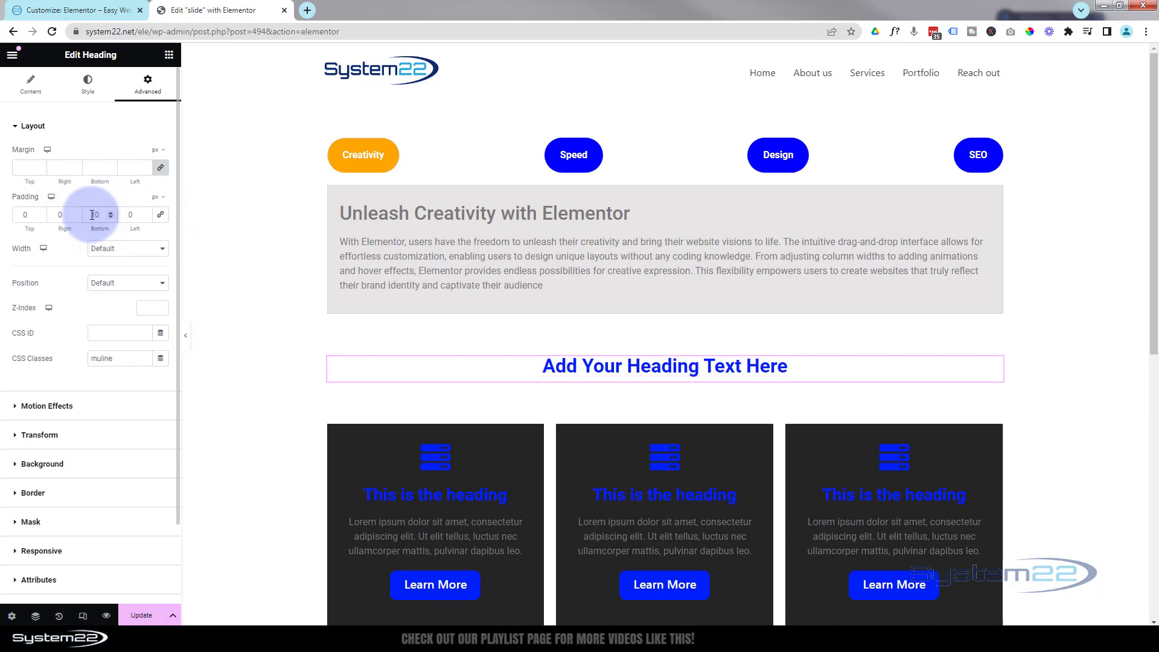
text(10)
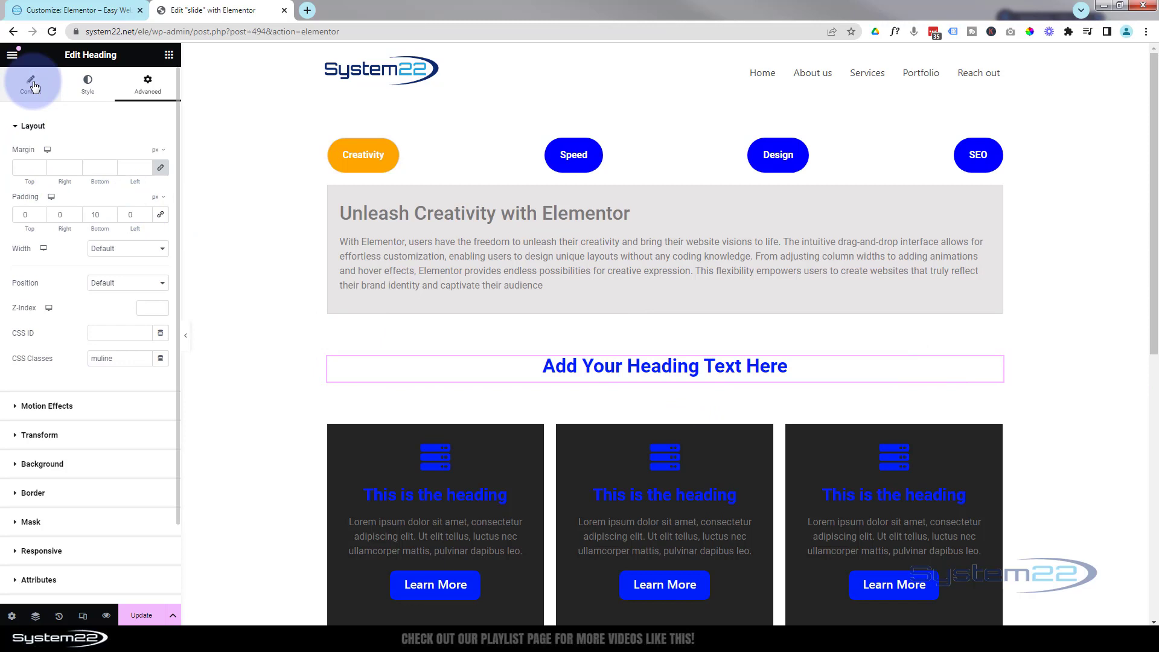
click(42, 464)
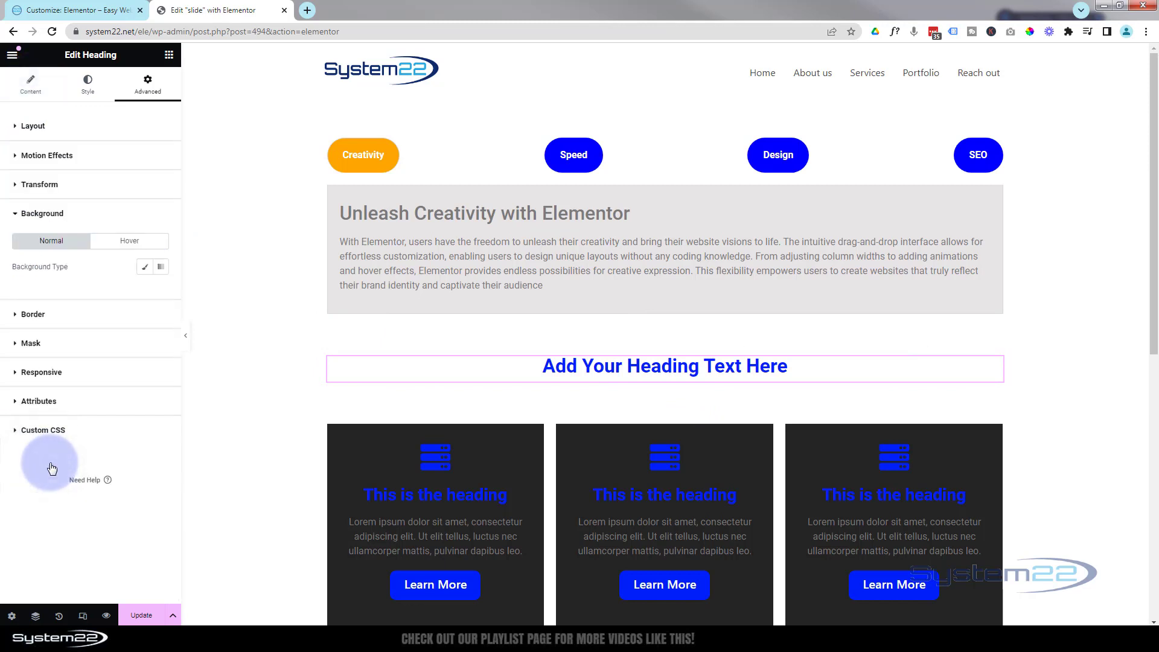
- Add a temporary red background and set the heading's layout width to Custom so it hugs its text
click(144, 267)
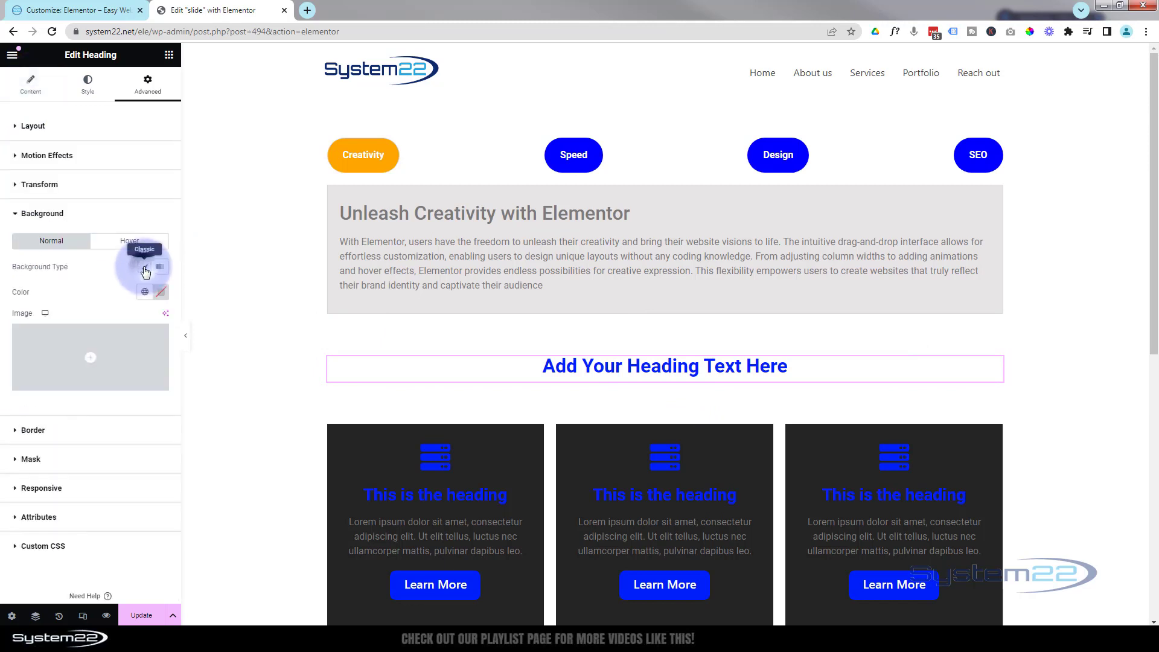
click(145, 291)
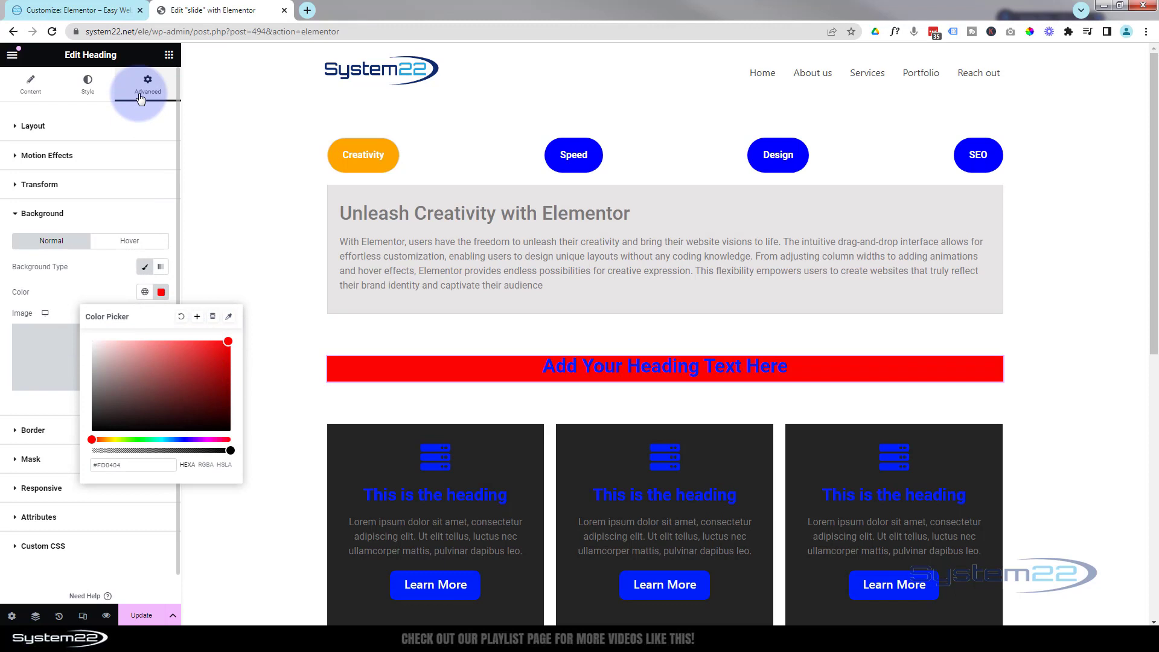
click(31, 124)
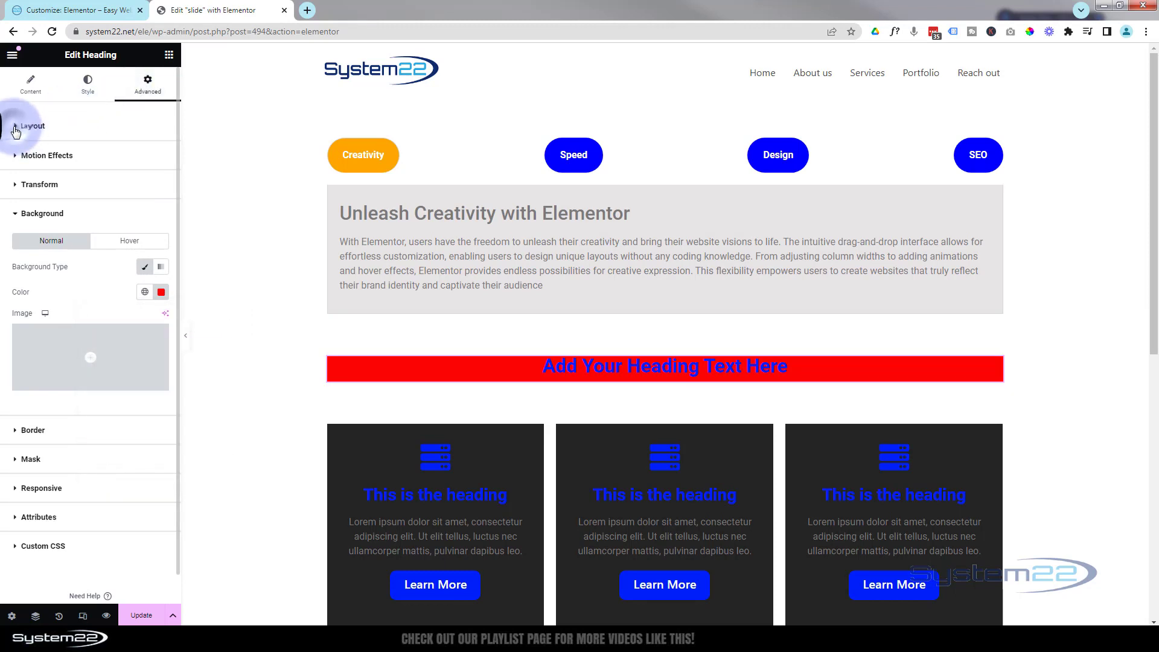
click(31, 124)
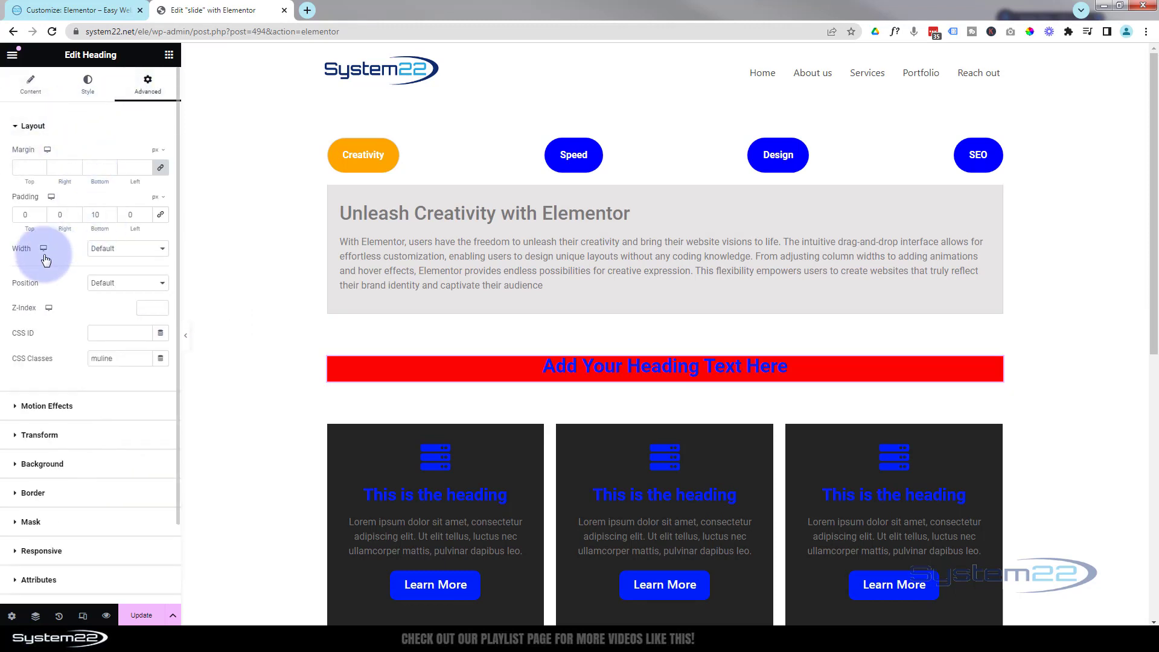
click(156, 249)
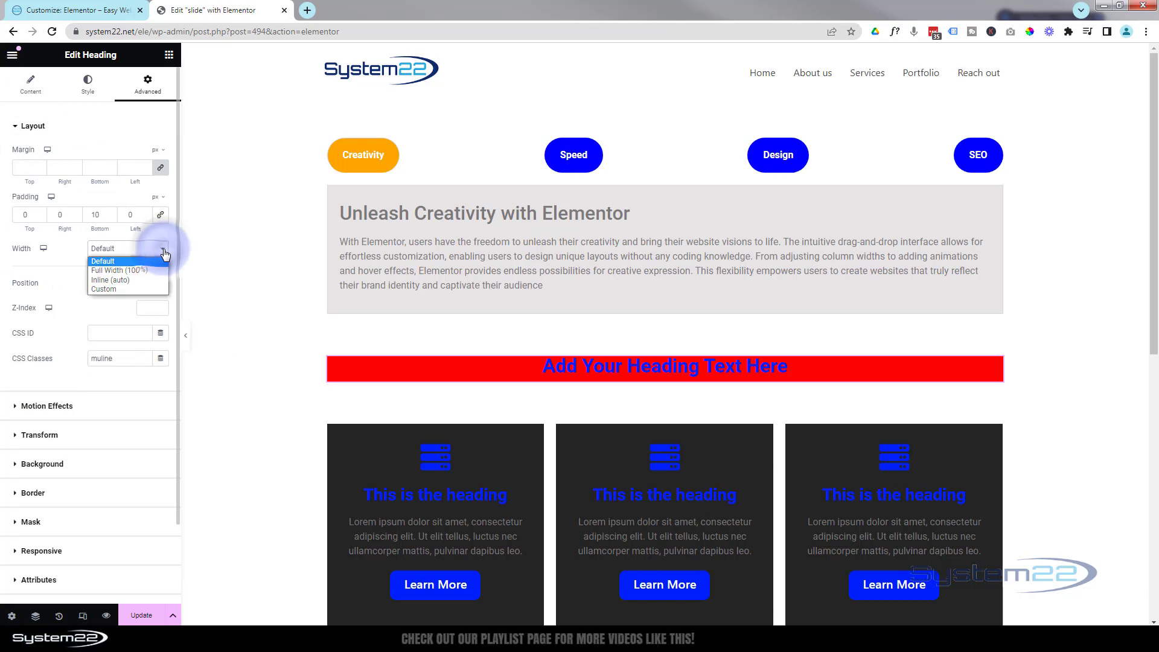
click(104, 289)
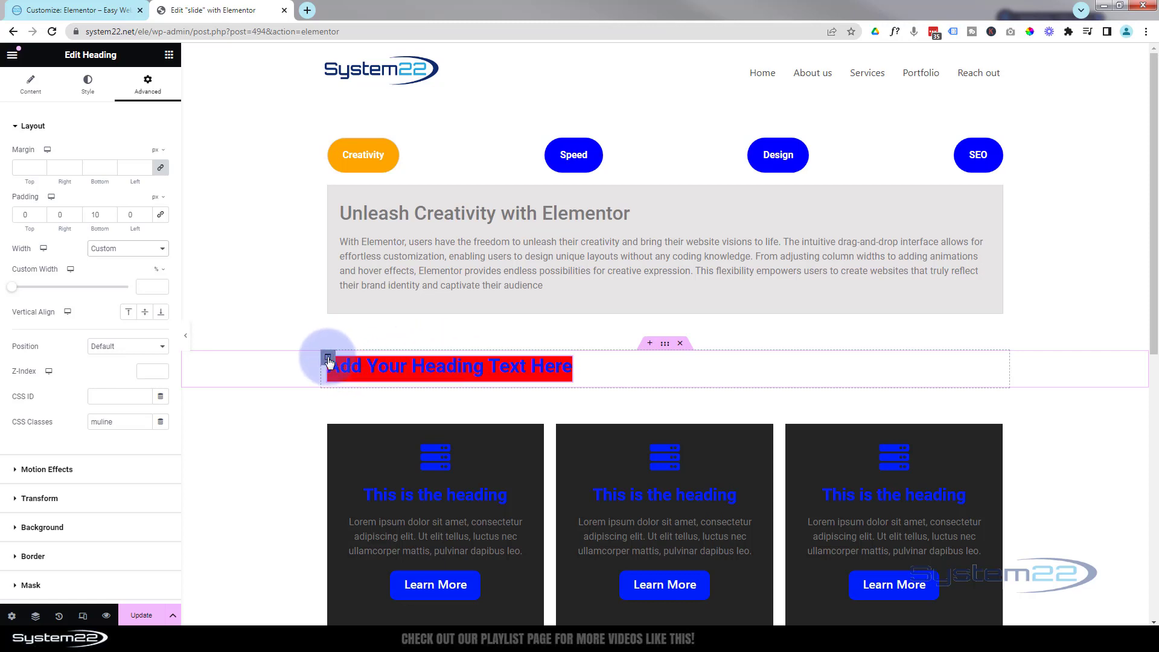
mouse_move(329, 361)
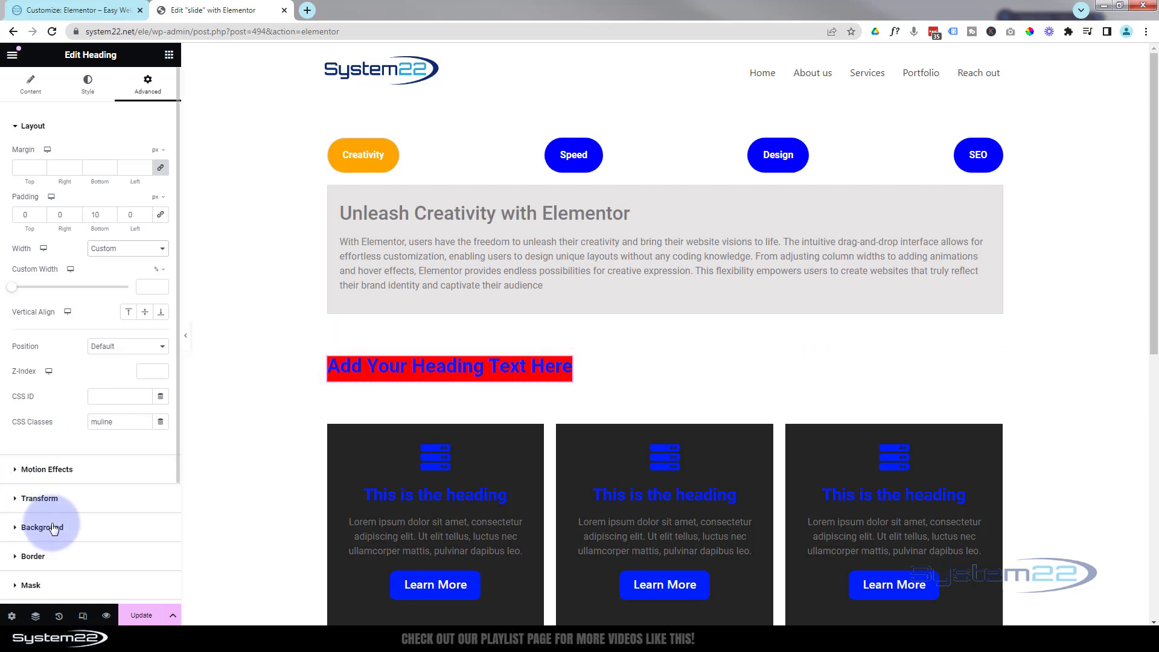
- Clear the red background colour and select the column holding the heading
click(42, 528)
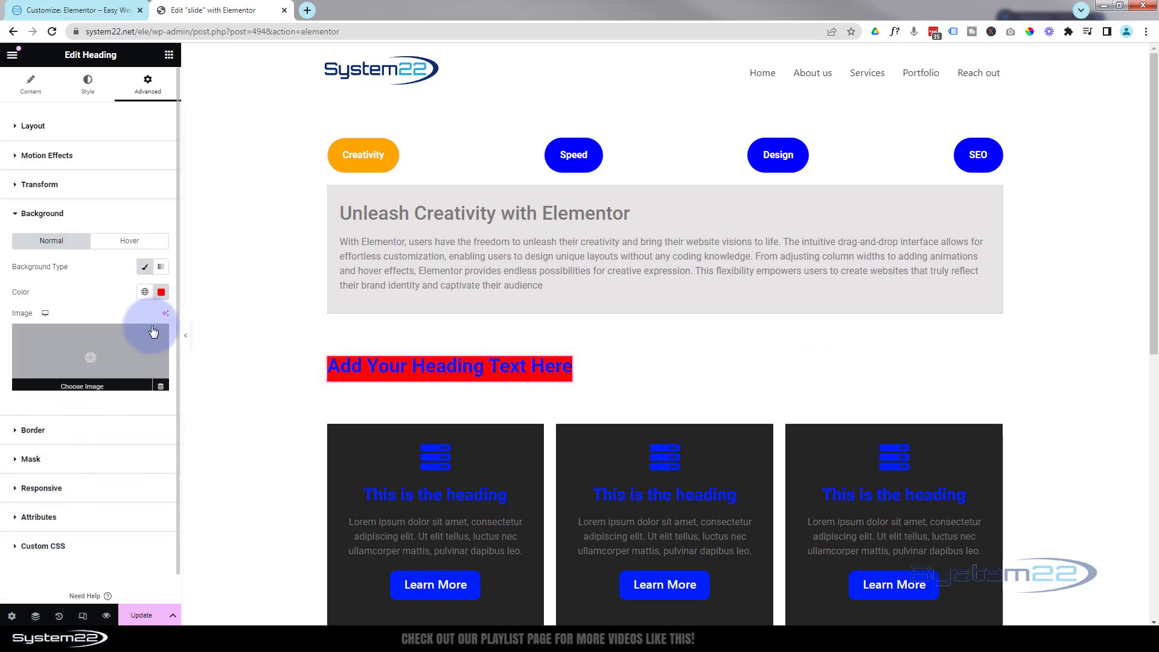
click(161, 291)
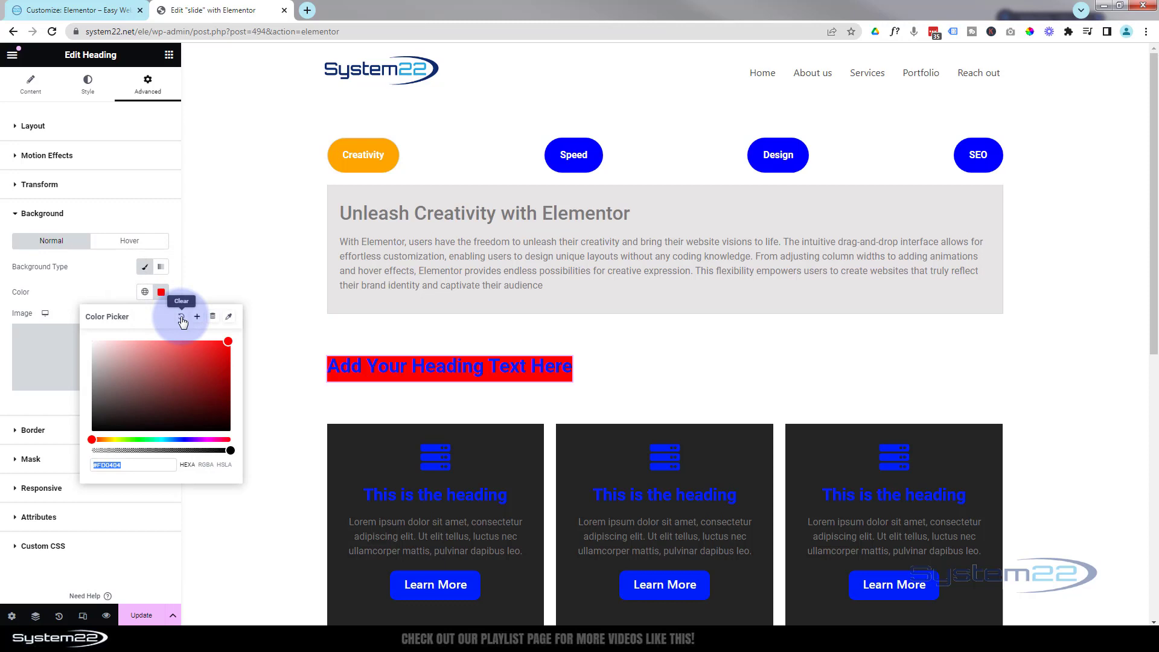
click(181, 321)
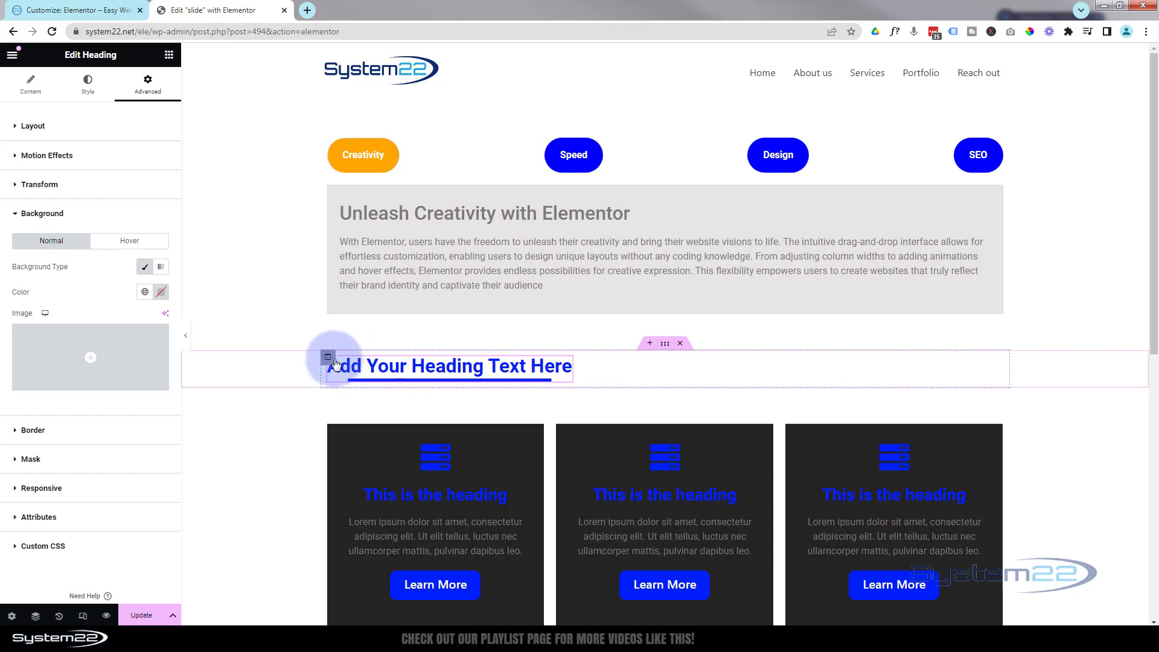
click(328, 358)
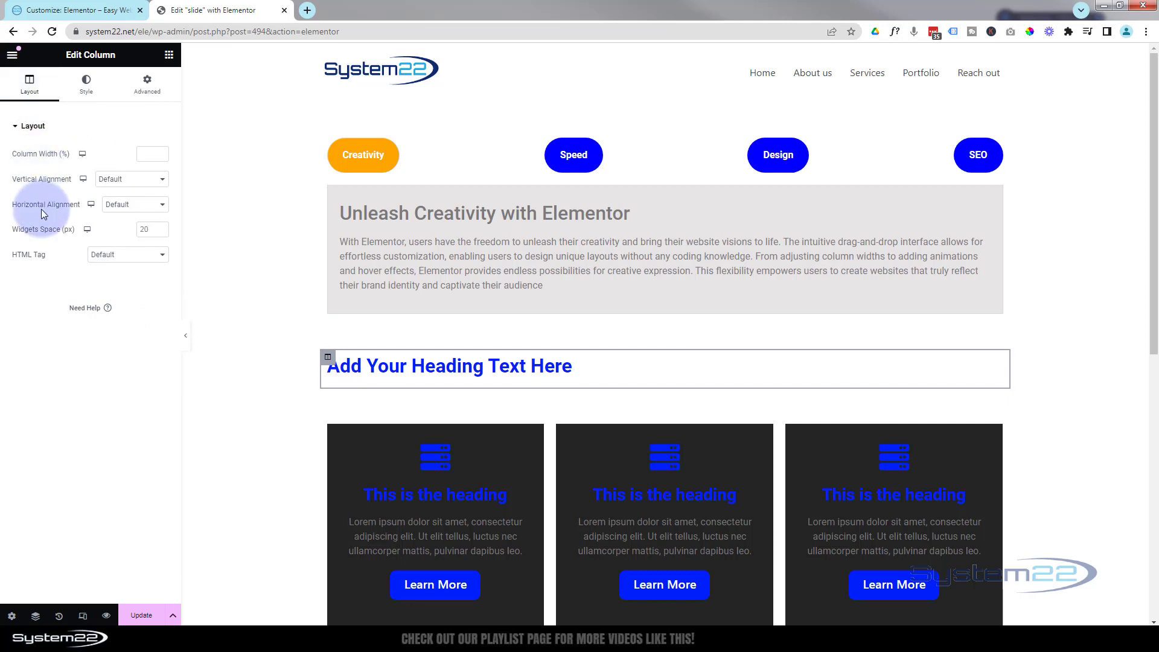
- Set the column's horizontal alignment to Center so the heading sits centred
click(134, 204)
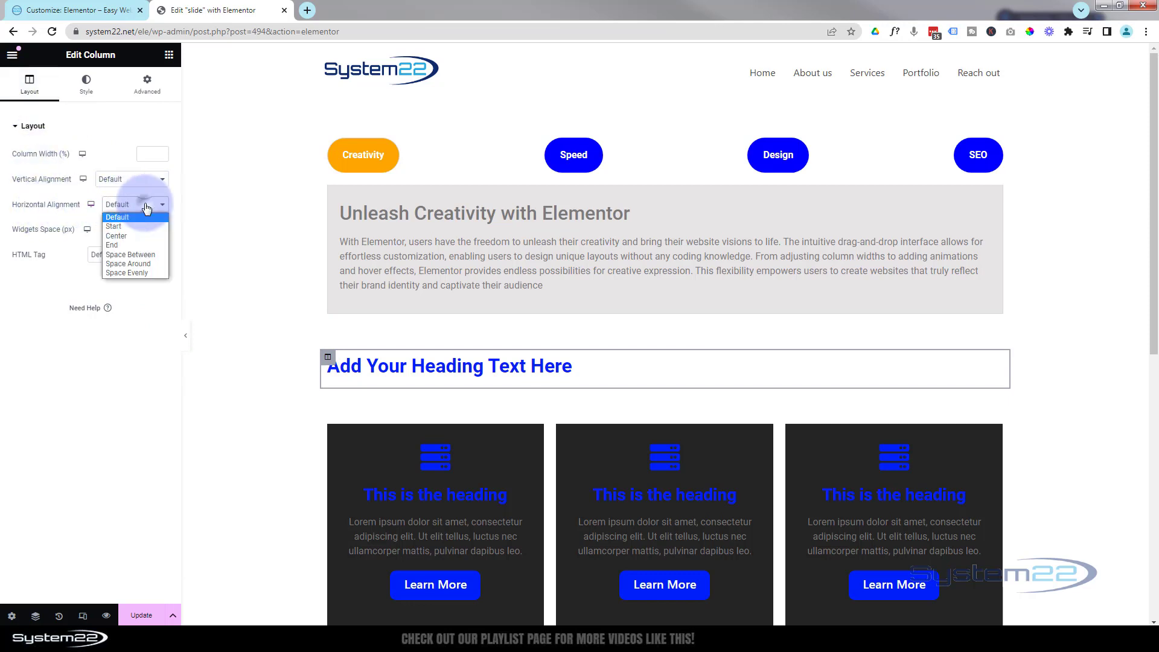
click(116, 235)
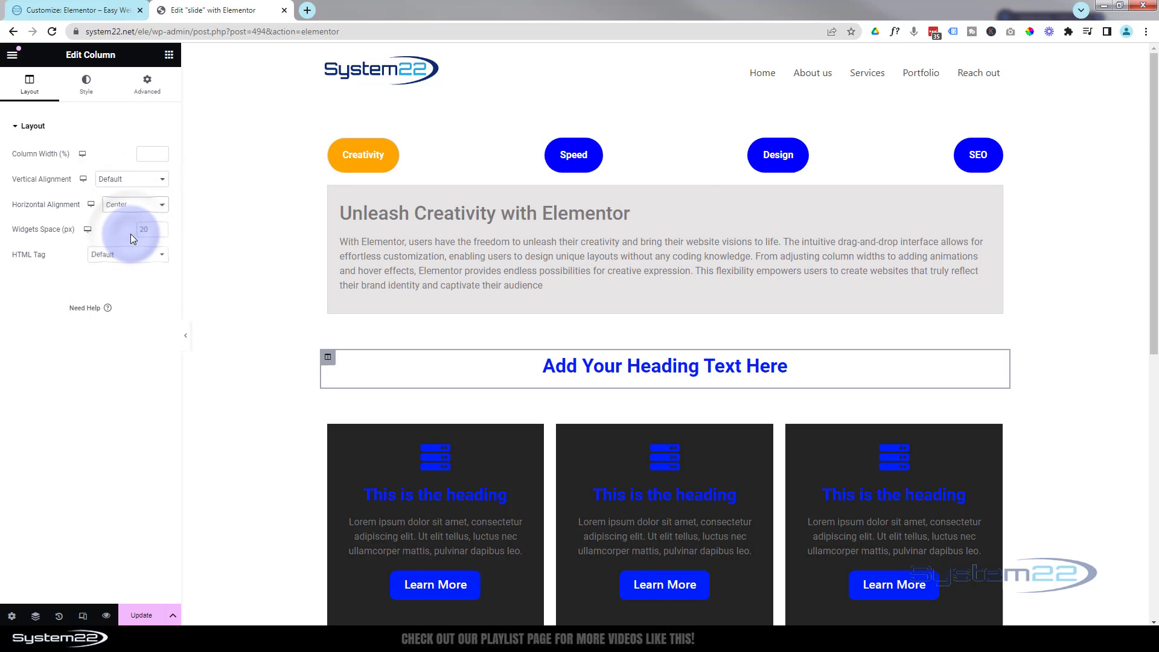
click(663, 366)
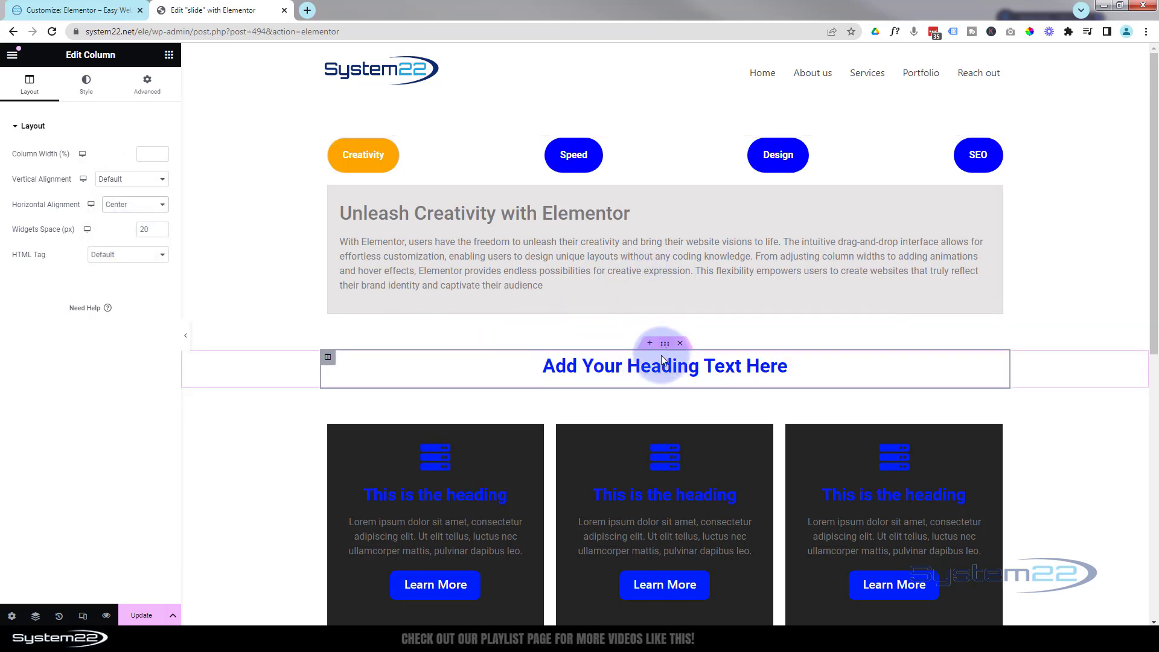
double_click(664, 366)
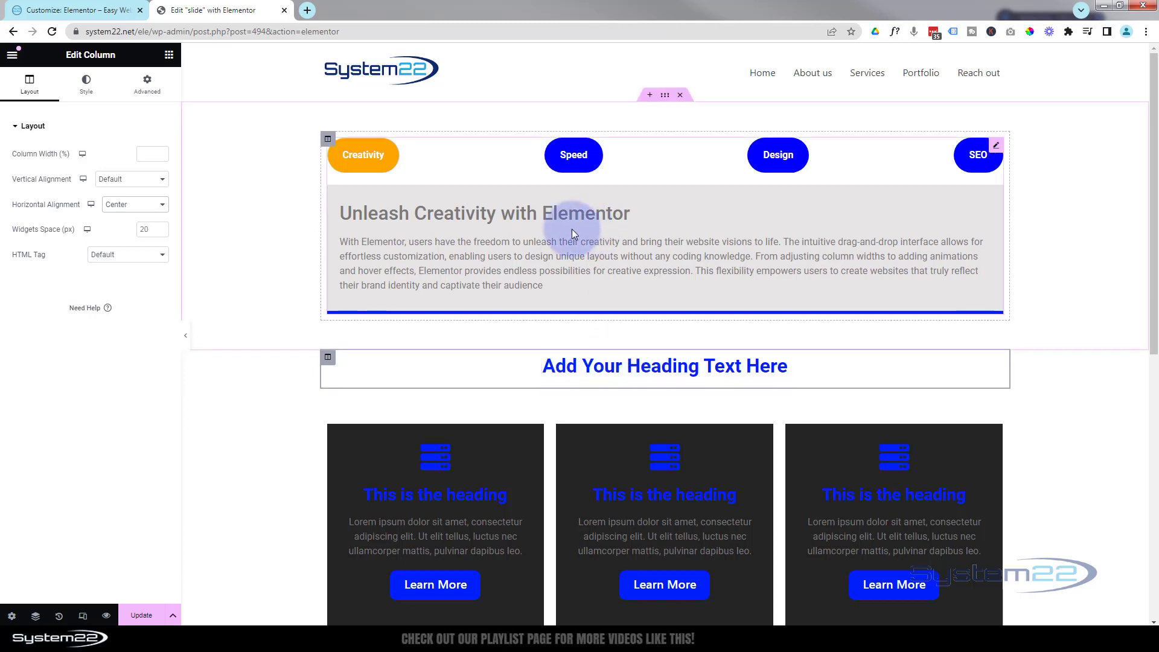
scroll(down, 3)
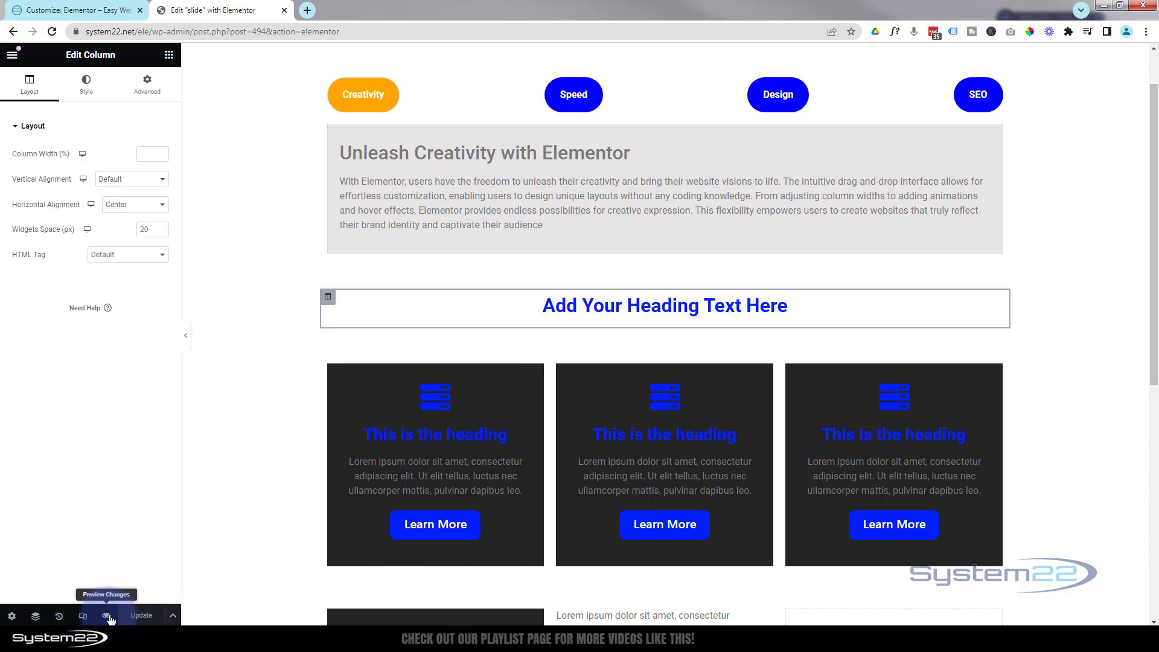
- Preview the page, hover the heading and switch to the Speed and Design tabs to see the blue underlines
click(83, 615)
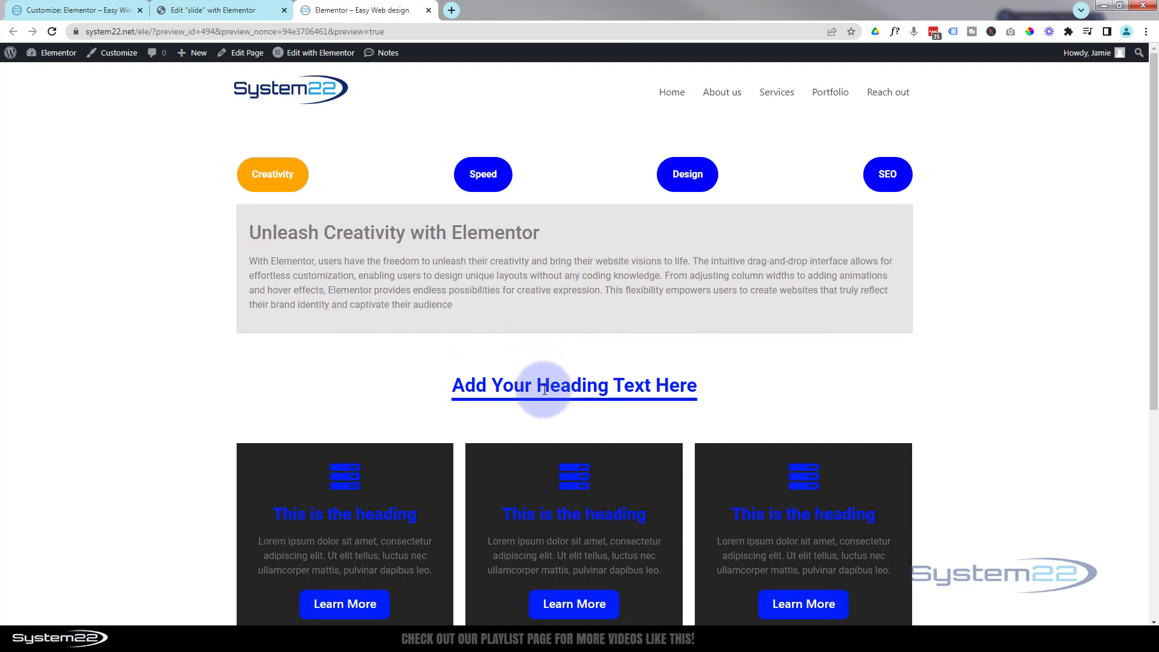
scroll(down, 3)
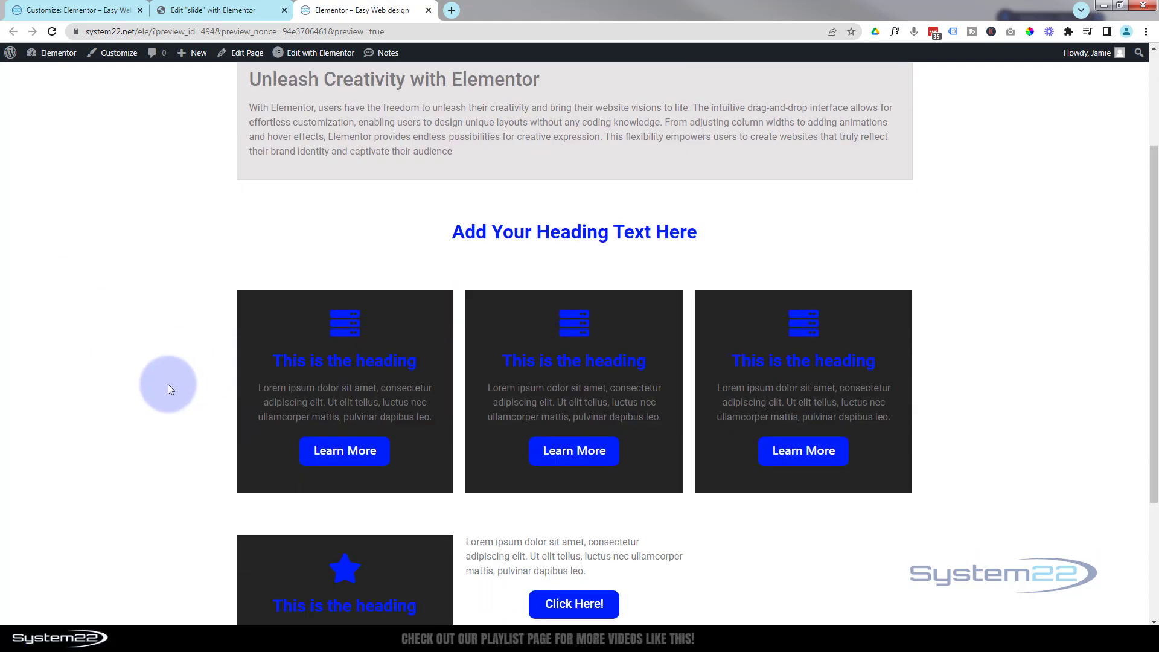
scroll(down, 3)
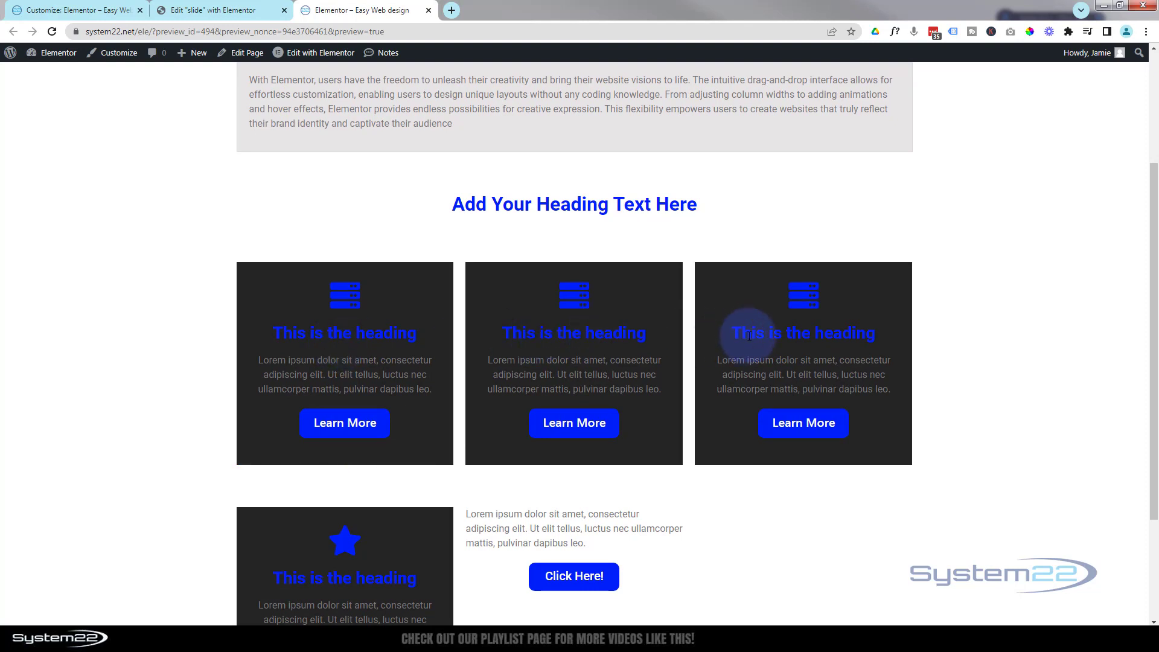
mouse_move(412, 321)
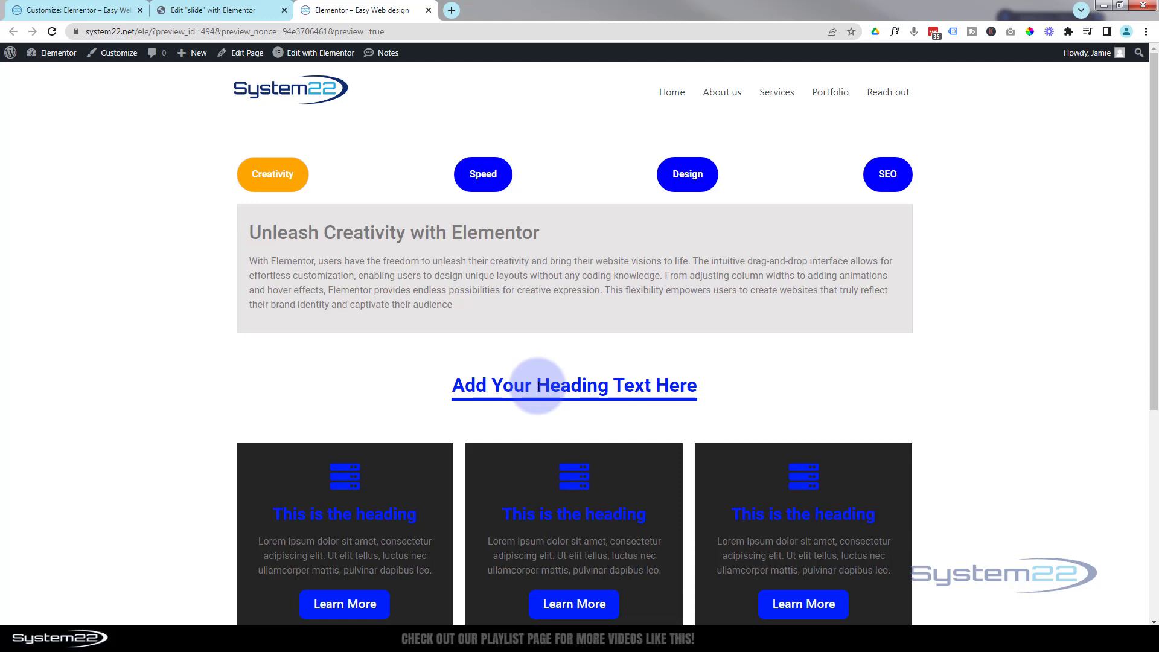
scroll(down, 3)
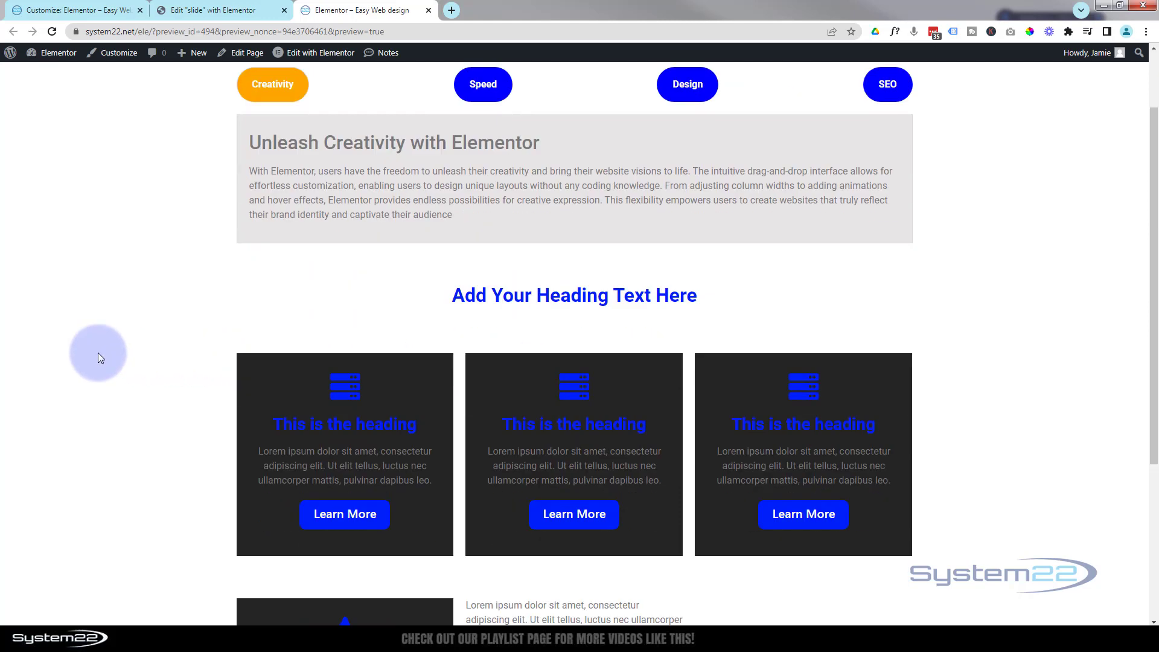
scroll(down, 3)
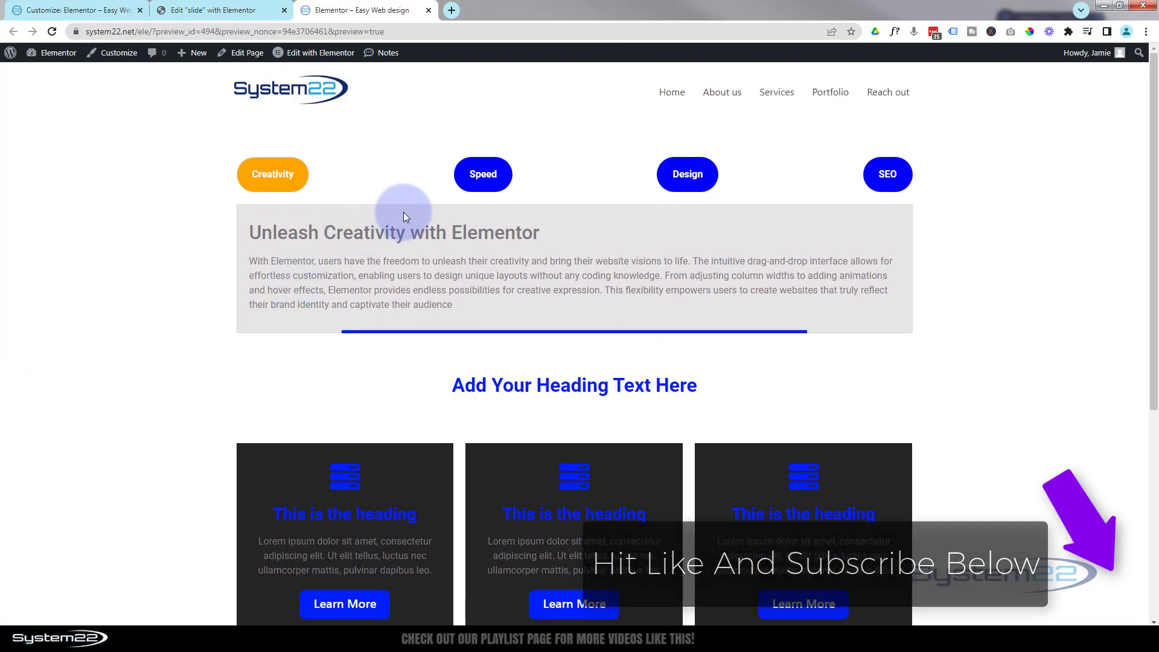
click(483, 174)
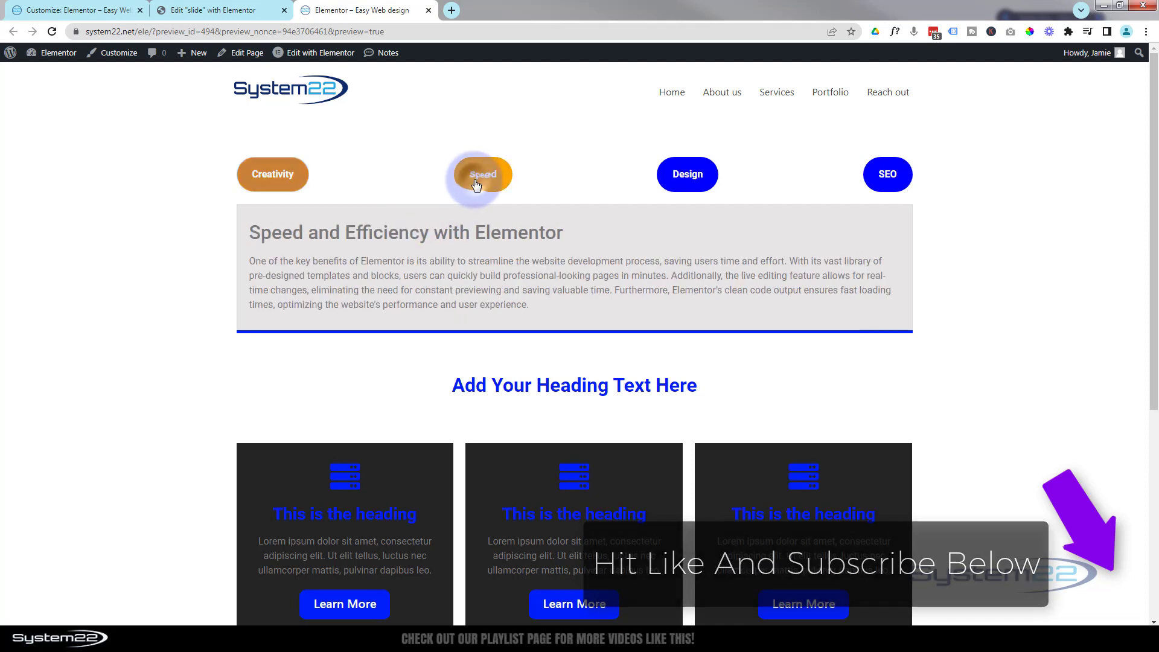
click(687, 174)
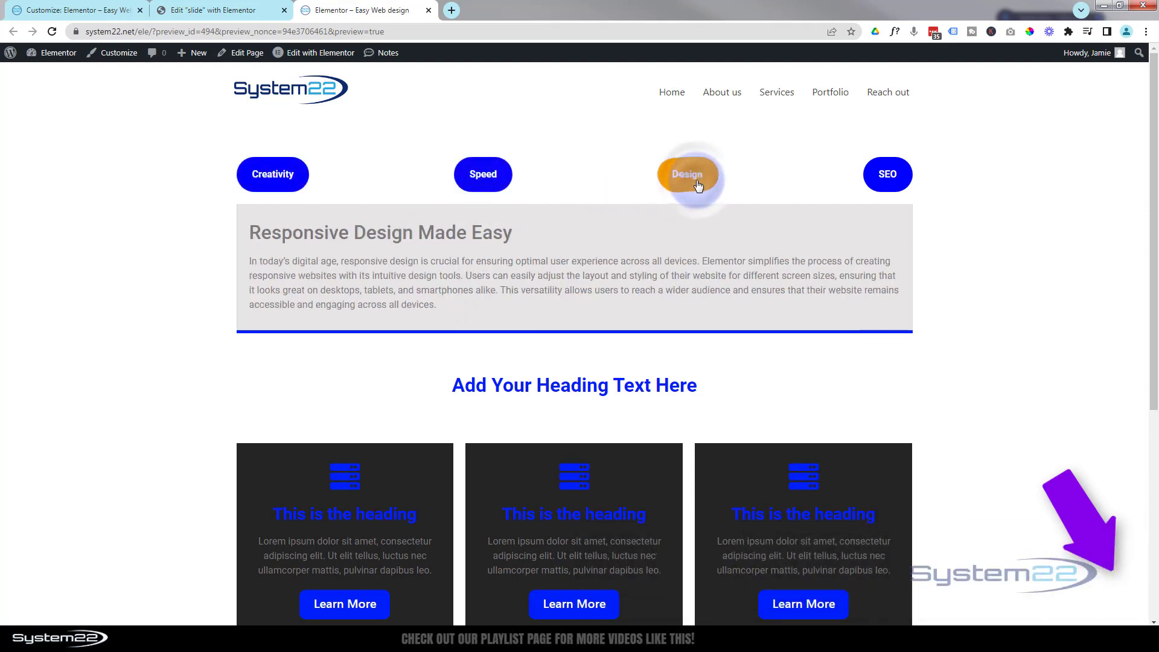